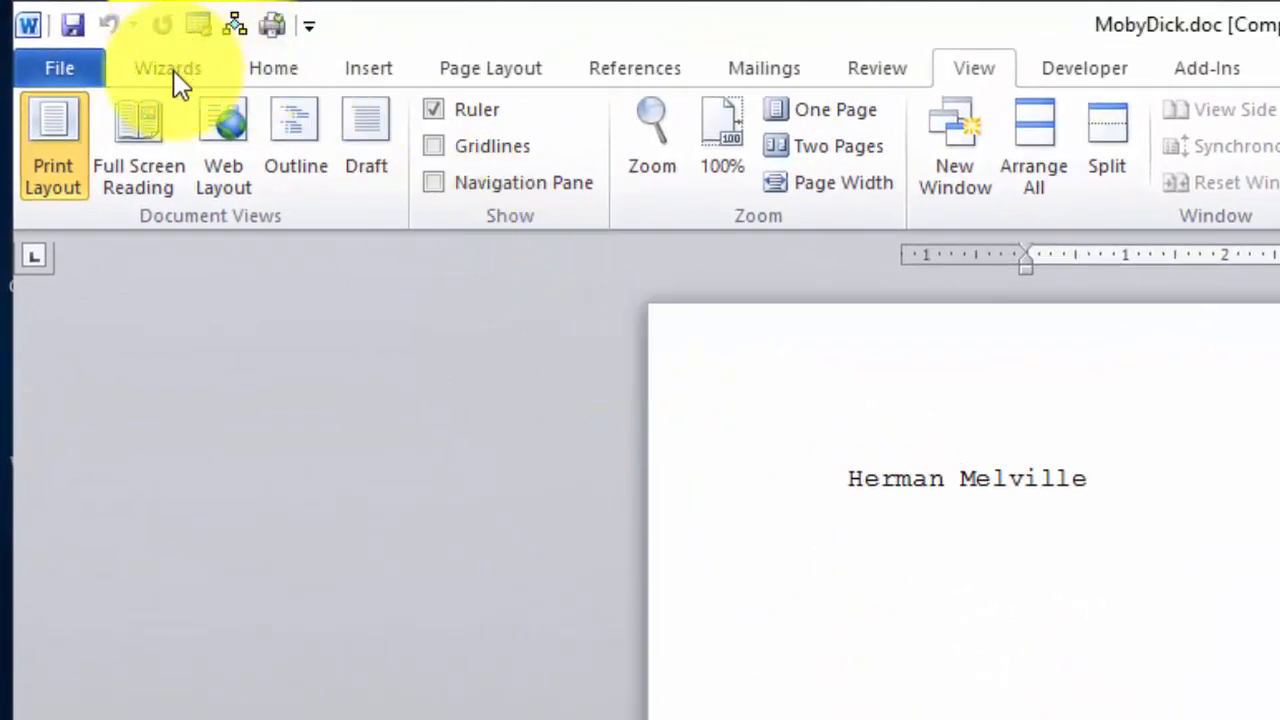
Step: Launch the Repair wizard on MobyDick.doc and proceed with the Novel Manuscript type
{"action": "left_click", "coordinate": [168, 68]}
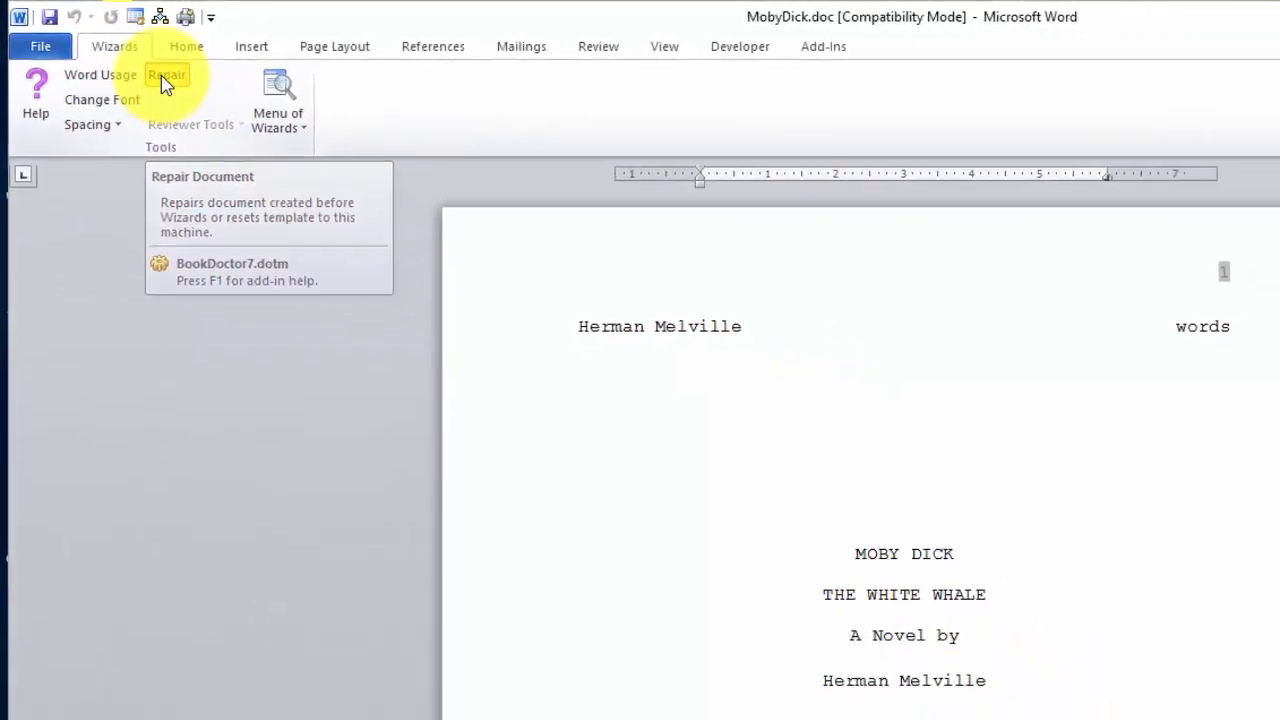
{"action": "left_click", "coordinate": [168, 74]}
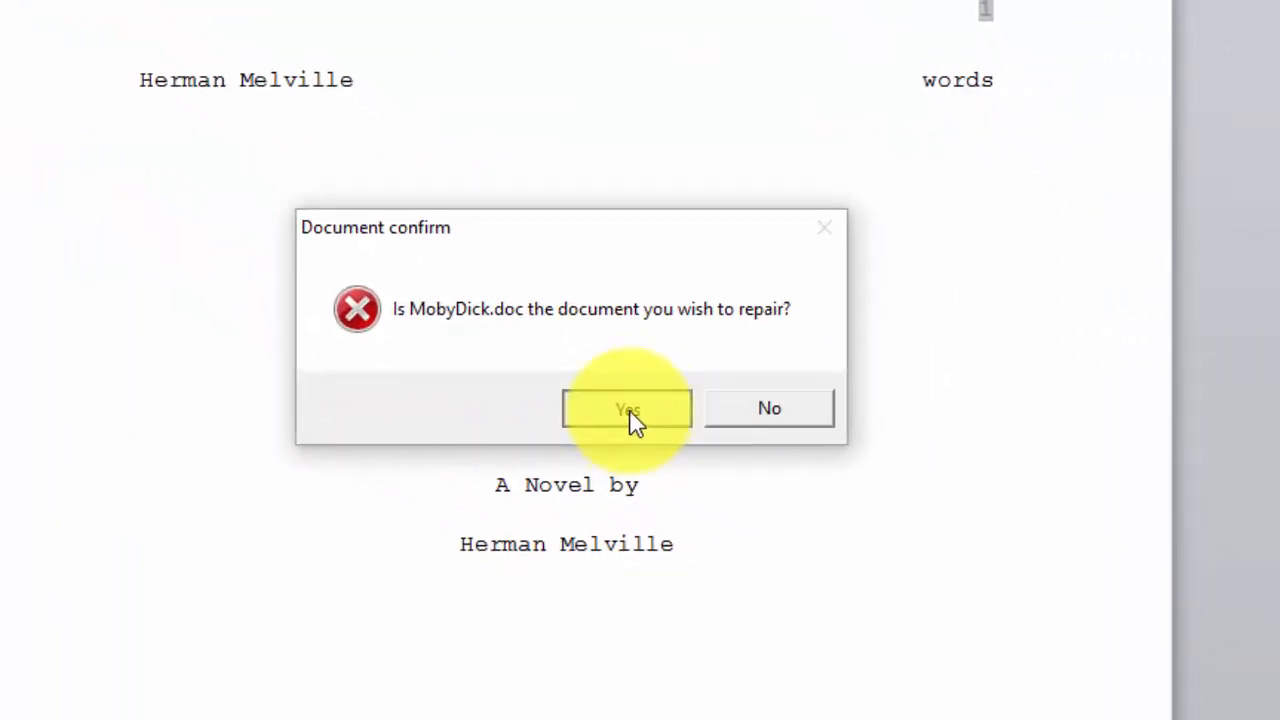
{"action": "left_click", "coordinate": [626, 408]}
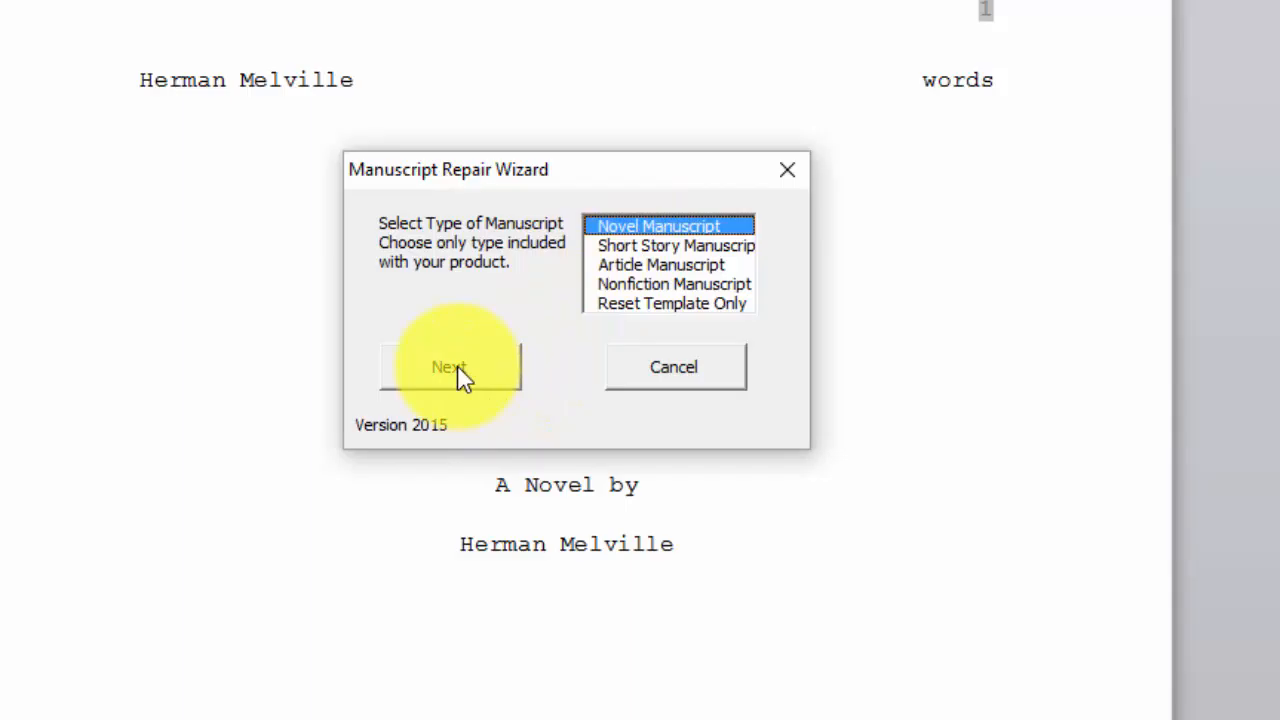
{"action": "left_click", "coordinate": [448, 368]}
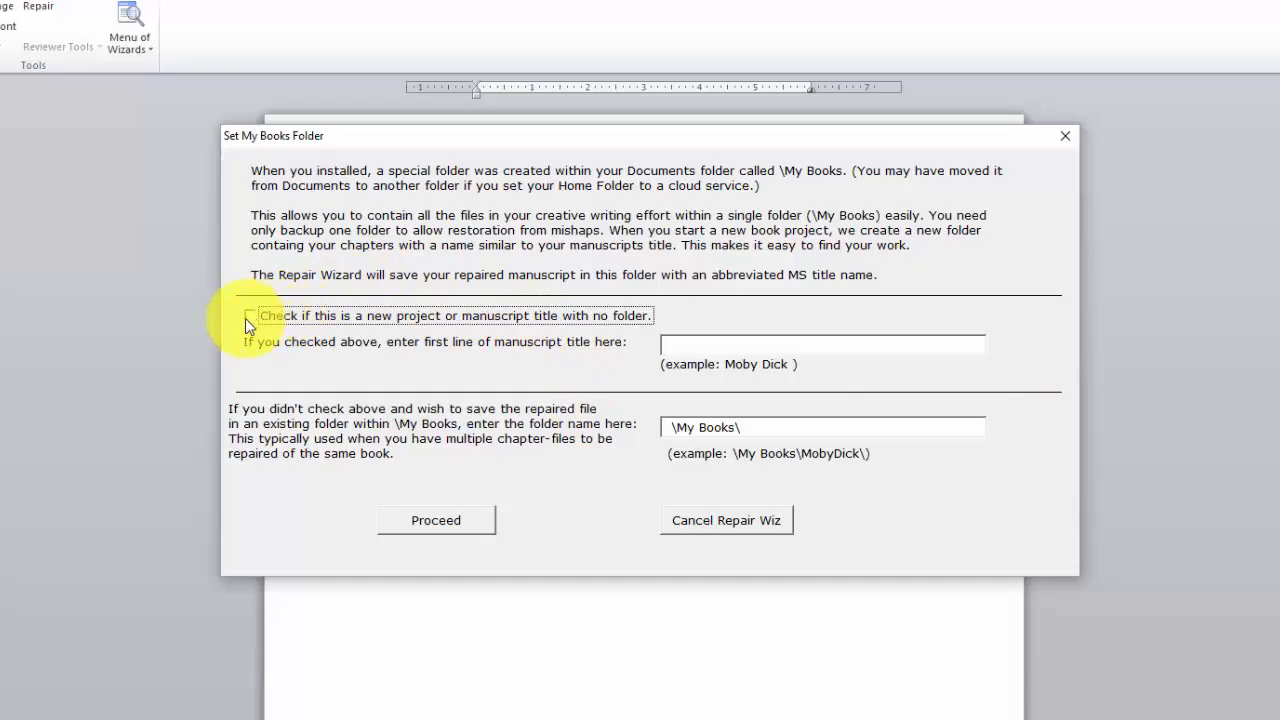
Step: Mark the repair as a new project and enter 'Moby Dick' as the manuscript title
{"action": "left_click", "coordinate": [248, 316]}
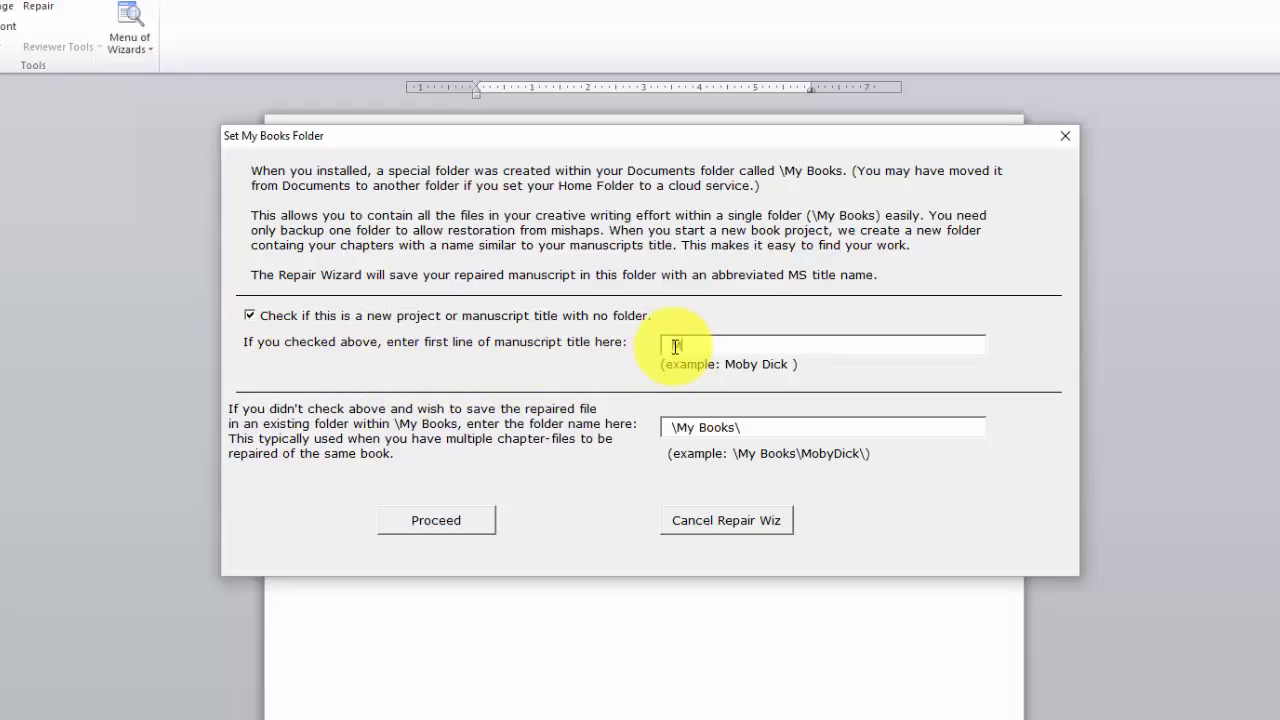
{"action": "type", "text": "Moby"}
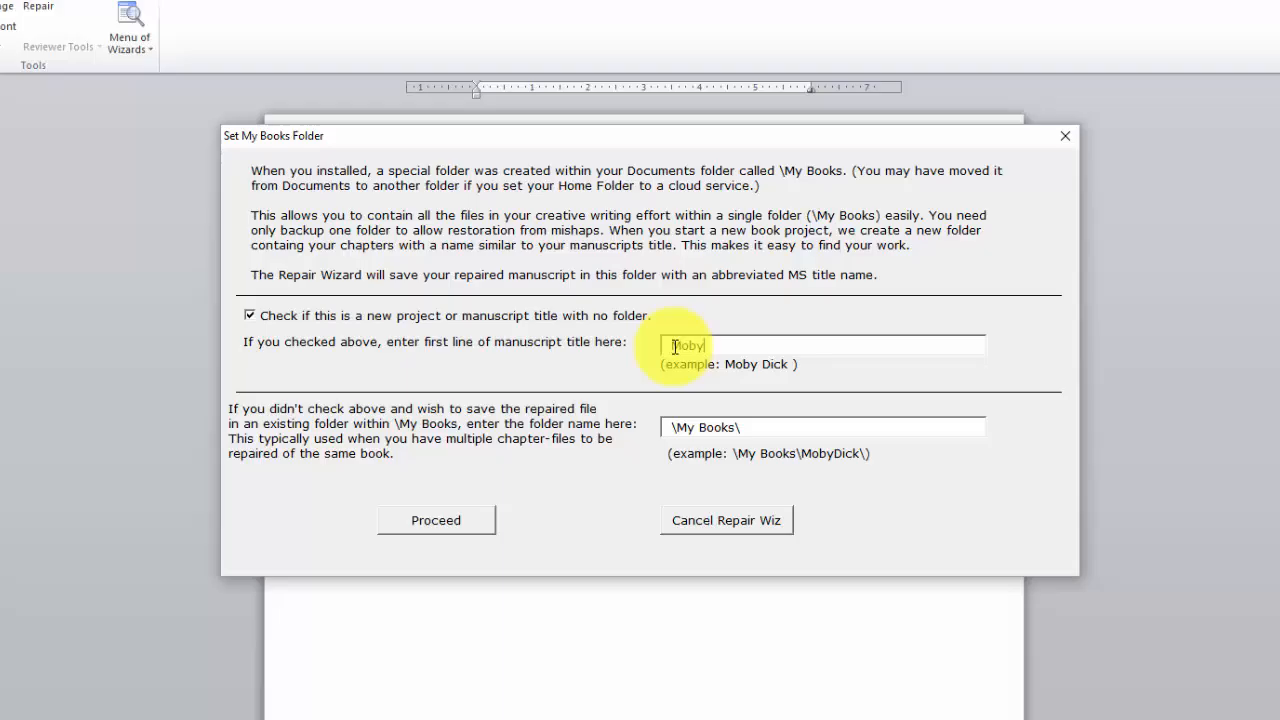
{"action": "type", "text": "D"}
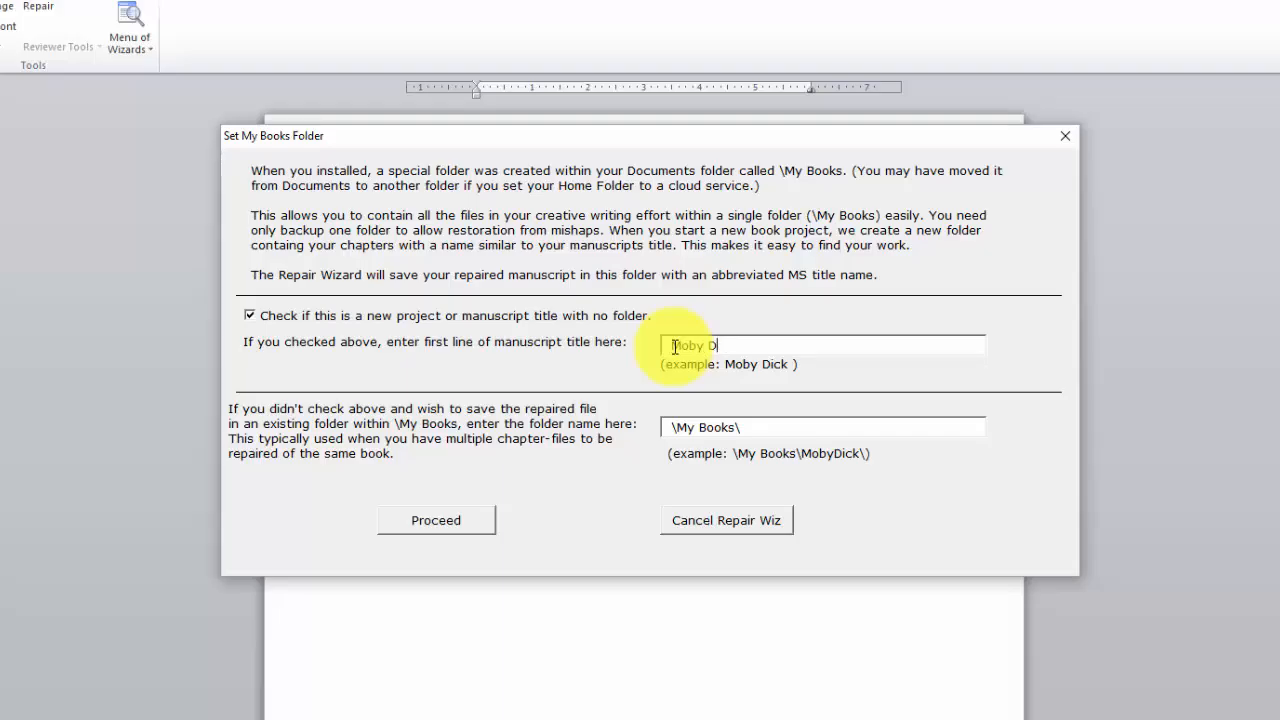
{"action": "type", "text": "i"}
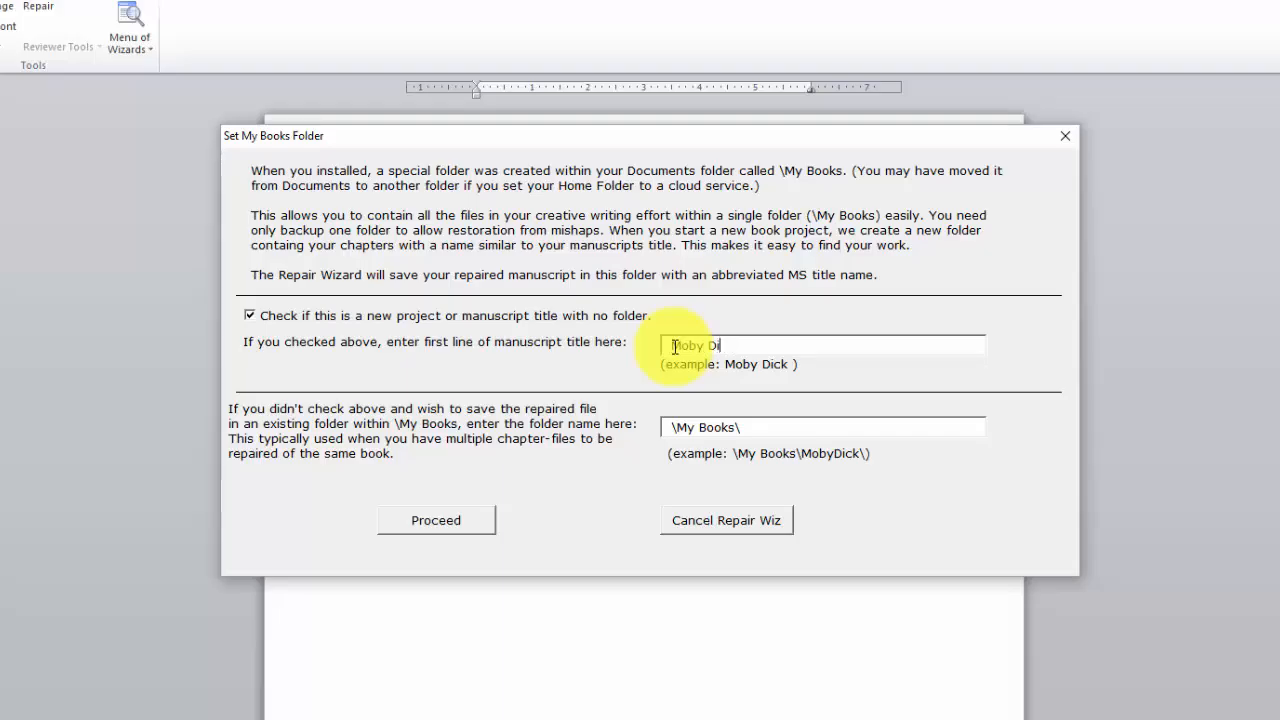
{"action": "type", "text": "ck"}
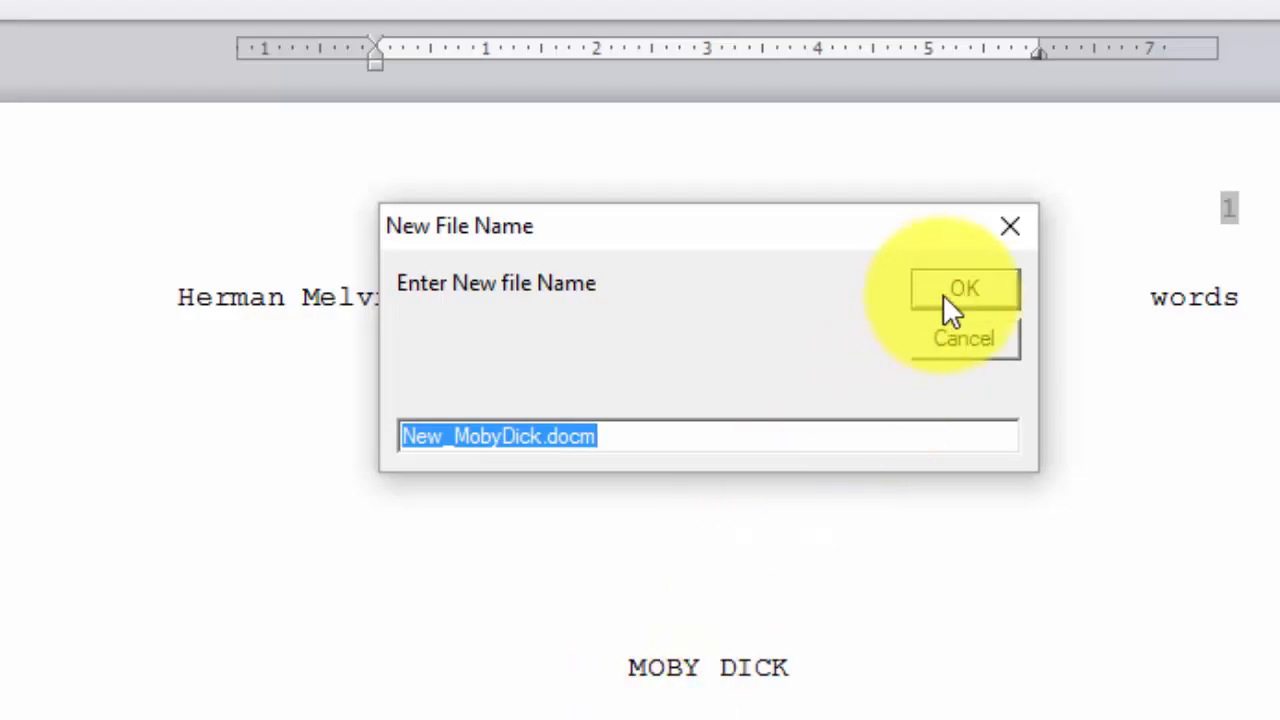
Step: Accept New_MobyDick.docm as the file name and skip the wizard's help display
{"action": "left_click", "coordinate": [962, 288]}
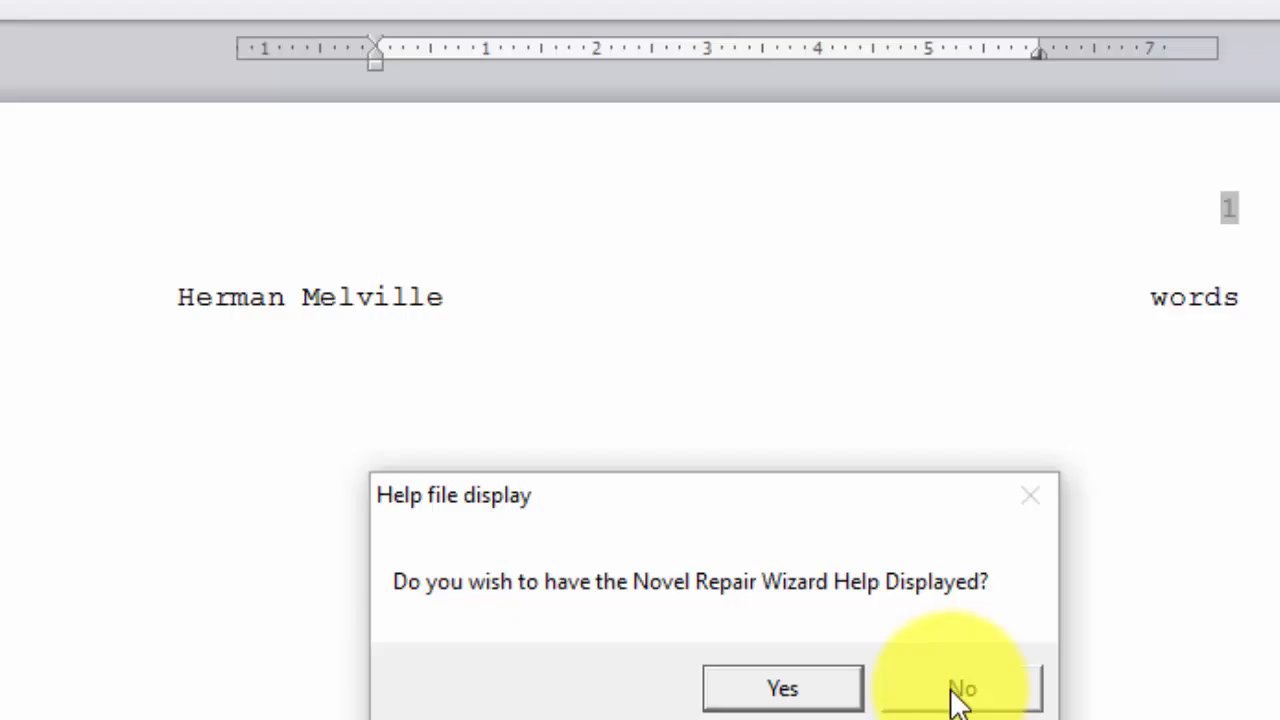
{"action": "left_click", "coordinate": [960, 688]}
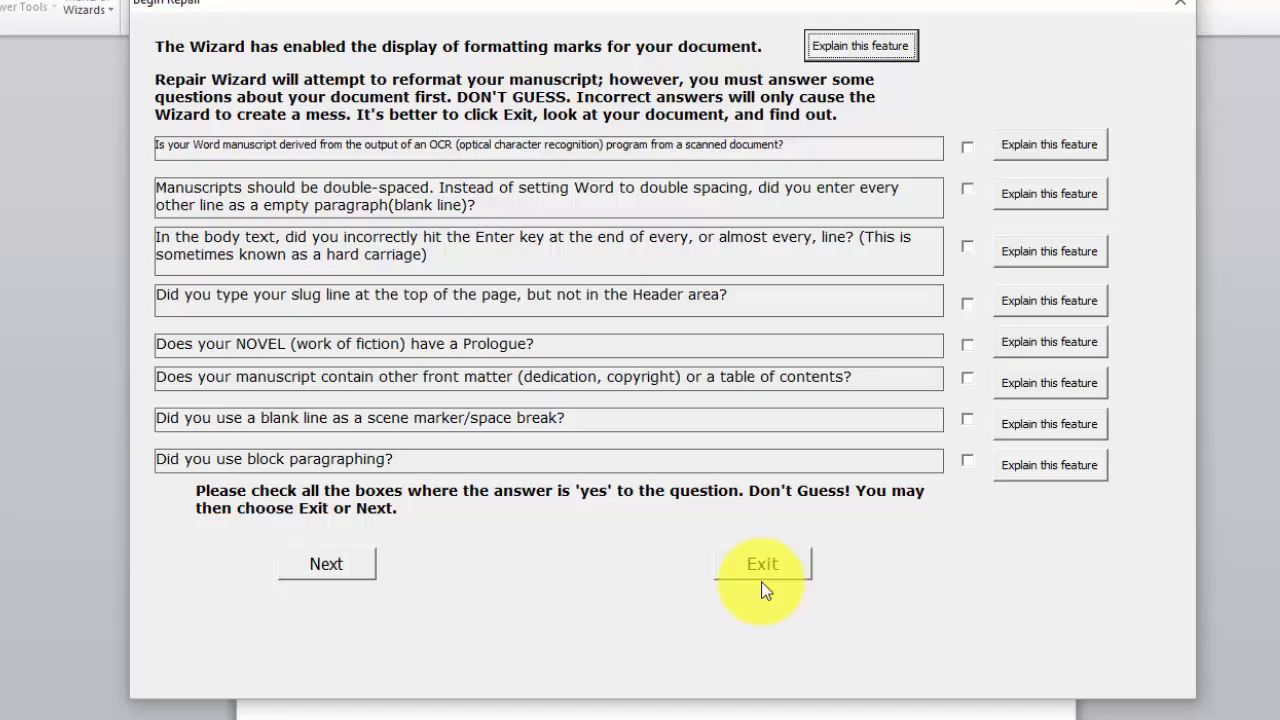
{"action": "mouse_move", "coordinate": [1080, 220]}
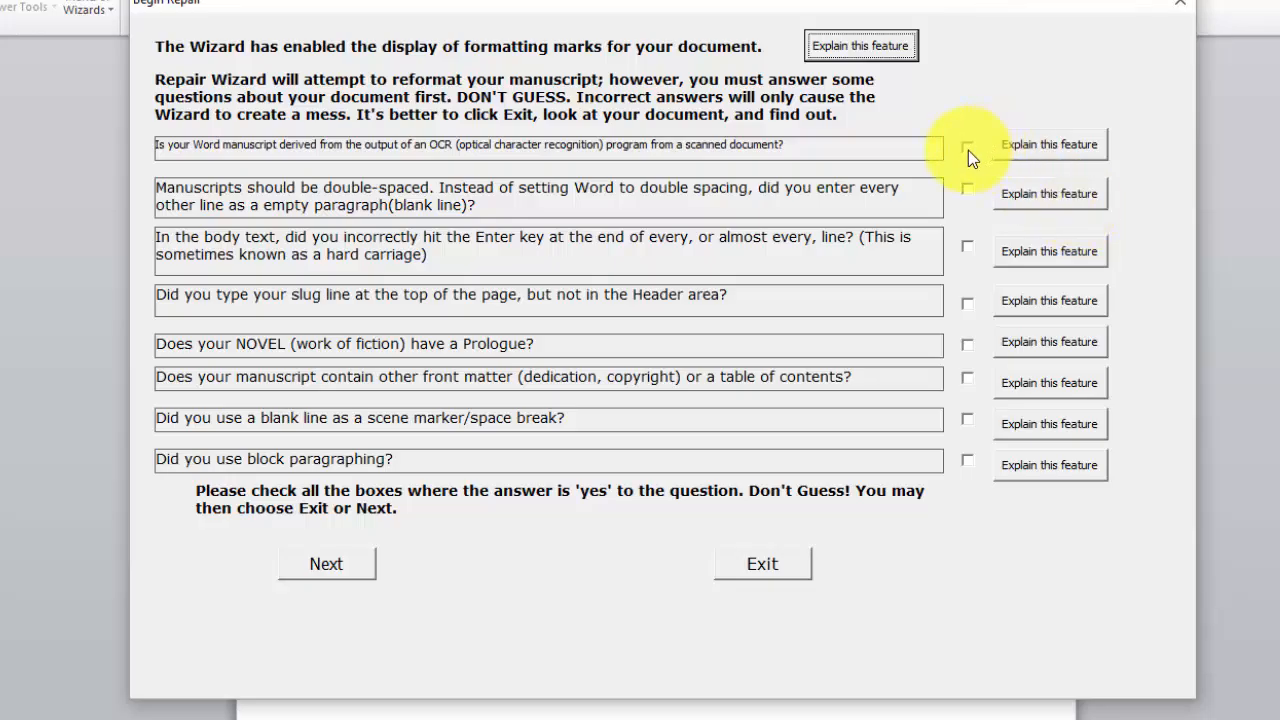
{"action": "mouse_move", "coordinate": [976, 482]}
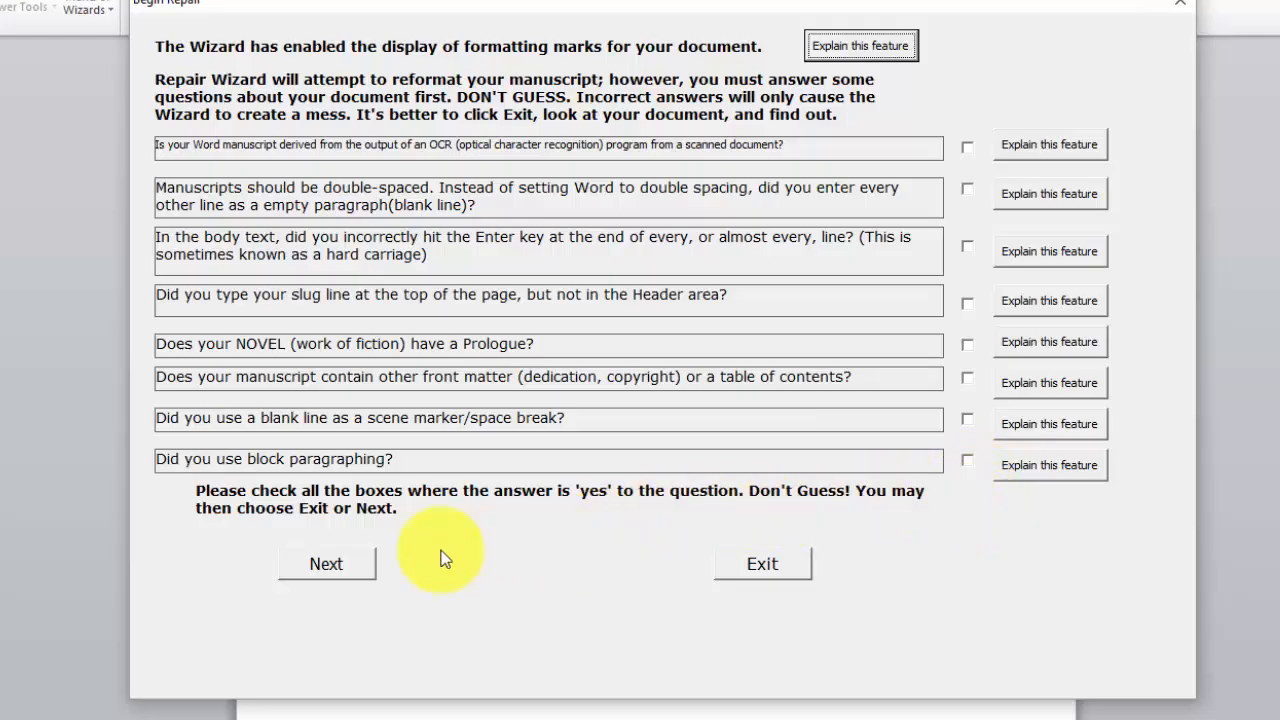
{"action": "mouse_move", "coordinate": [336, 568]}
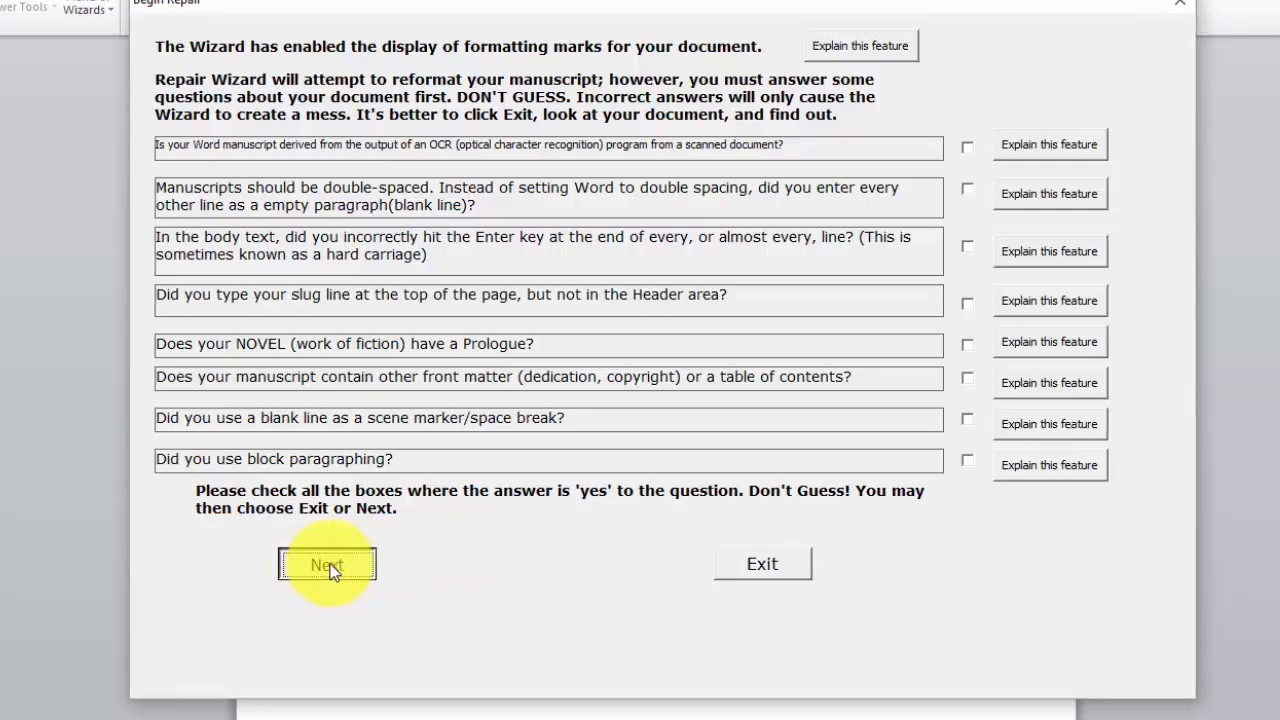
Step: Submit the Begin Repair questionnaire with no formatting problems checked
{"action": "left_click", "coordinate": [328, 564]}
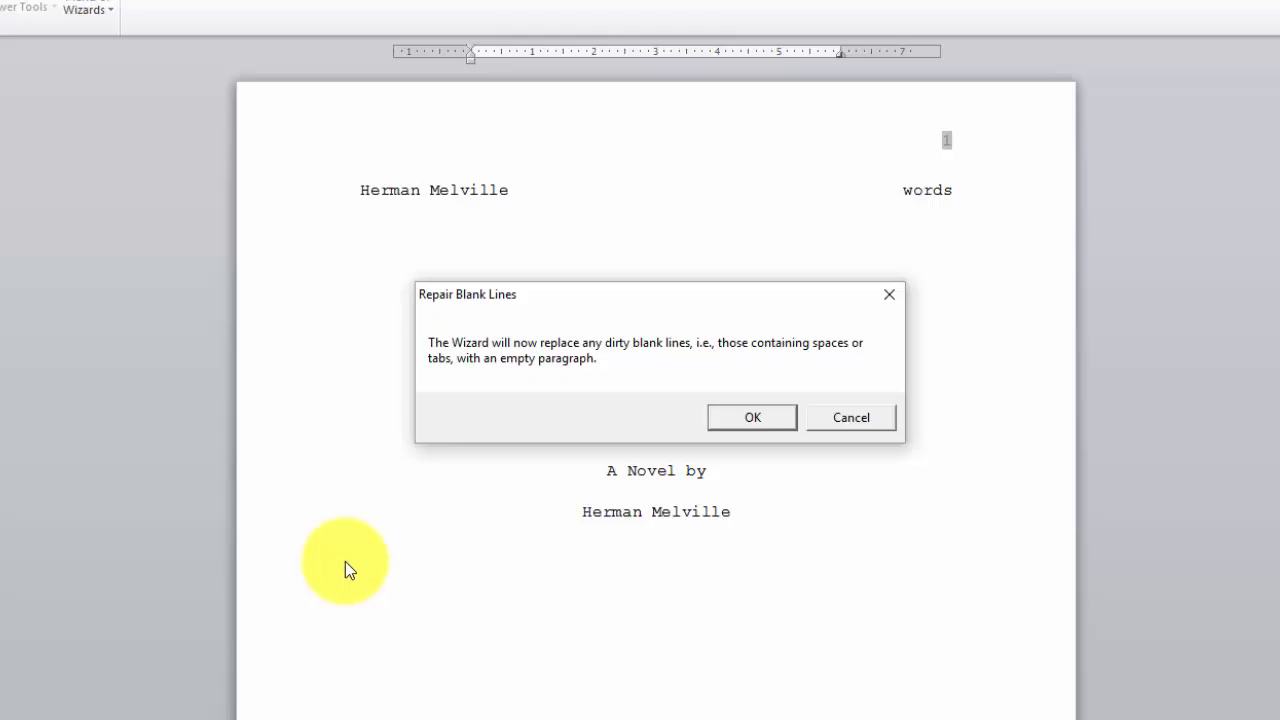
{"action": "mouse_move", "coordinate": [398, 490]}
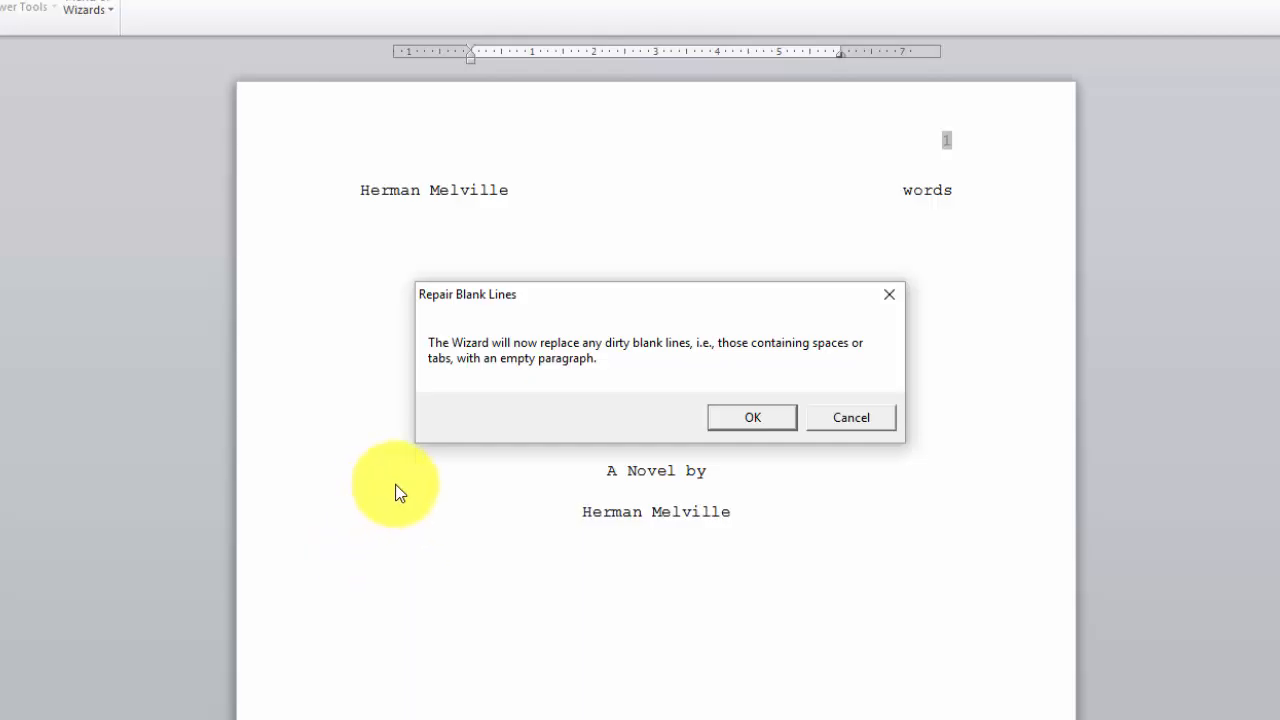
{"action": "mouse_move", "coordinate": [464, 492]}
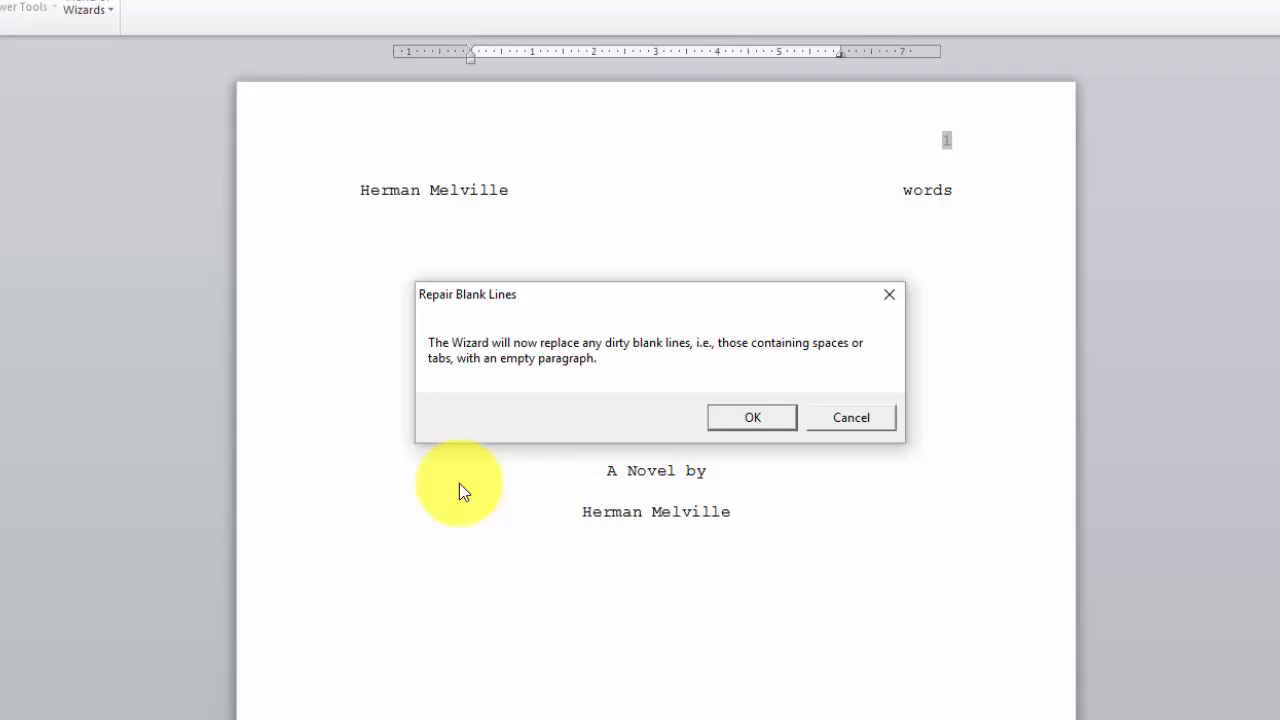
{"action": "mouse_move", "coordinate": [528, 446]}
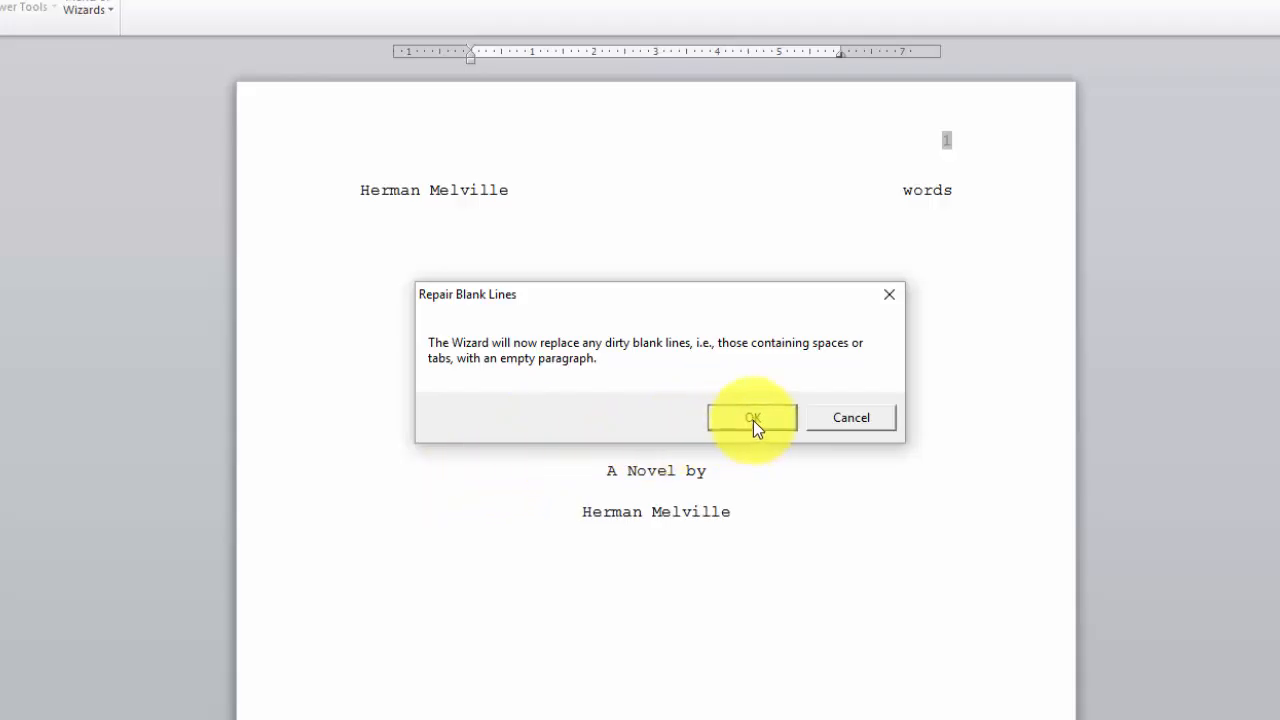
Step: Approve replacing dirty blank lines with empty paragraphs
{"action": "left_click", "coordinate": [752, 418]}
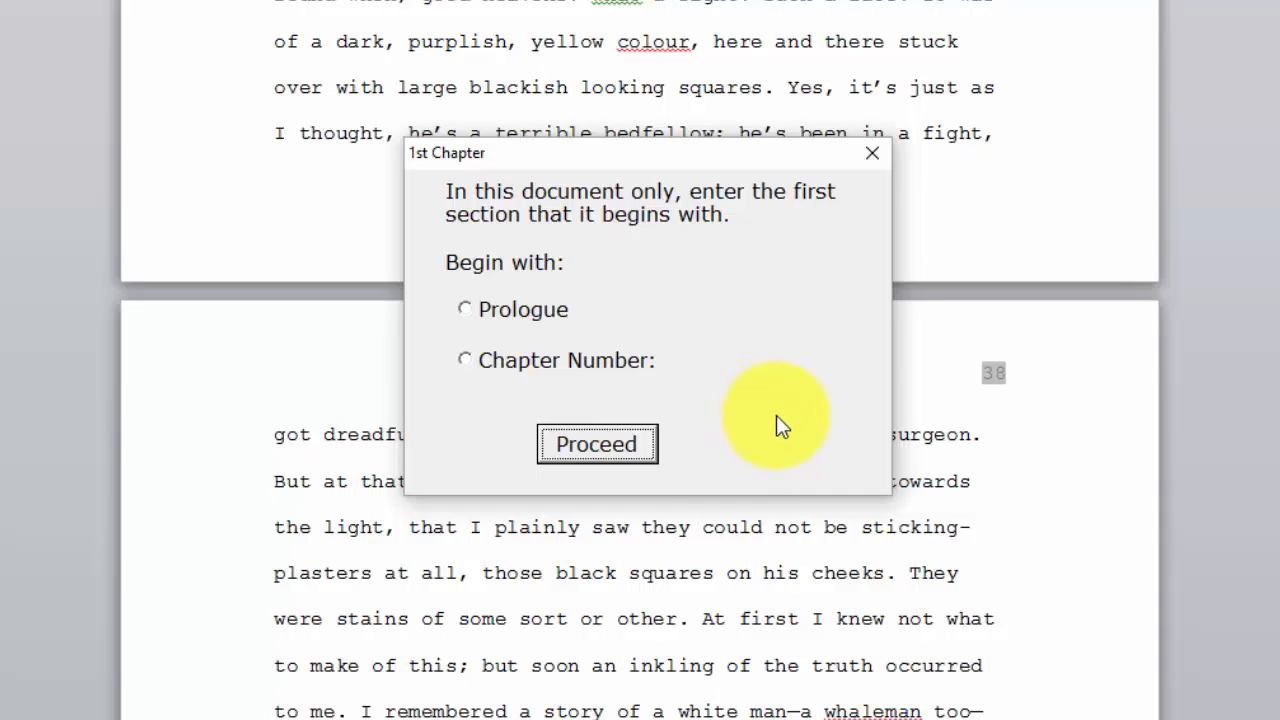
Step: Begin the manuscript with a chapter number, insert a new title page and delete the old one
{"action": "left_click", "coordinate": [464, 360]}
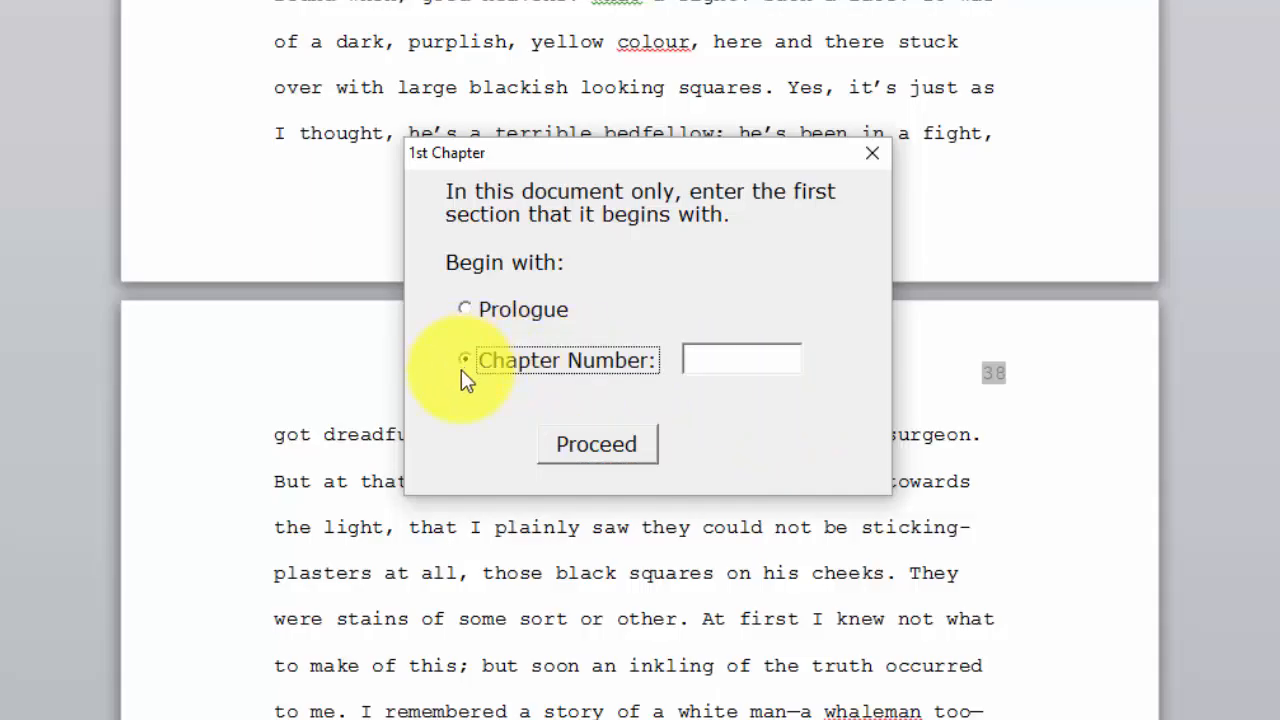
{"action": "left_click", "coordinate": [464, 360]}
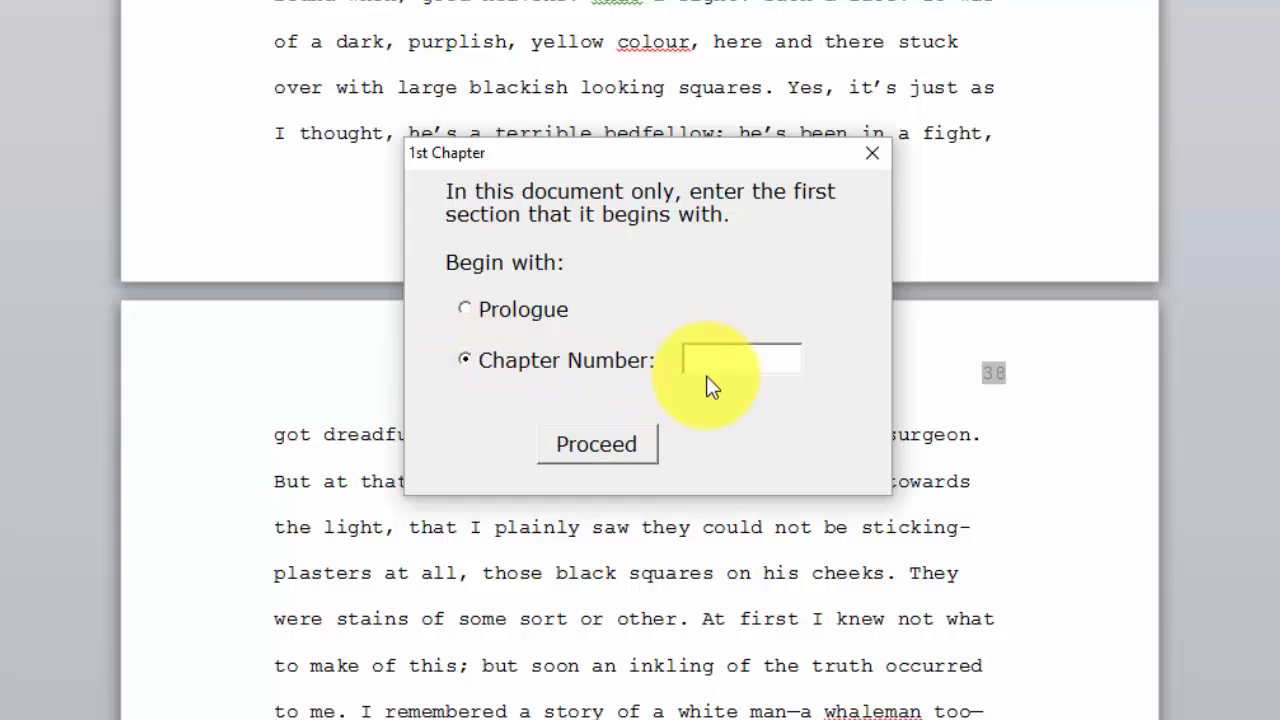
{"action": "left_click", "coordinate": [596, 444]}
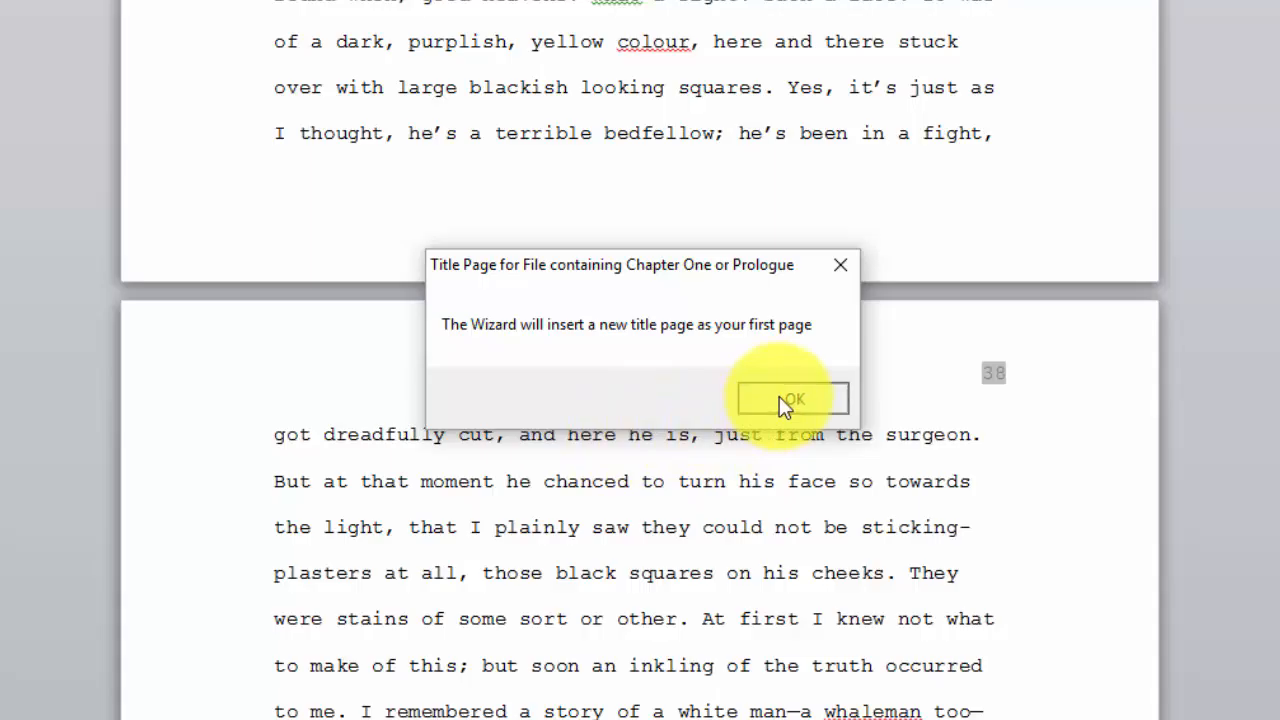
{"action": "left_click", "coordinate": [792, 398]}
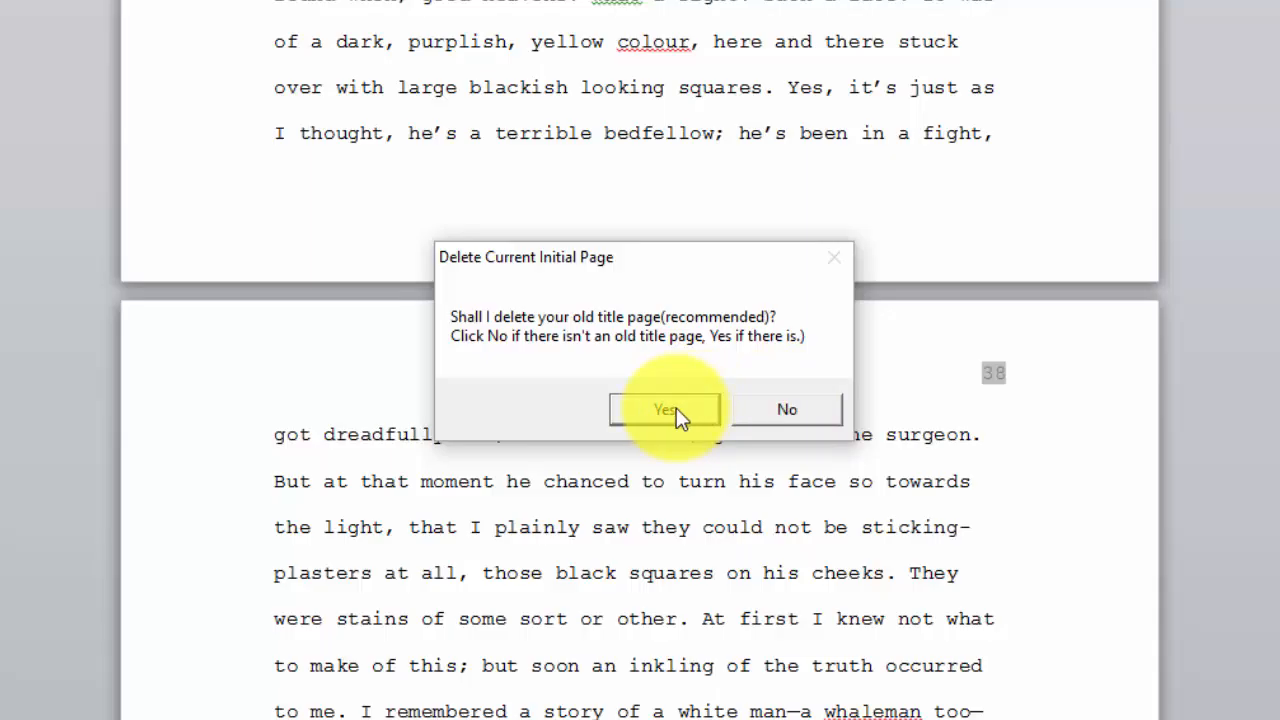
{"action": "left_click", "coordinate": [664, 410]}
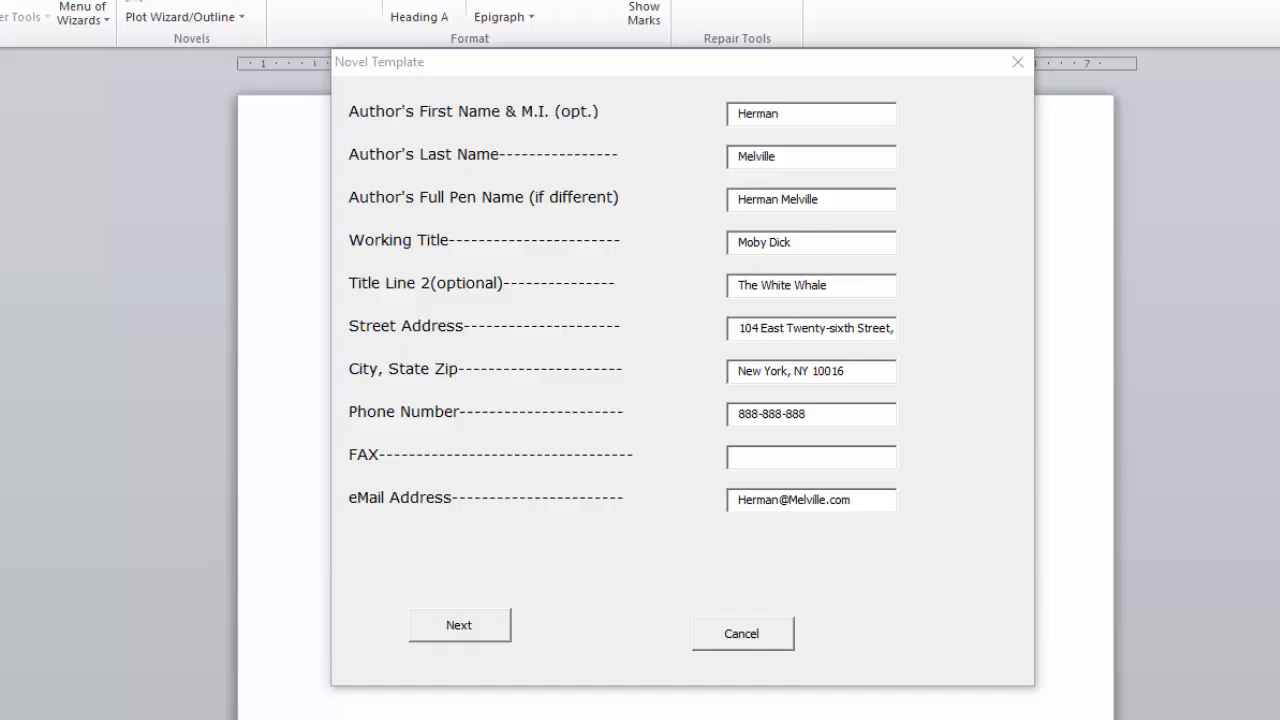
Step: Submit the Novel Template form with the prefilled Moby Dick author, title and contact details
{"action": "left_click", "coordinate": [458, 624]}
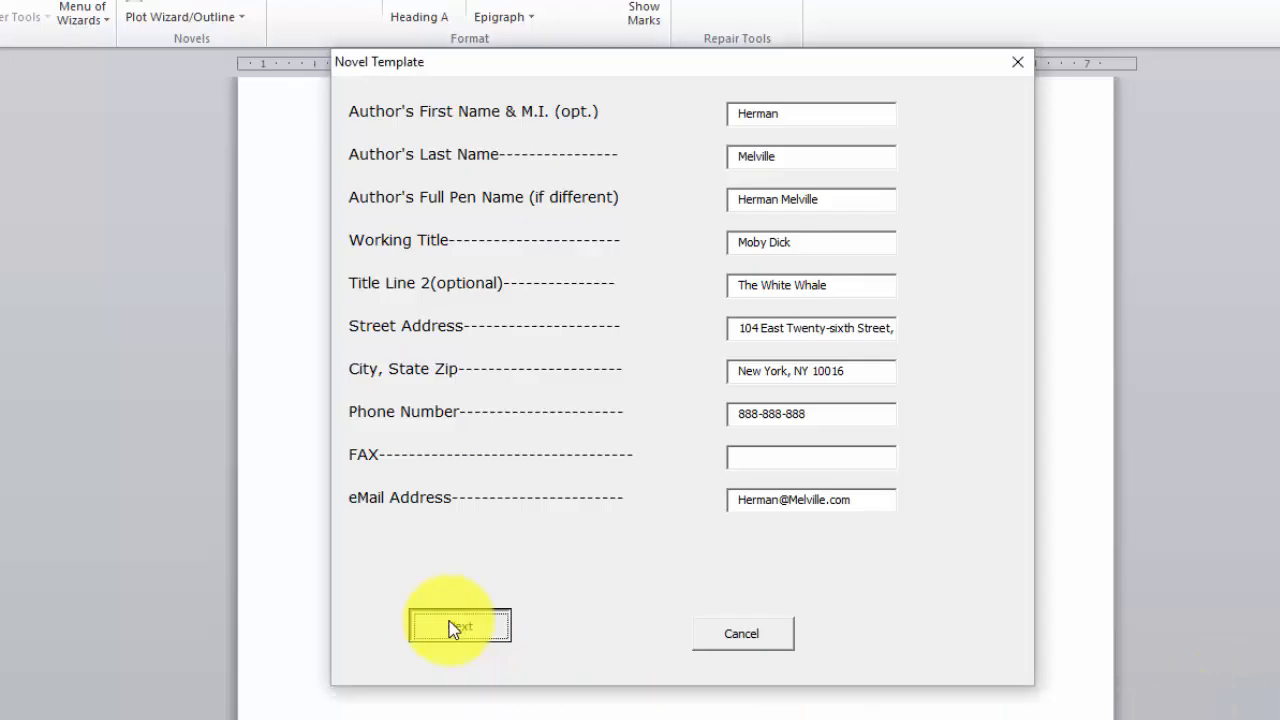
{"action": "left_click", "coordinate": [460, 626]}
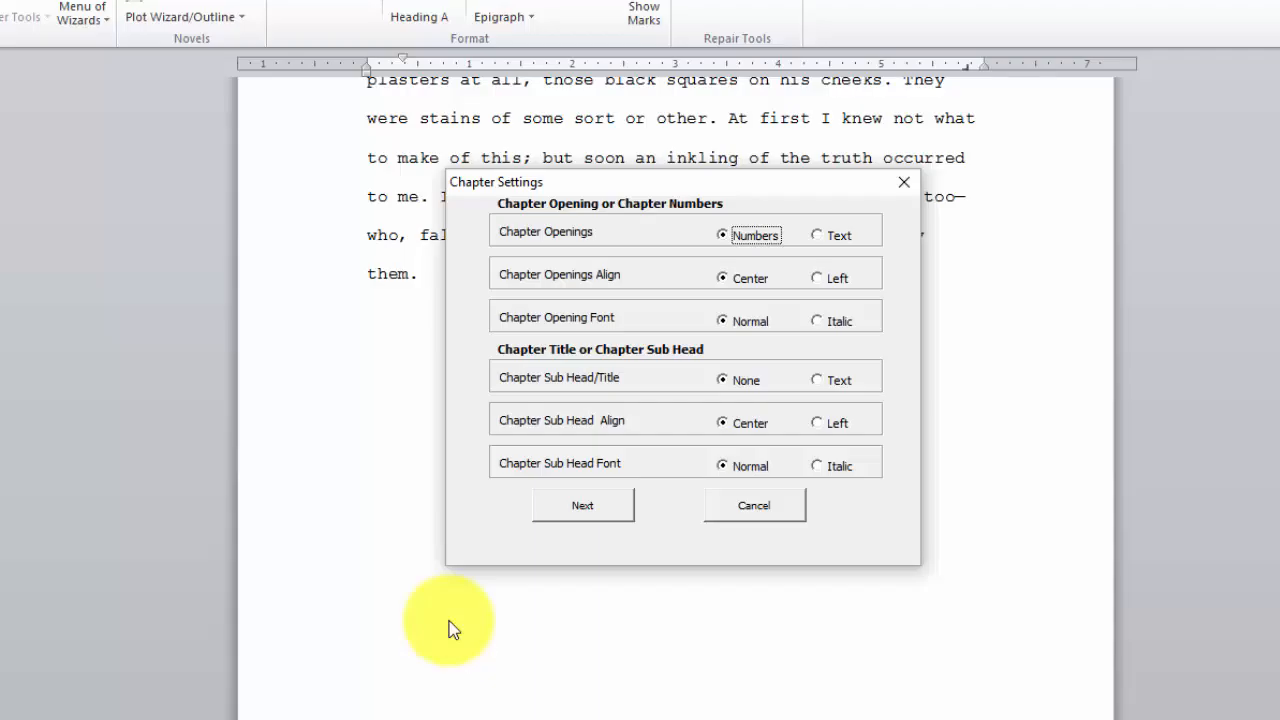
{"action": "mouse_move", "coordinate": [452, 604]}
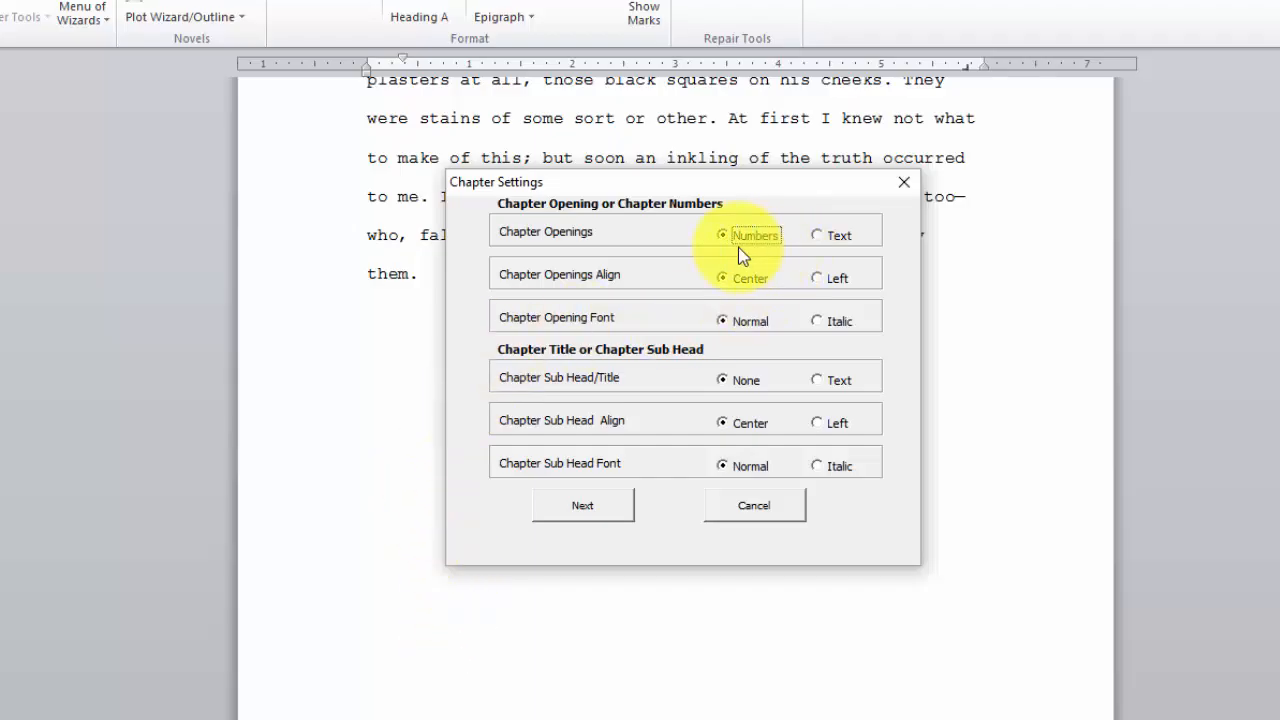
{"action": "mouse_move", "coordinate": [704, 380]}
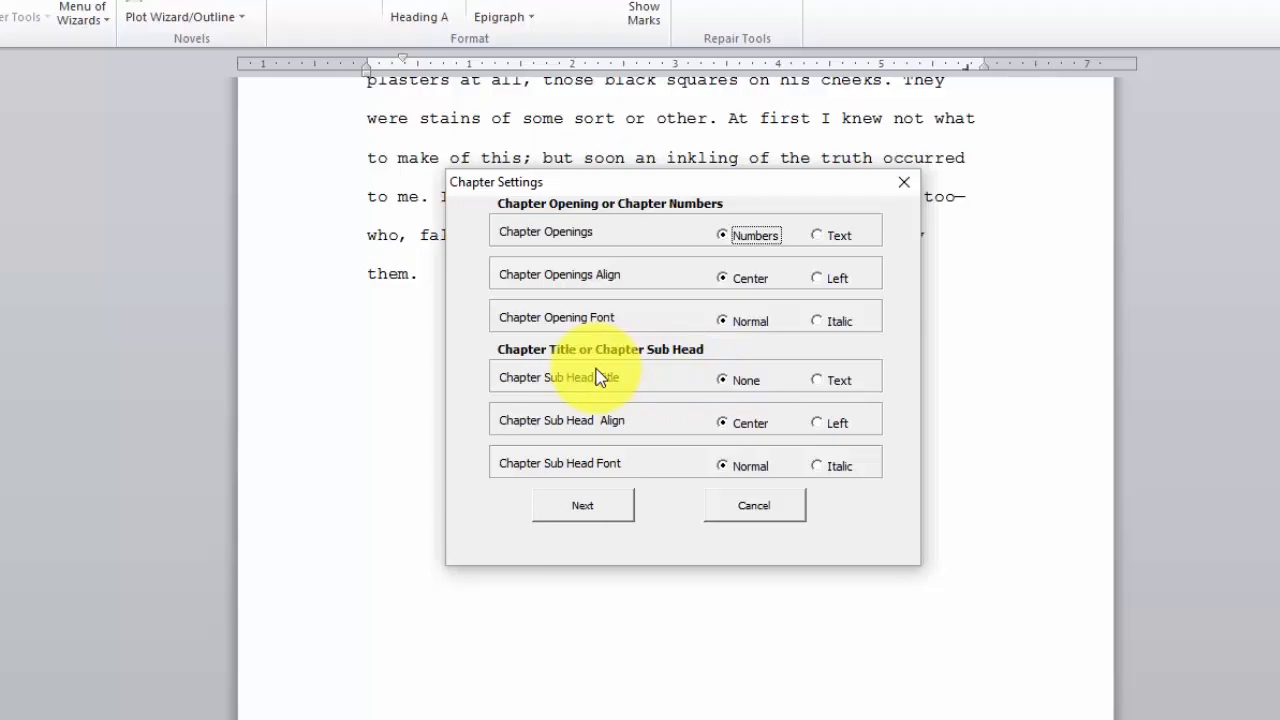
Step: Set Chapter Sub Head/Title to Text, keep numbered centred openings, and confirm
{"action": "left_click", "coordinate": [818, 380]}
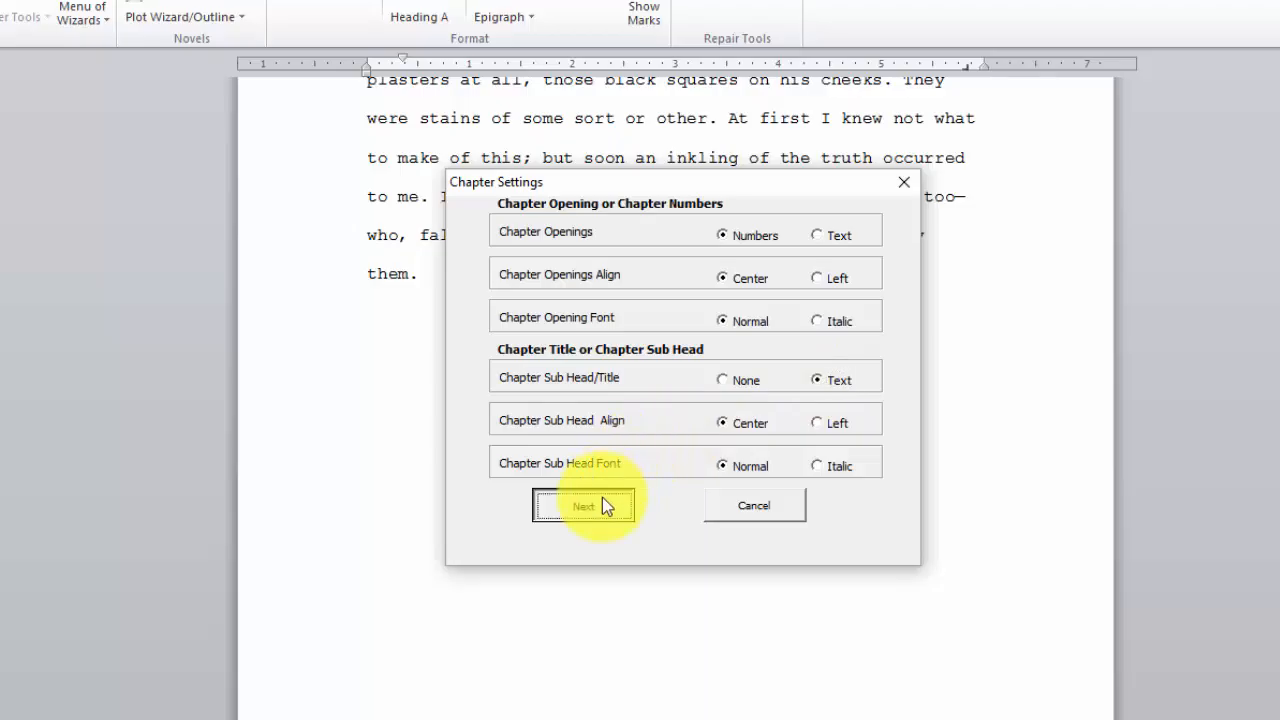
{"action": "left_click", "coordinate": [584, 504]}
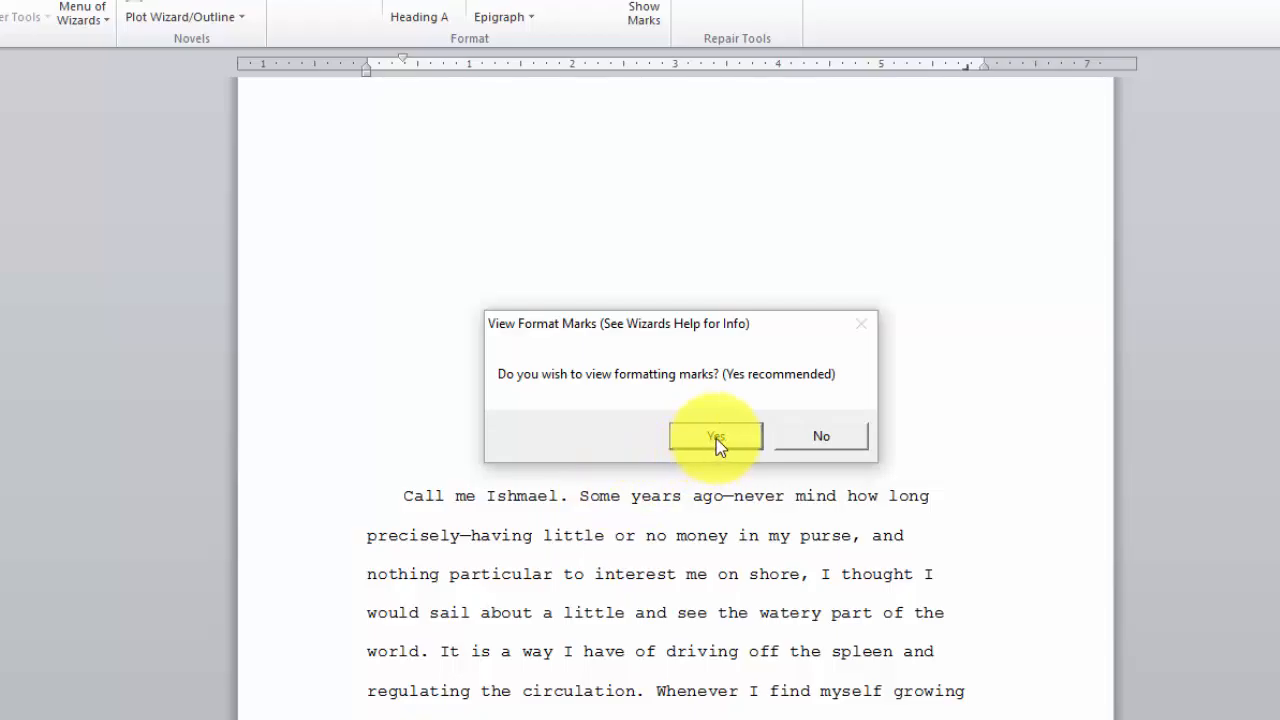
Step: Turn on formatting marks and close the What's Next instructions window
{"action": "left_click", "coordinate": [716, 436]}
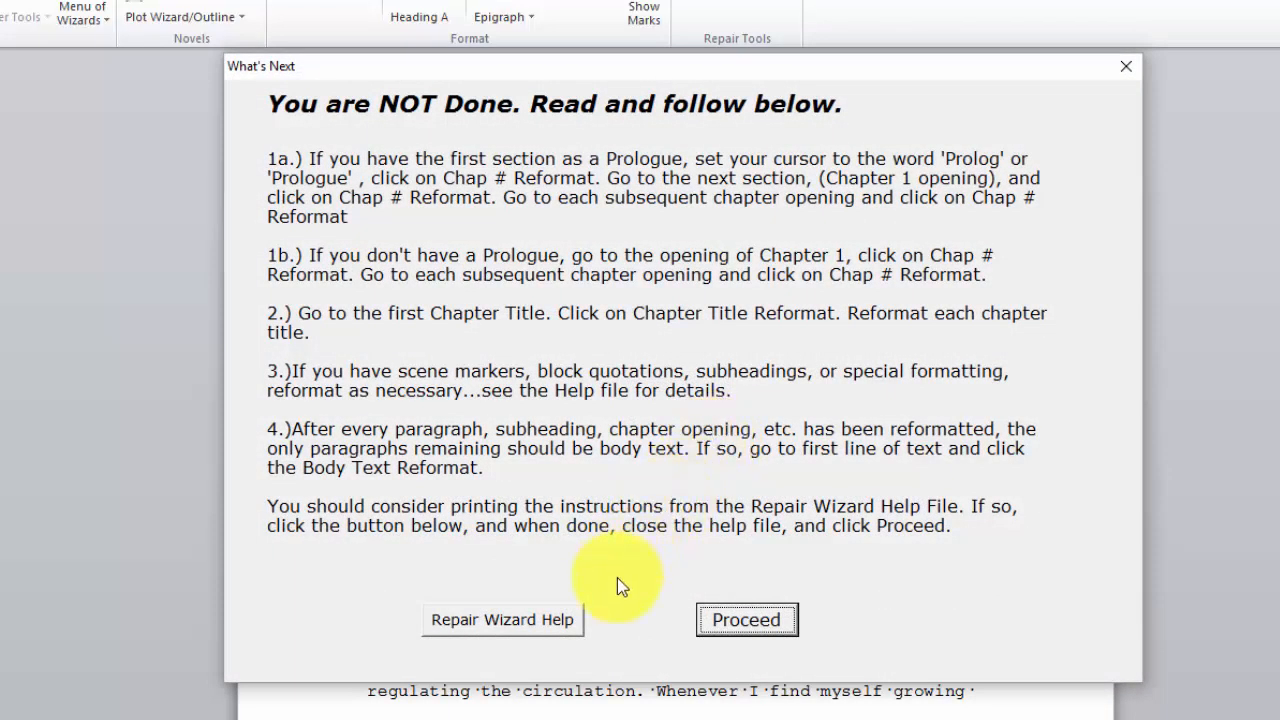
{"action": "mouse_move", "coordinate": [640, 628]}
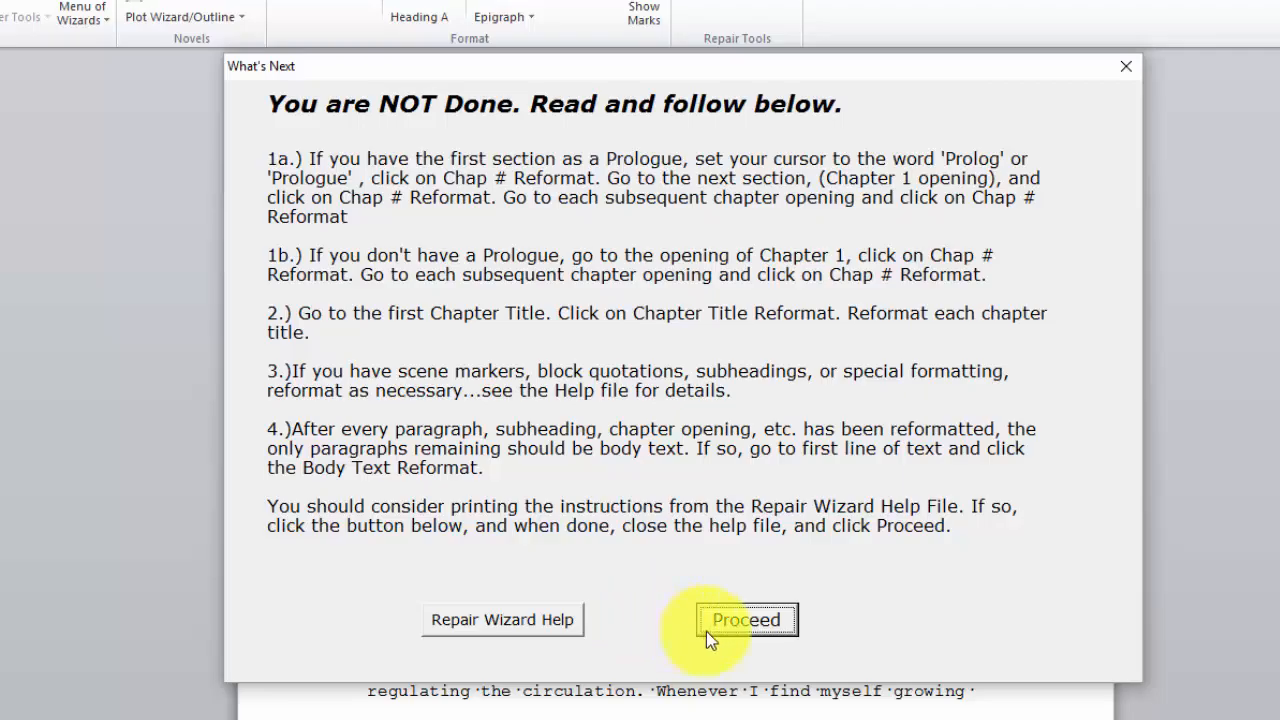
{"action": "left_click", "coordinate": [744, 620]}
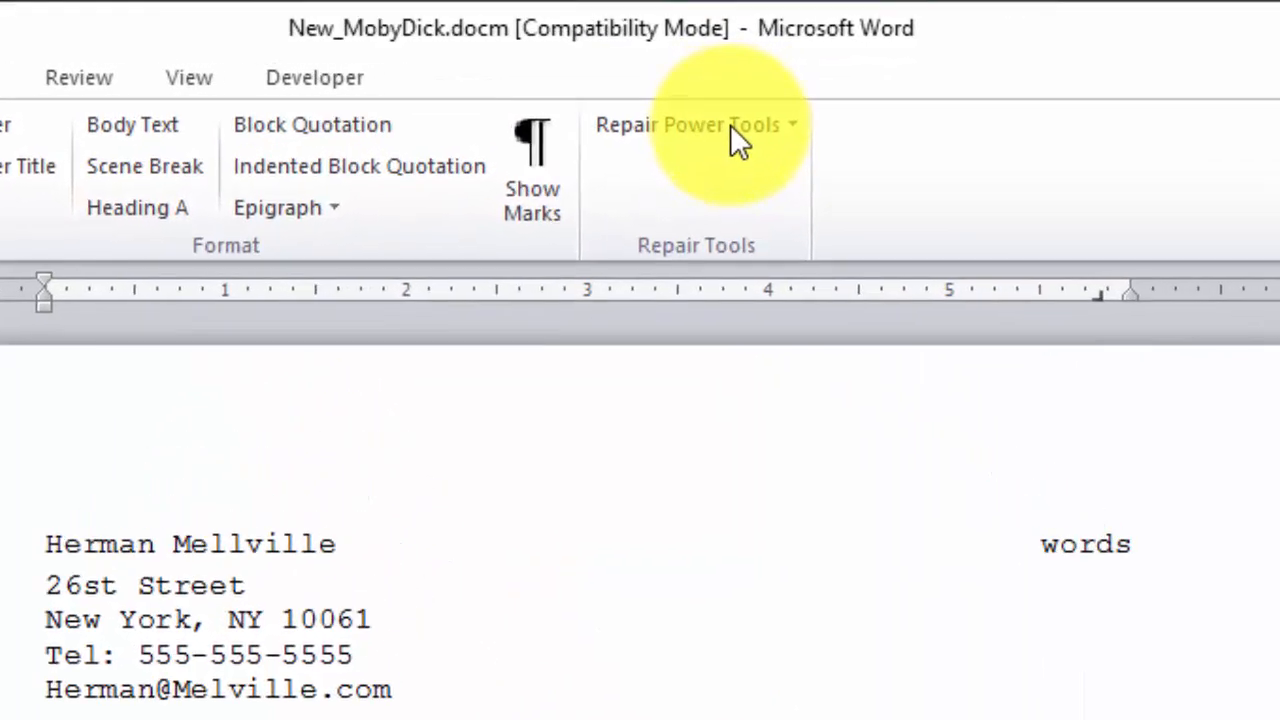
{"action": "mouse_move", "coordinate": [700, 124]}
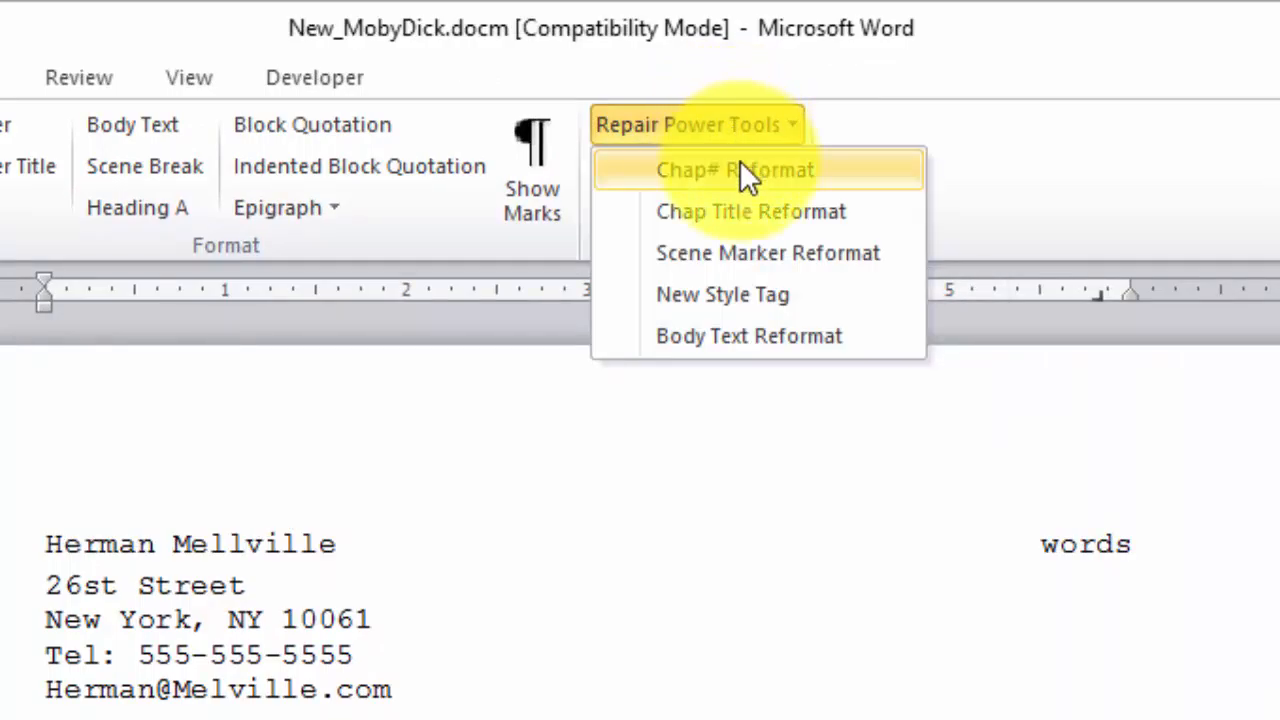
{"action": "mouse_move", "coordinate": [736, 170]}
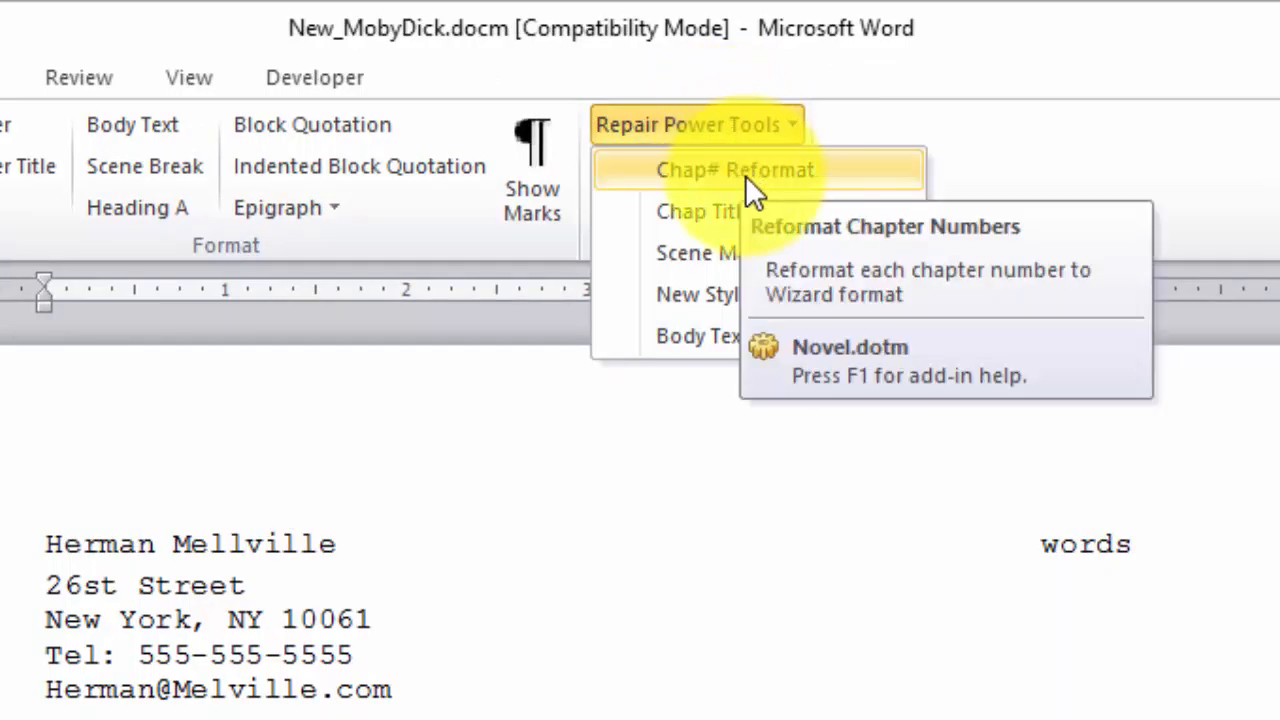
{"action": "mouse_move", "coordinate": [750, 212]}
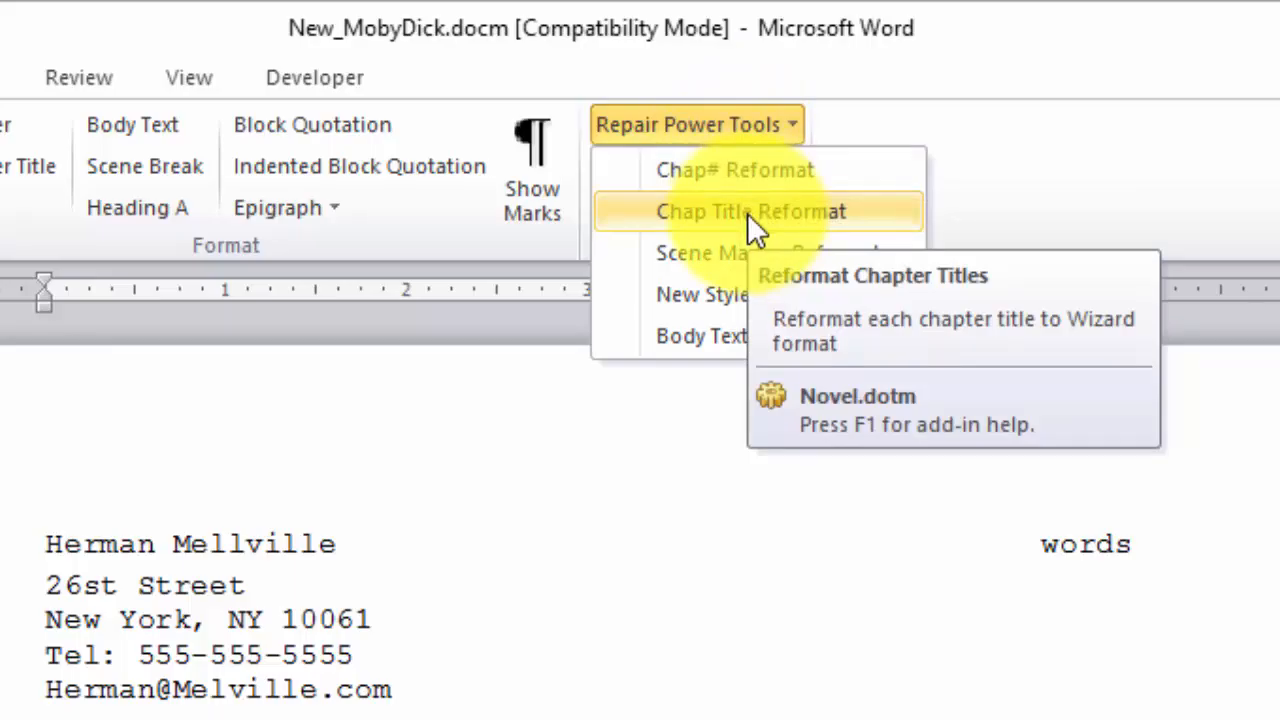
{"action": "mouse_move", "coordinate": [752, 252]}
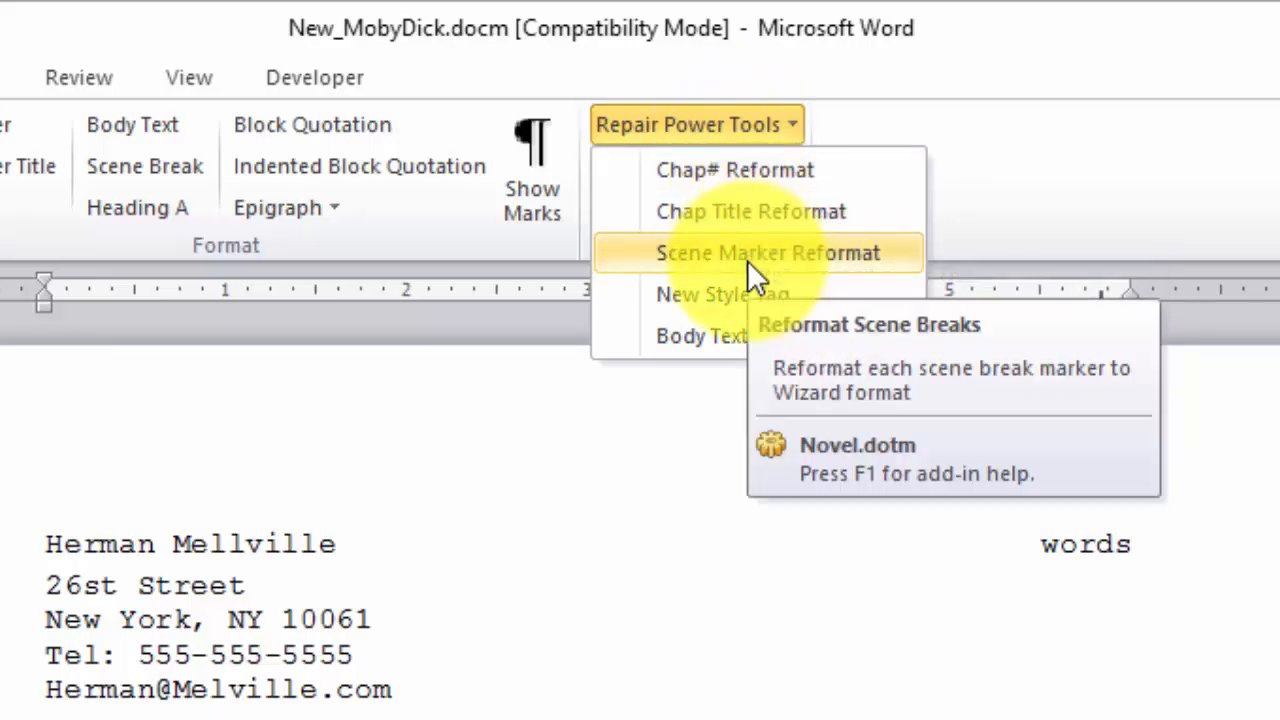
{"action": "mouse_move", "coordinate": [722, 294]}
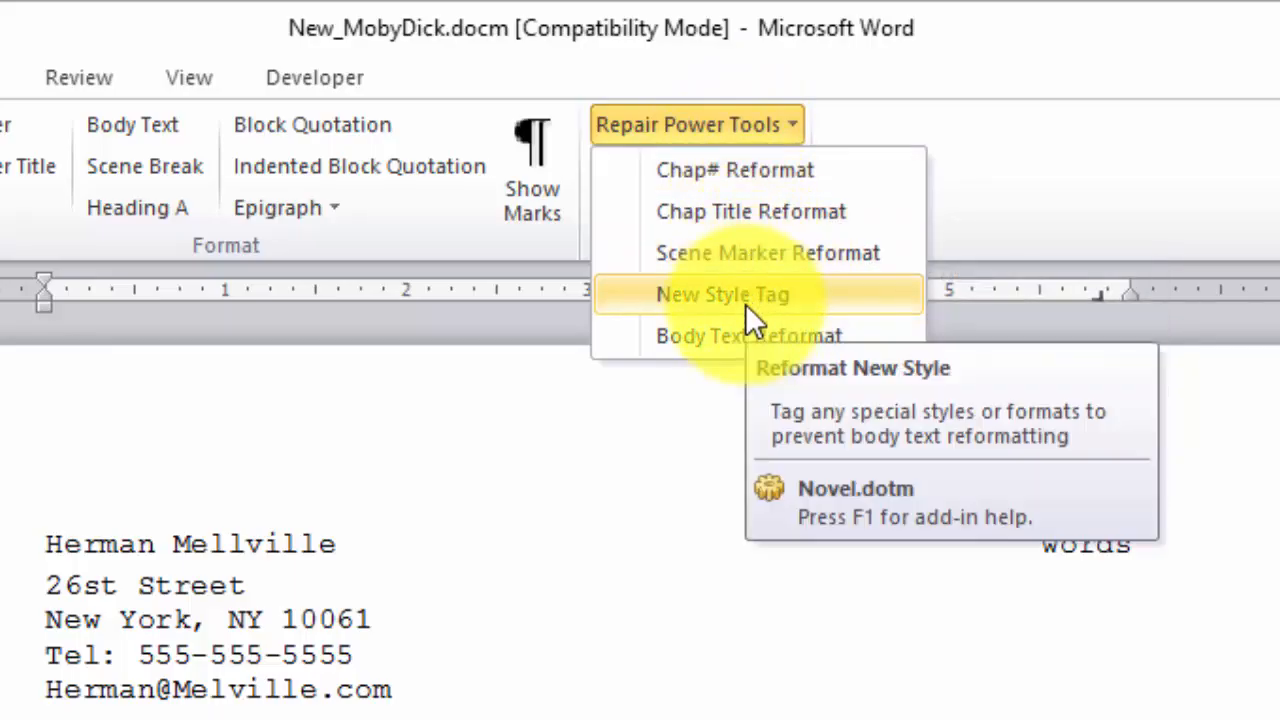
{"action": "mouse_move", "coordinate": [750, 336]}
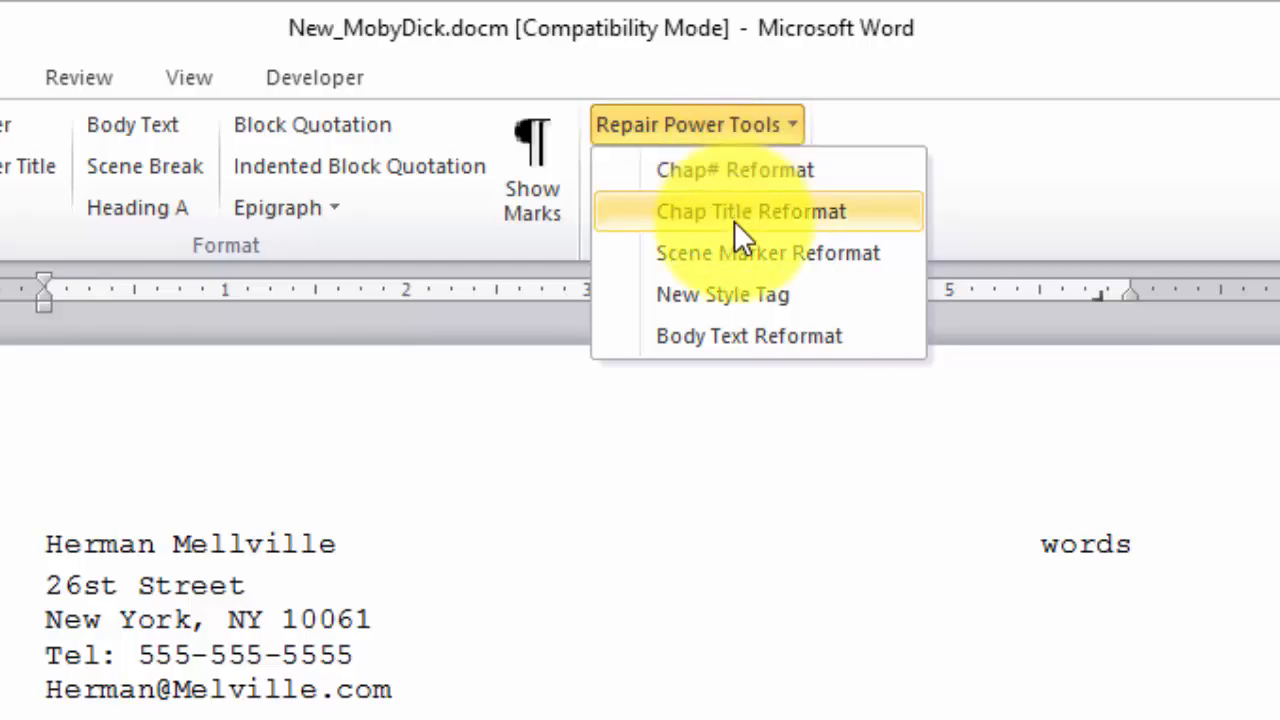
{"action": "mouse_move", "coordinate": [750, 212]}
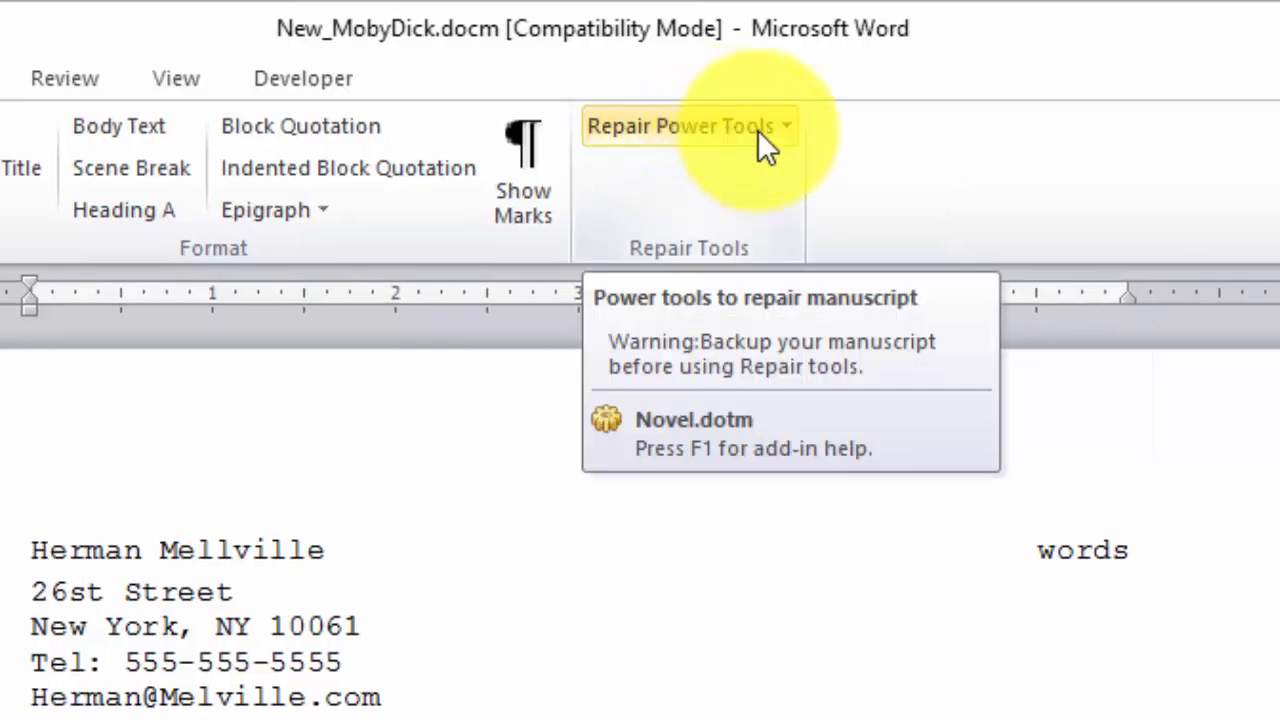
{"action": "left_click", "coordinate": [688, 124]}
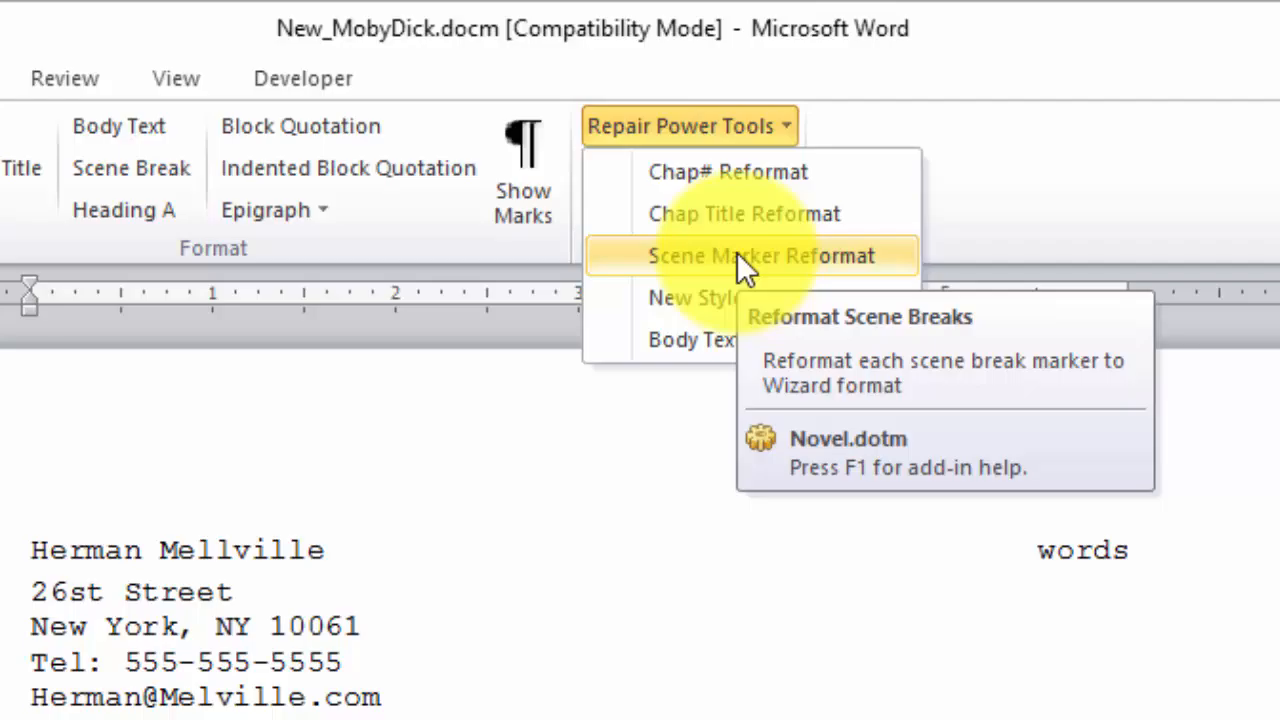
{"action": "mouse_move", "coordinate": [748, 296]}
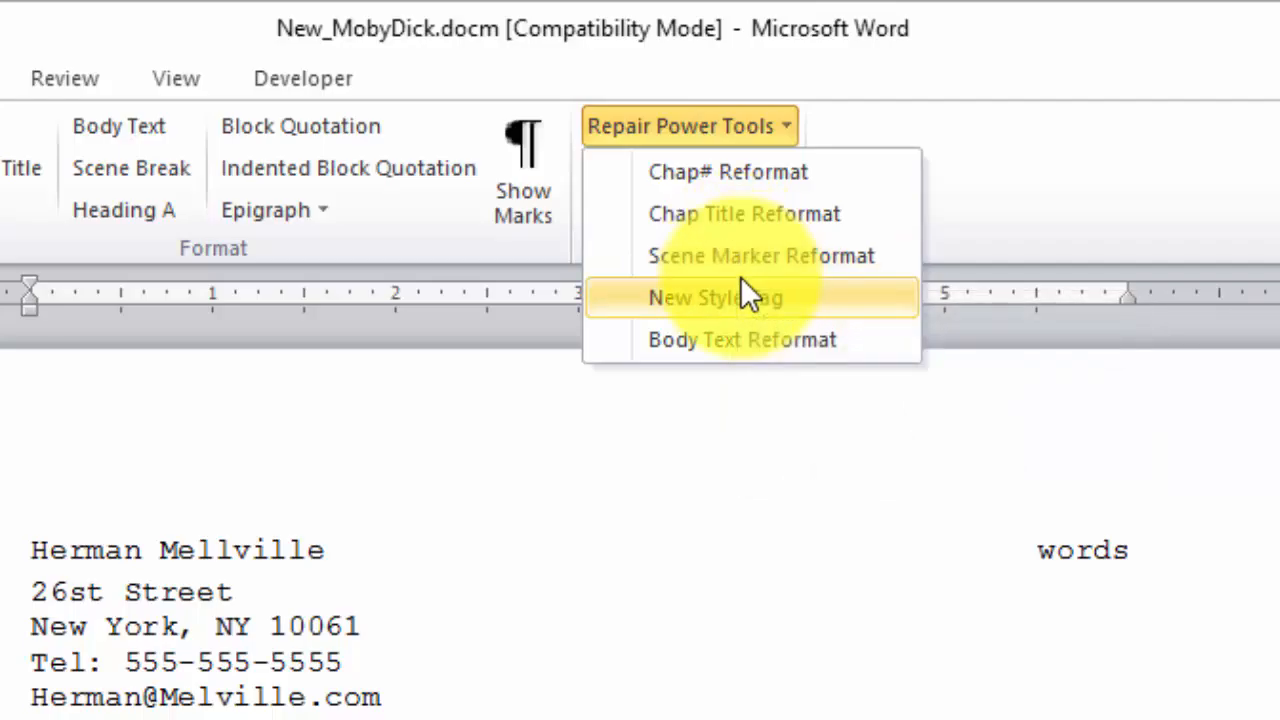
{"action": "mouse_move", "coordinate": [716, 298]}
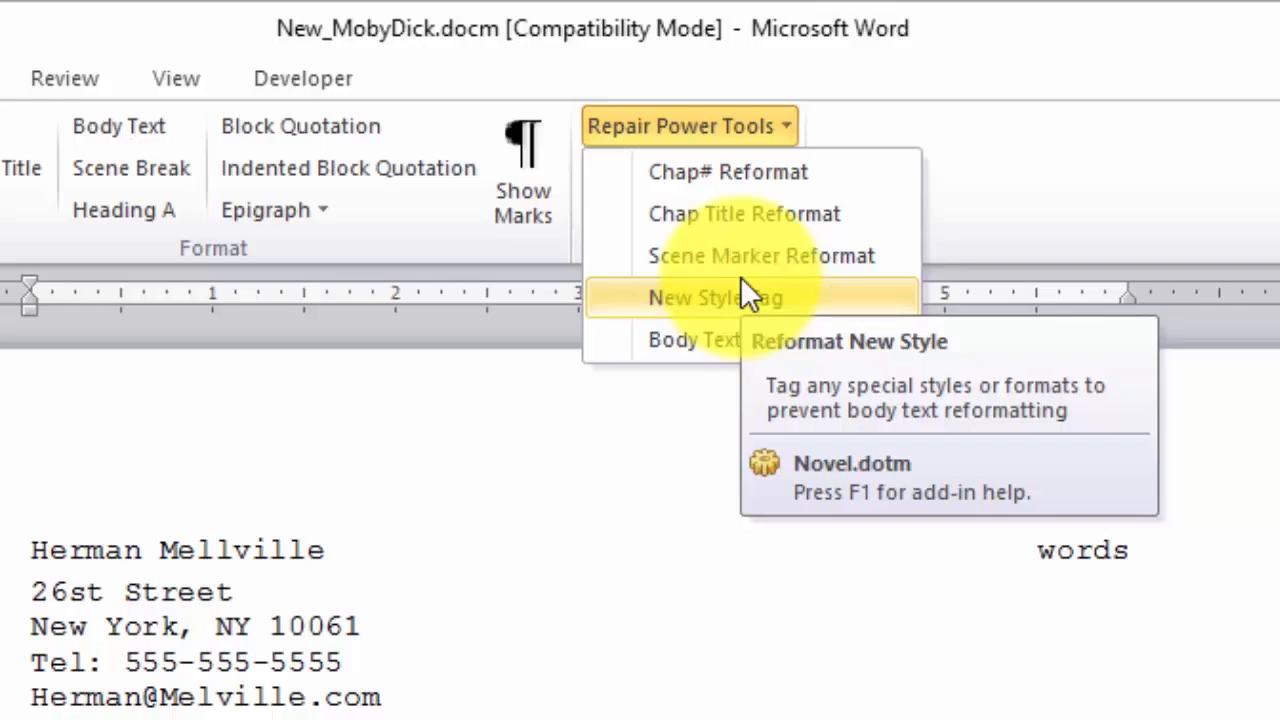
{"action": "mouse_move", "coordinate": [716, 340]}
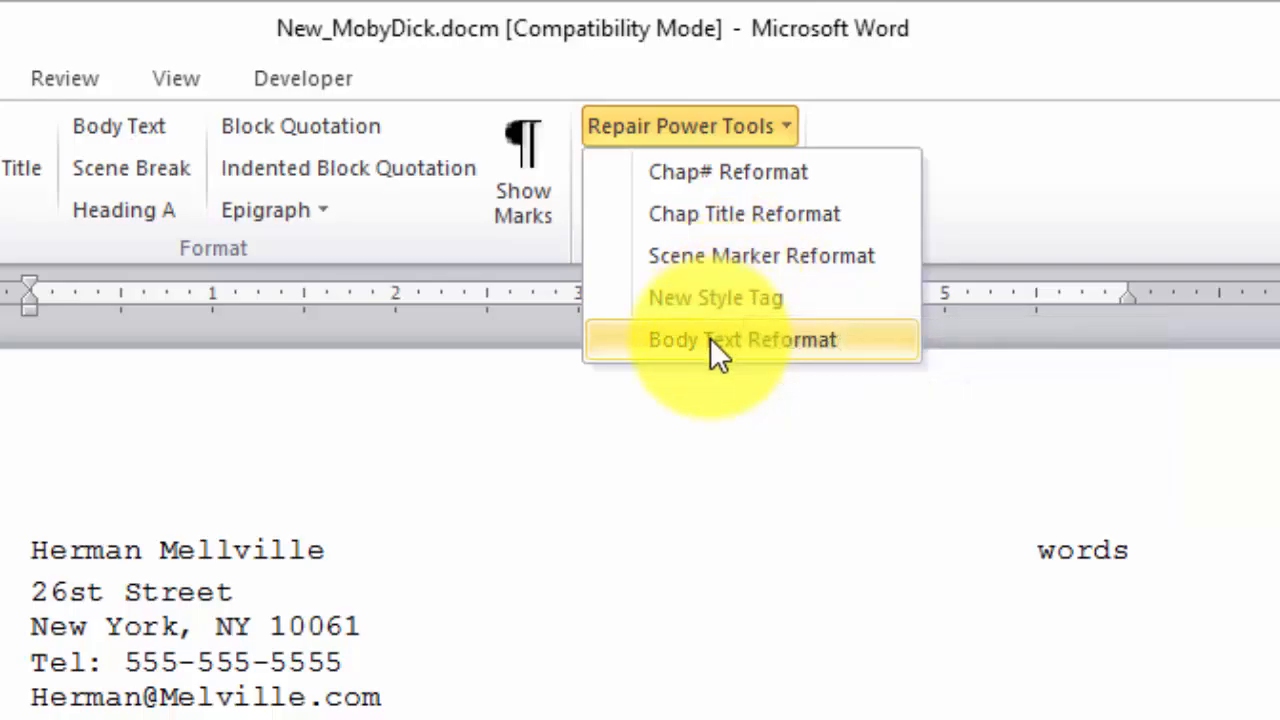
{"action": "mouse_move", "coordinate": [744, 340]}
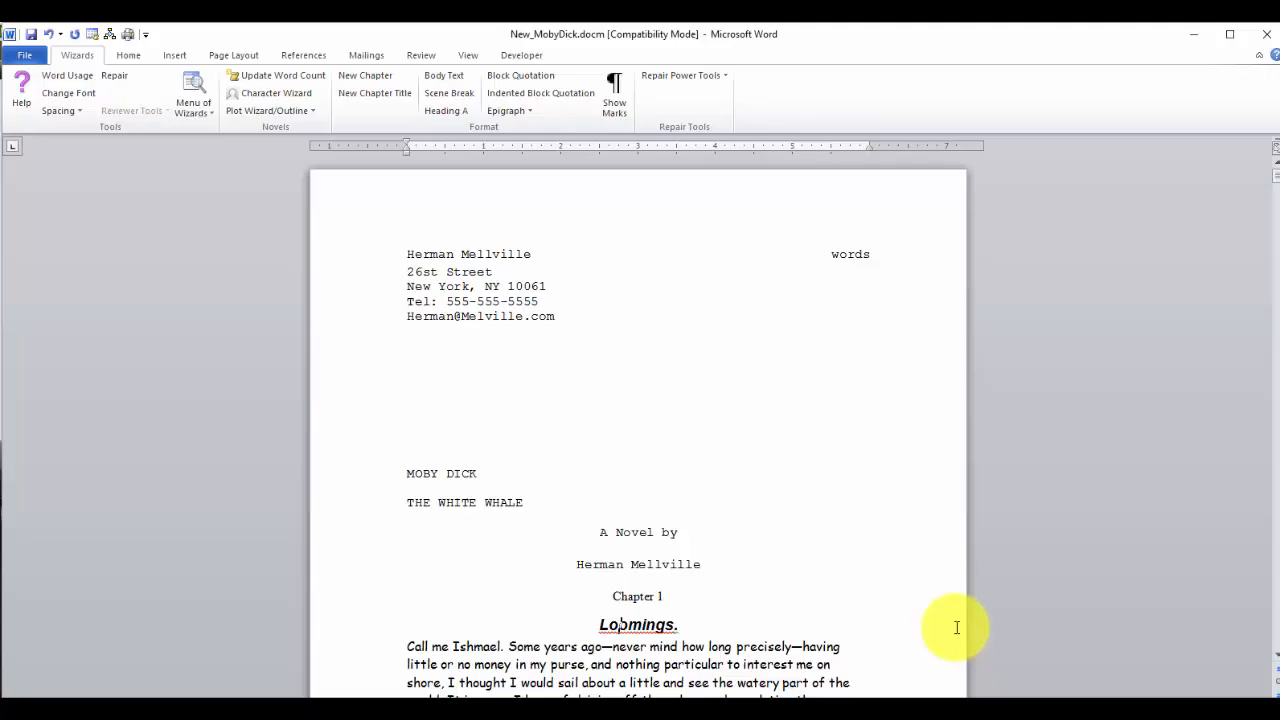
{"action": "mouse_move", "coordinate": [638, 596]}
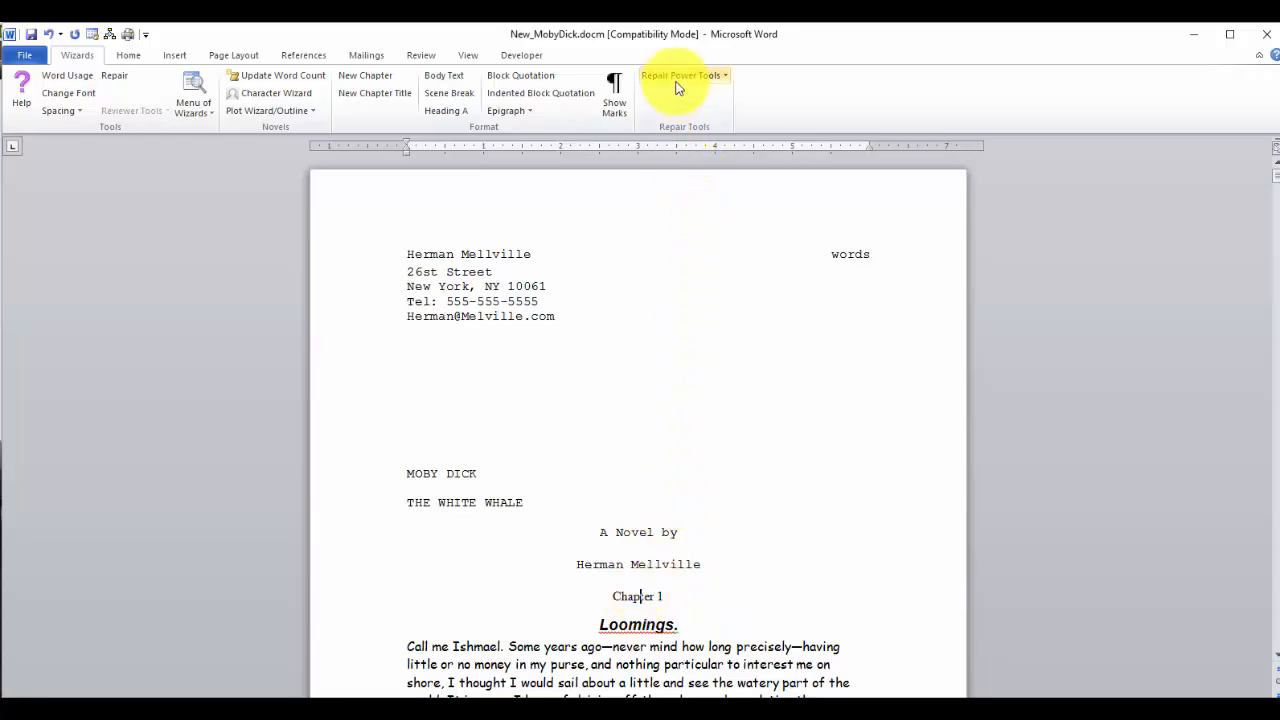
Step: Run Chap# Reformat from Repair Power Tools, confirming Chapter 2 and Chapter 3 as chapter numbers
{"action": "left_click", "coordinate": [684, 76]}
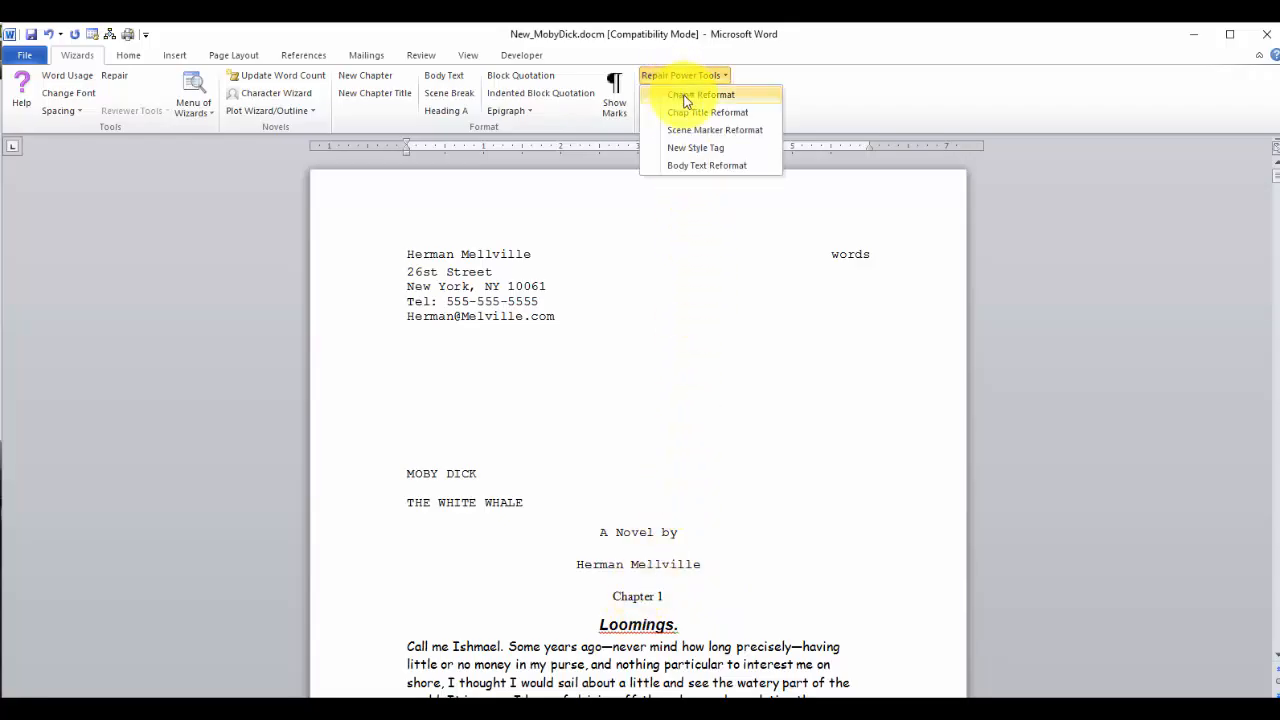
{"action": "mouse_move", "coordinate": [700, 94]}
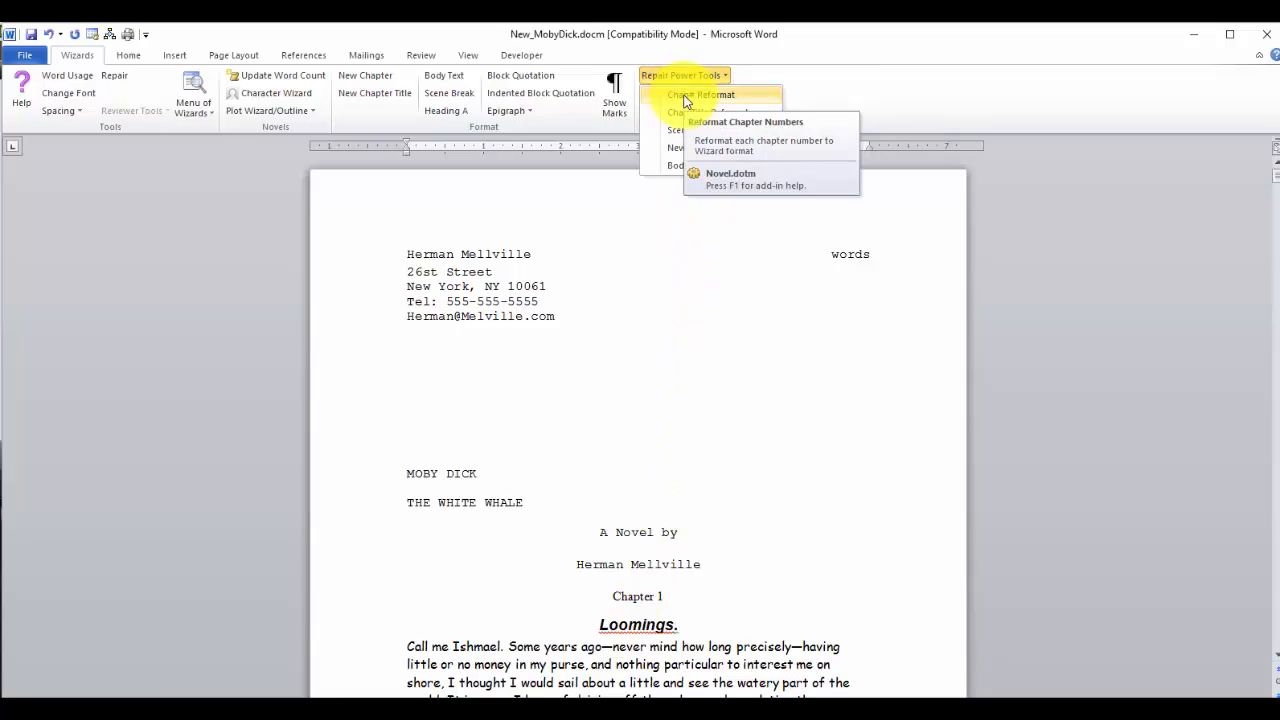
{"action": "left_click", "coordinate": [700, 94]}
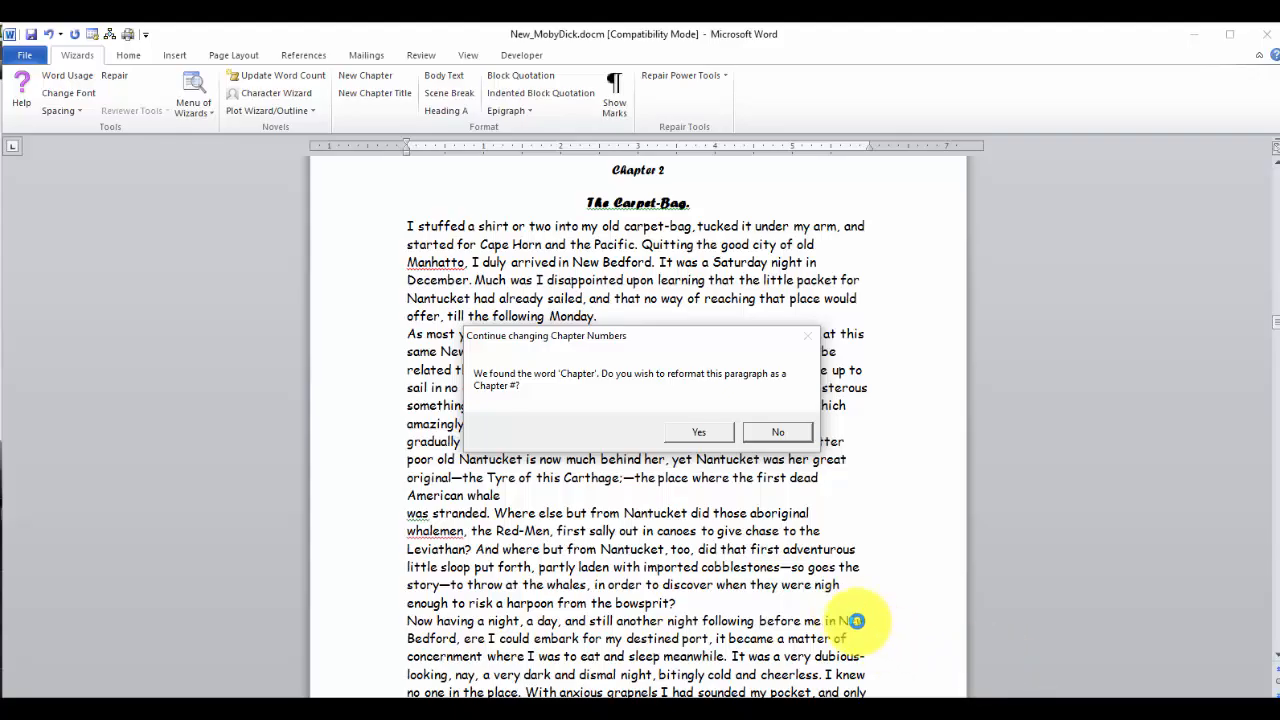
{"action": "left_click", "coordinate": [698, 432]}
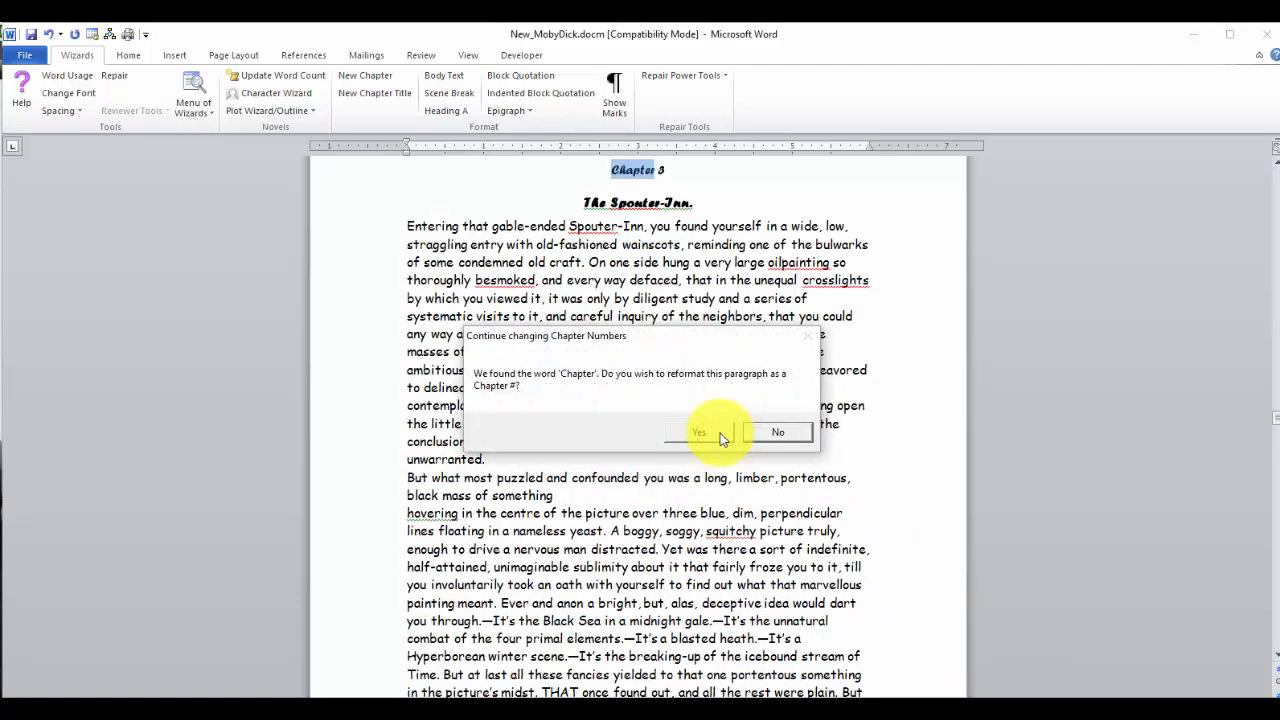
{"action": "left_click", "coordinate": [698, 432]}
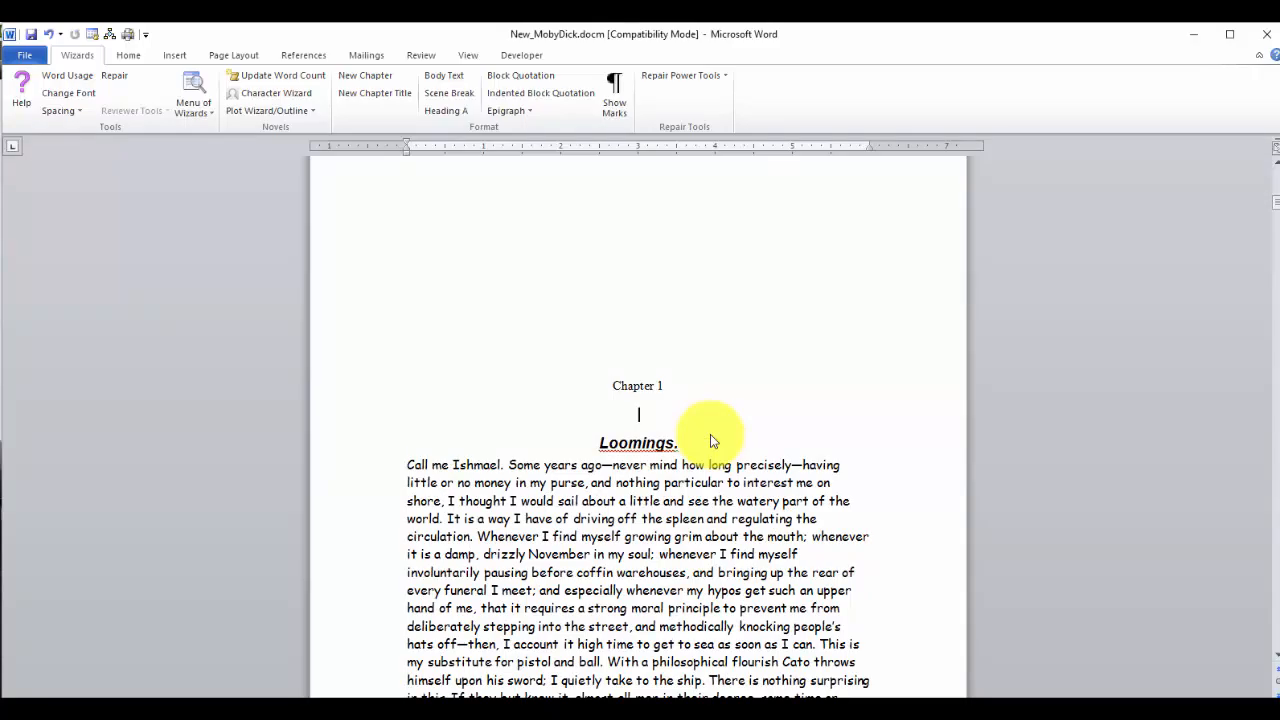
{"action": "mouse_move", "coordinate": [712, 432]}
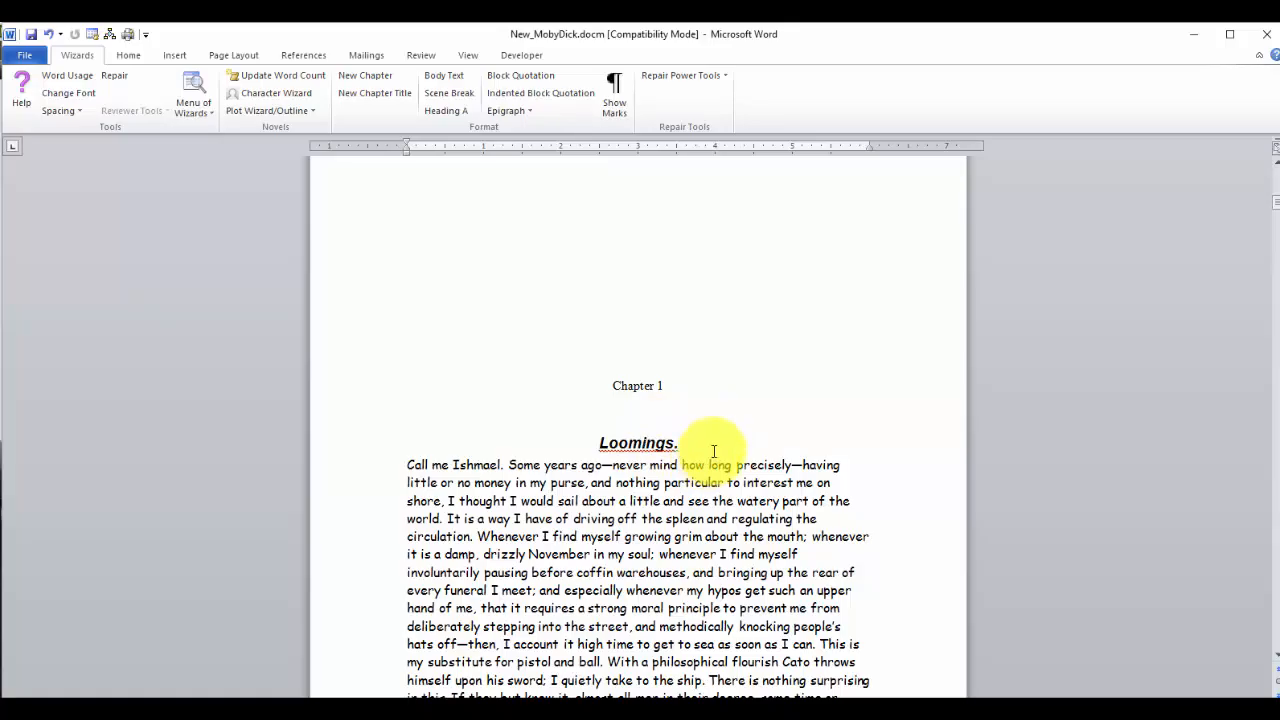
Step: Run Chap Title Reformat from the first title, converting The Carpet-Bag and The Spouter-Inn
{"action": "left_click", "coordinate": [684, 76]}
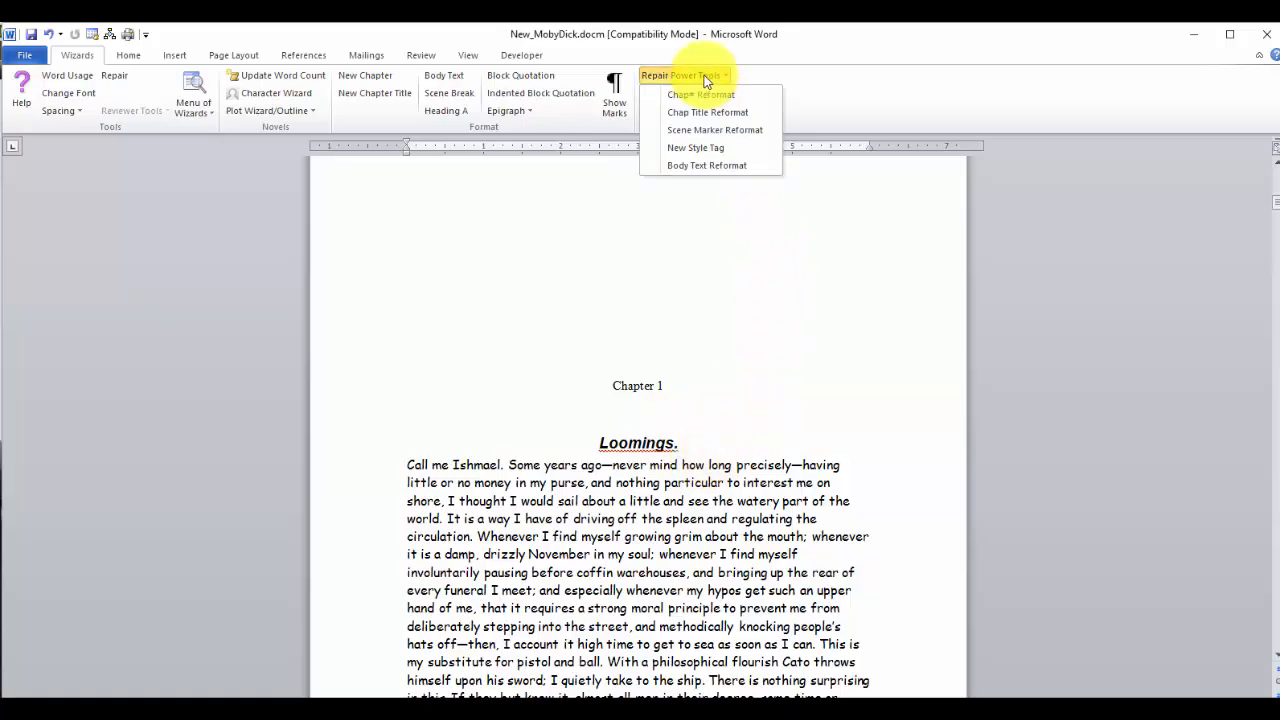
{"action": "mouse_move", "coordinate": [708, 112]}
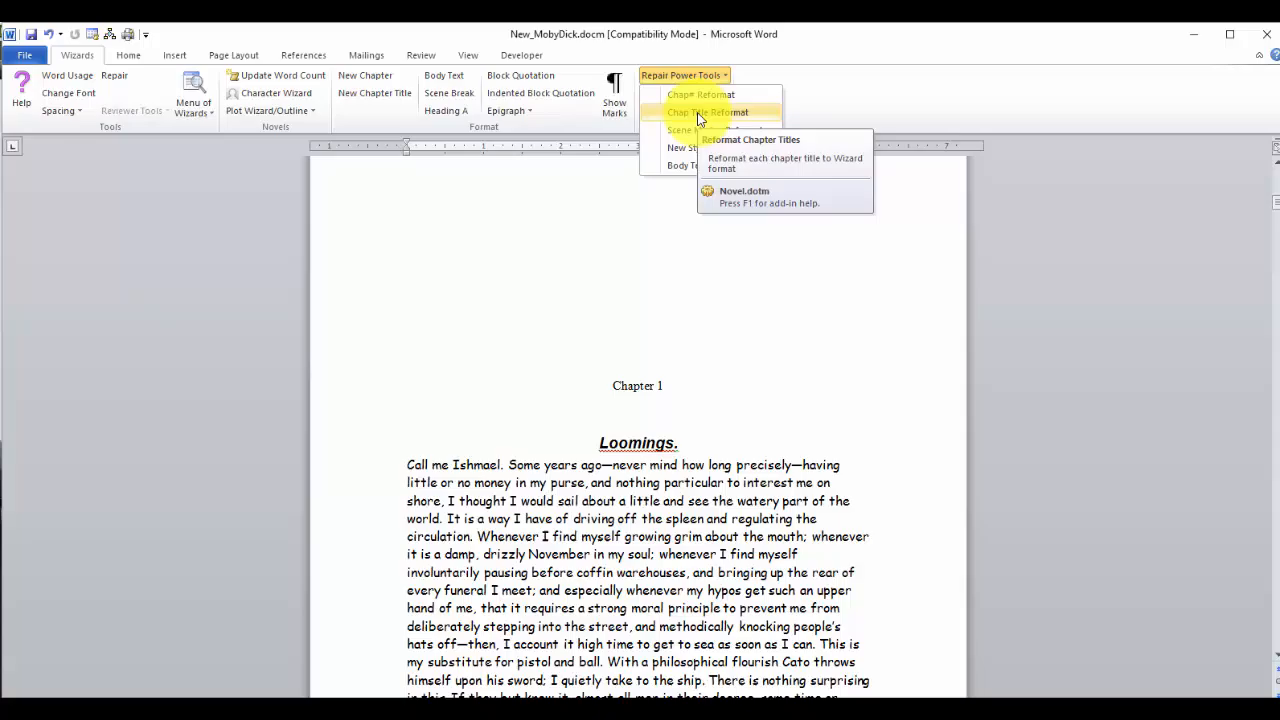
{"action": "left_click", "coordinate": [708, 112]}
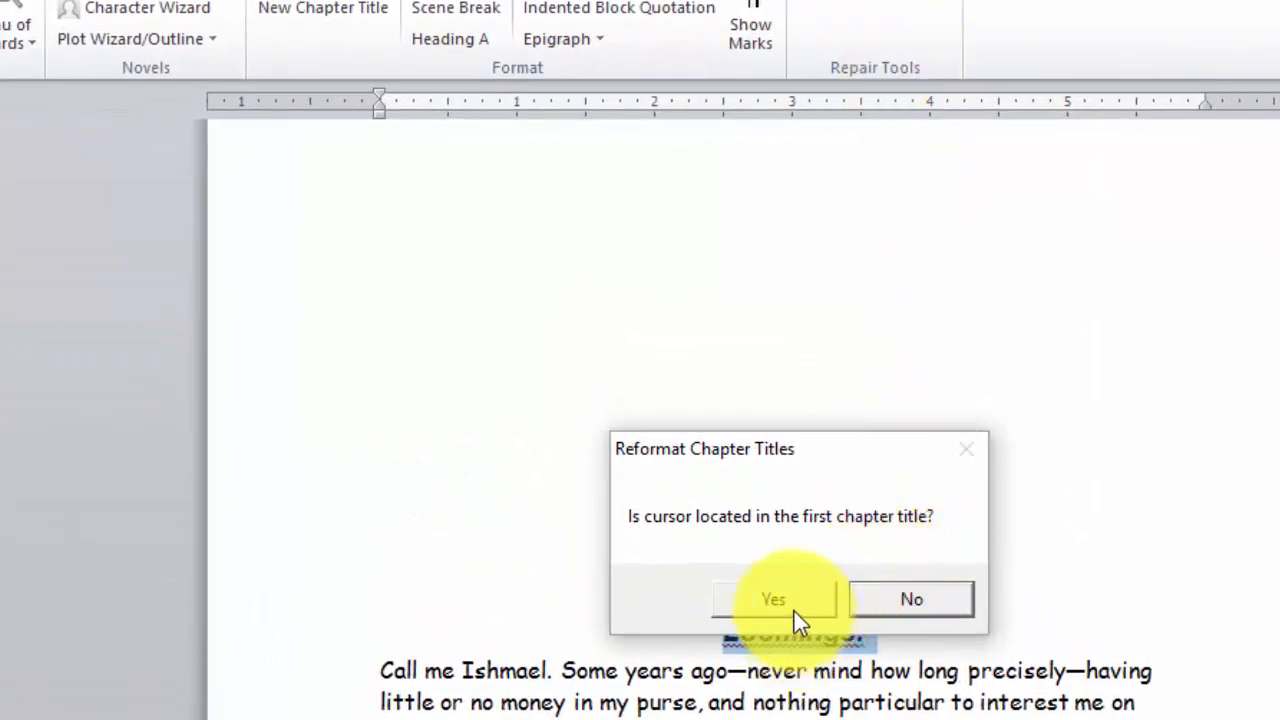
{"action": "left_click", "coordinate": [772, 598]}
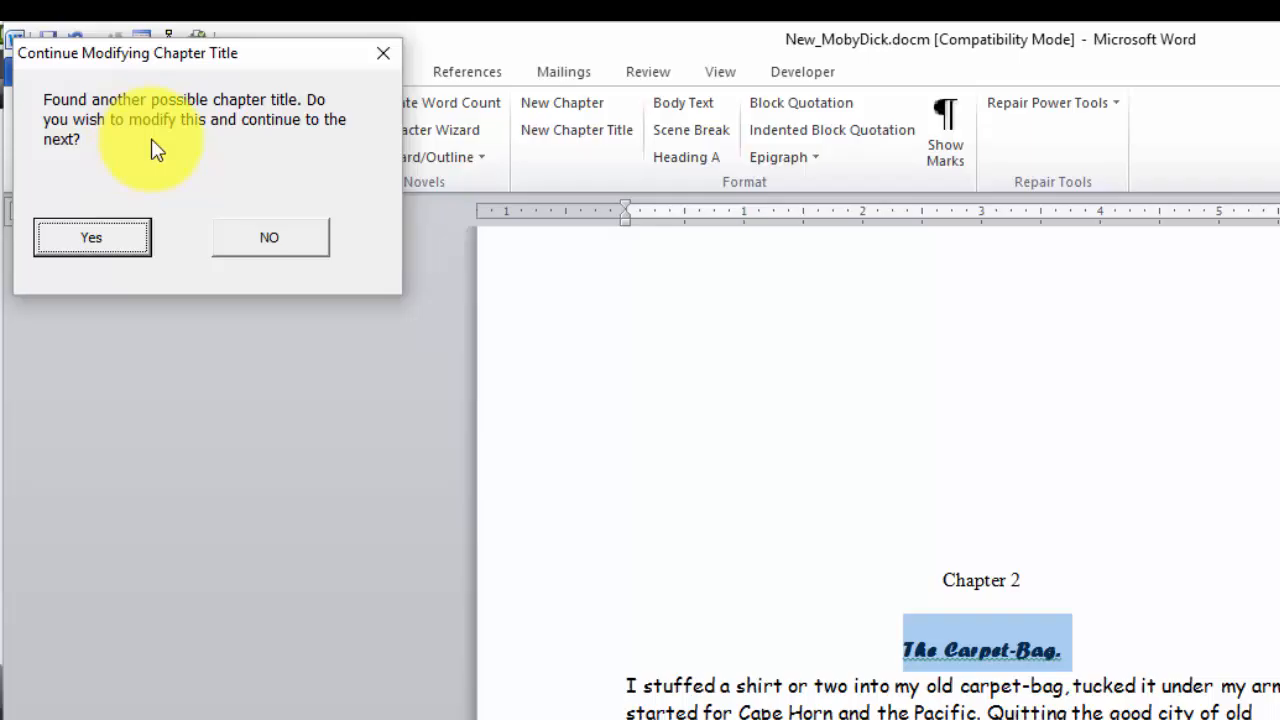
{"action": "mouse_move", "coordinate": [324, 190]}
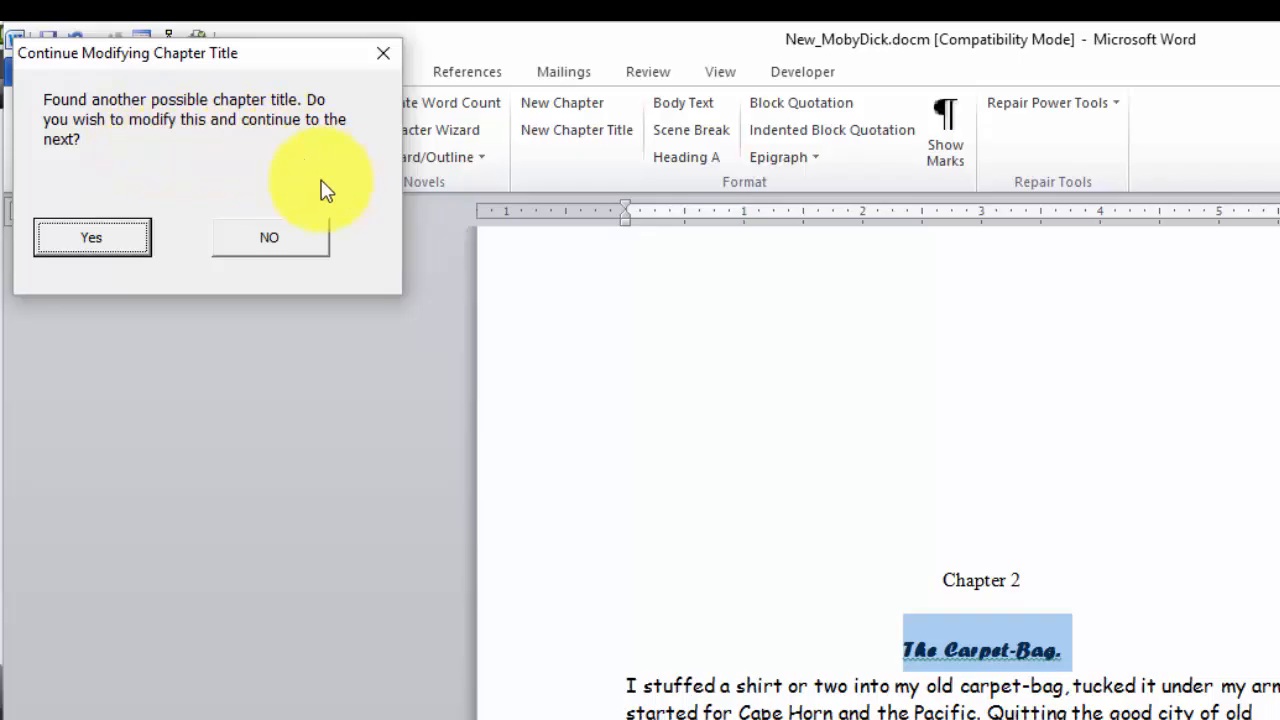
{"action": "left_click", "coordinate": [92, 236]}
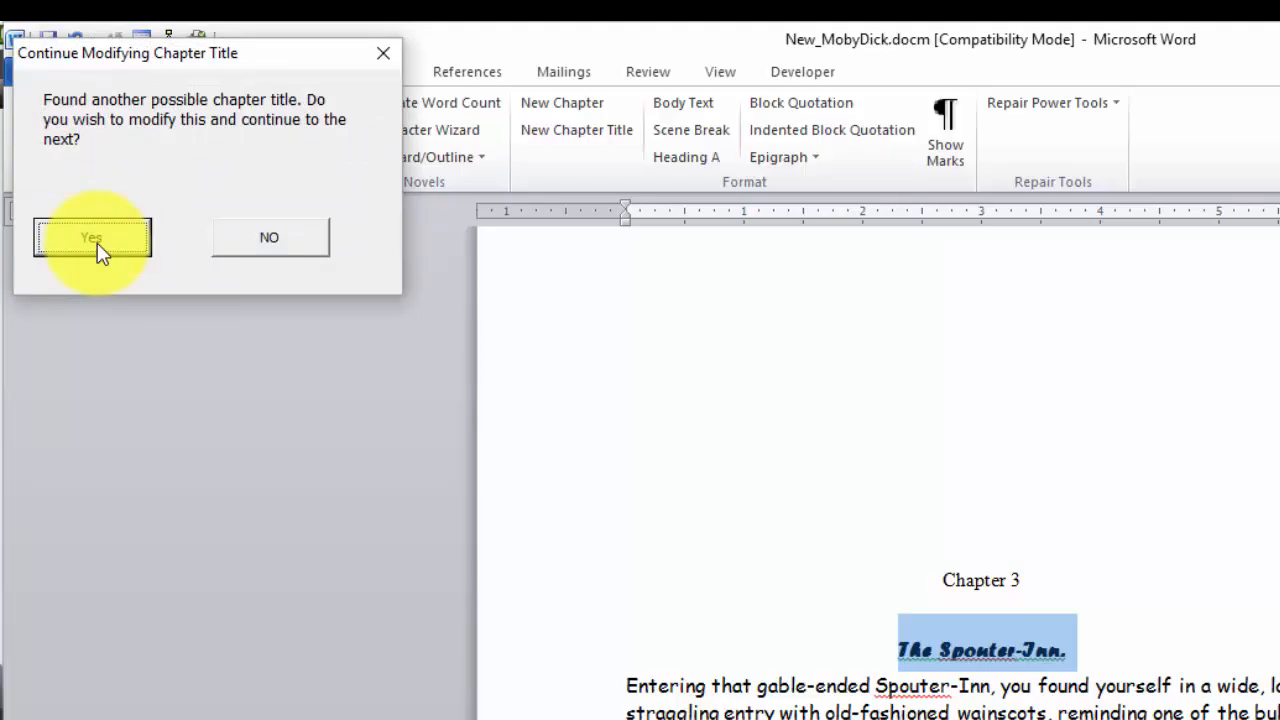
{"action": "left_click", "coordinate": [92, 236]}
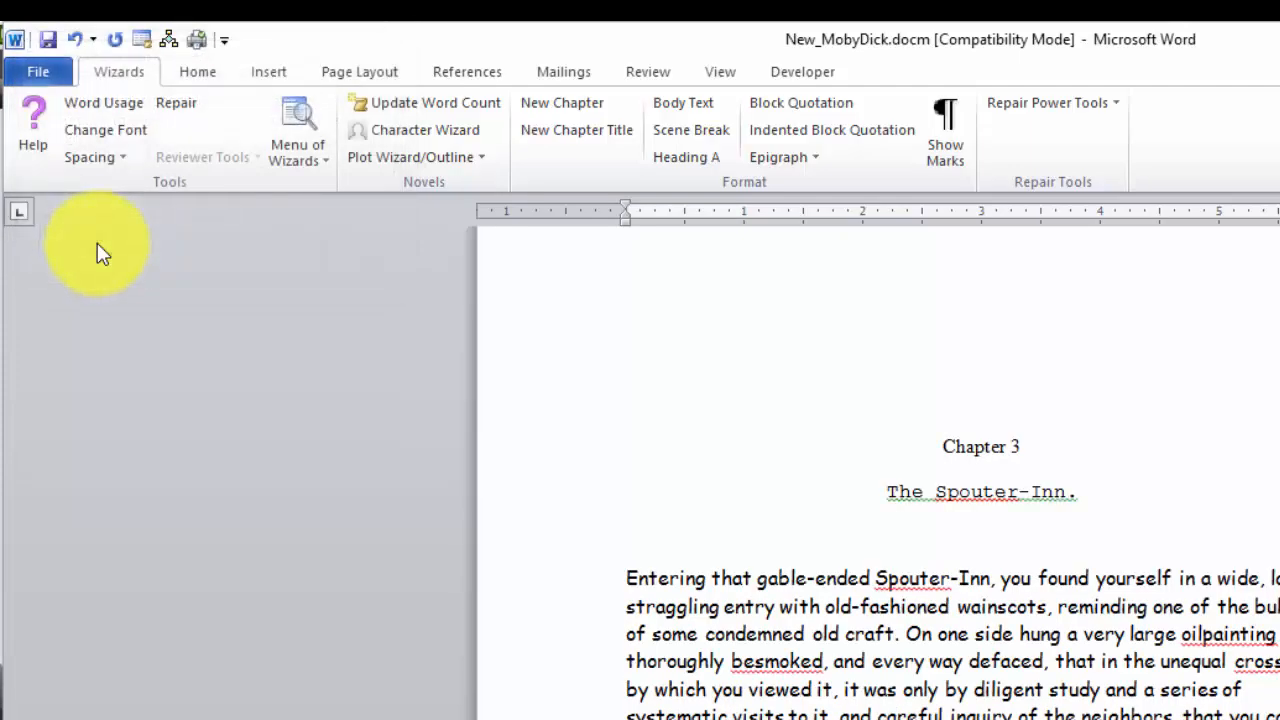
{"action": "mouse_move", "coordinate": [694, 520]}
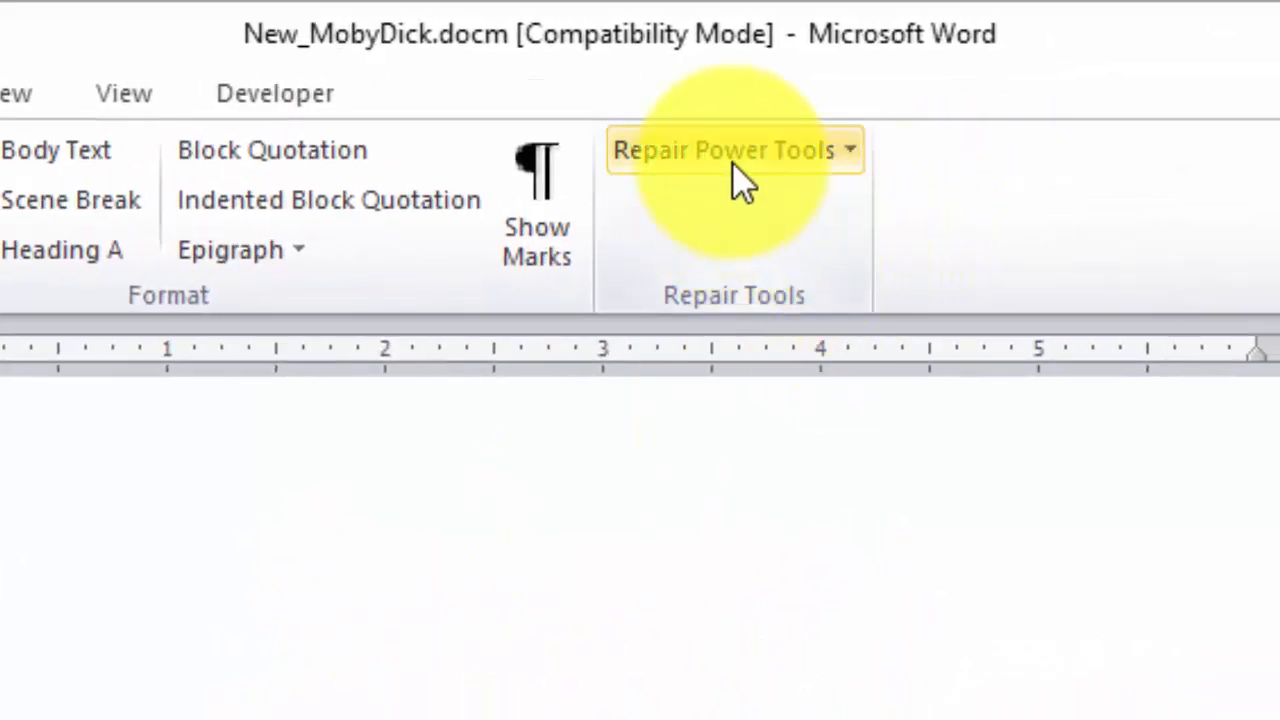
Step: Show the Repair Power Tools list of reformat commands
{"action": "left_click", "coordinate": [732, 150]}
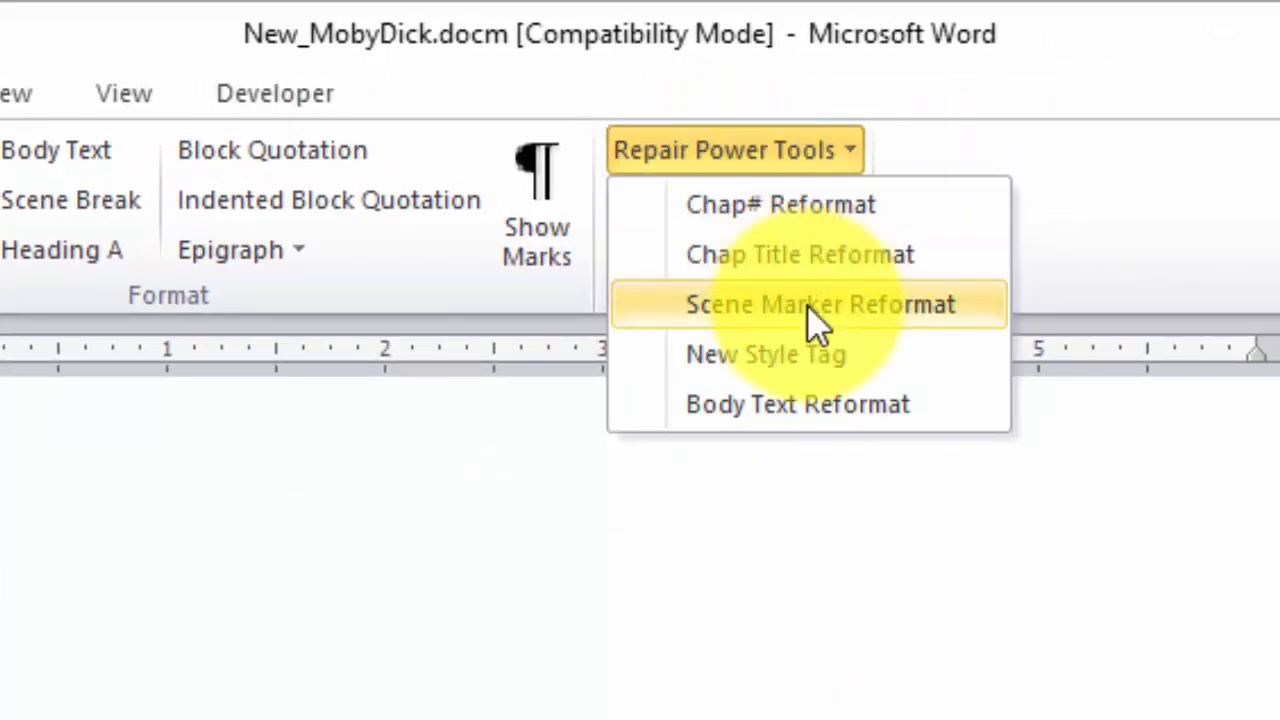
{"action": "mouse_move", "coordinate": [820, 304]}
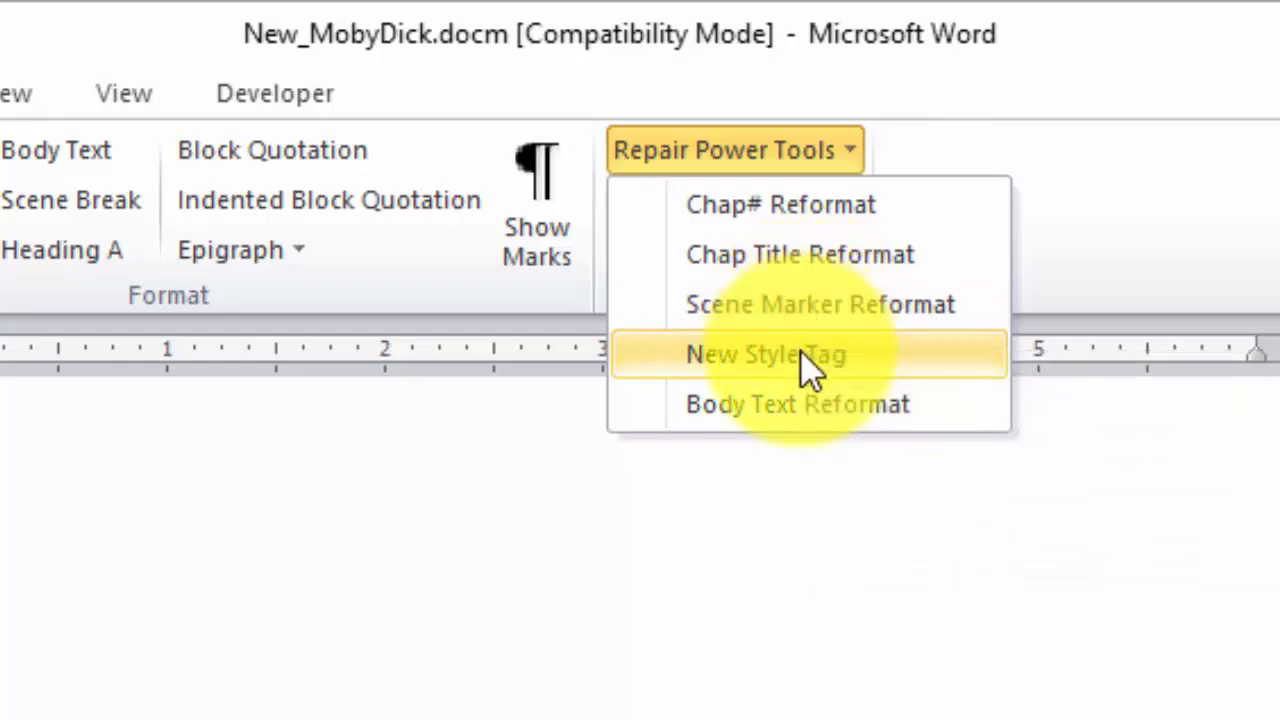
{"action": "mouse_move", "coordinate": [766, 354]}
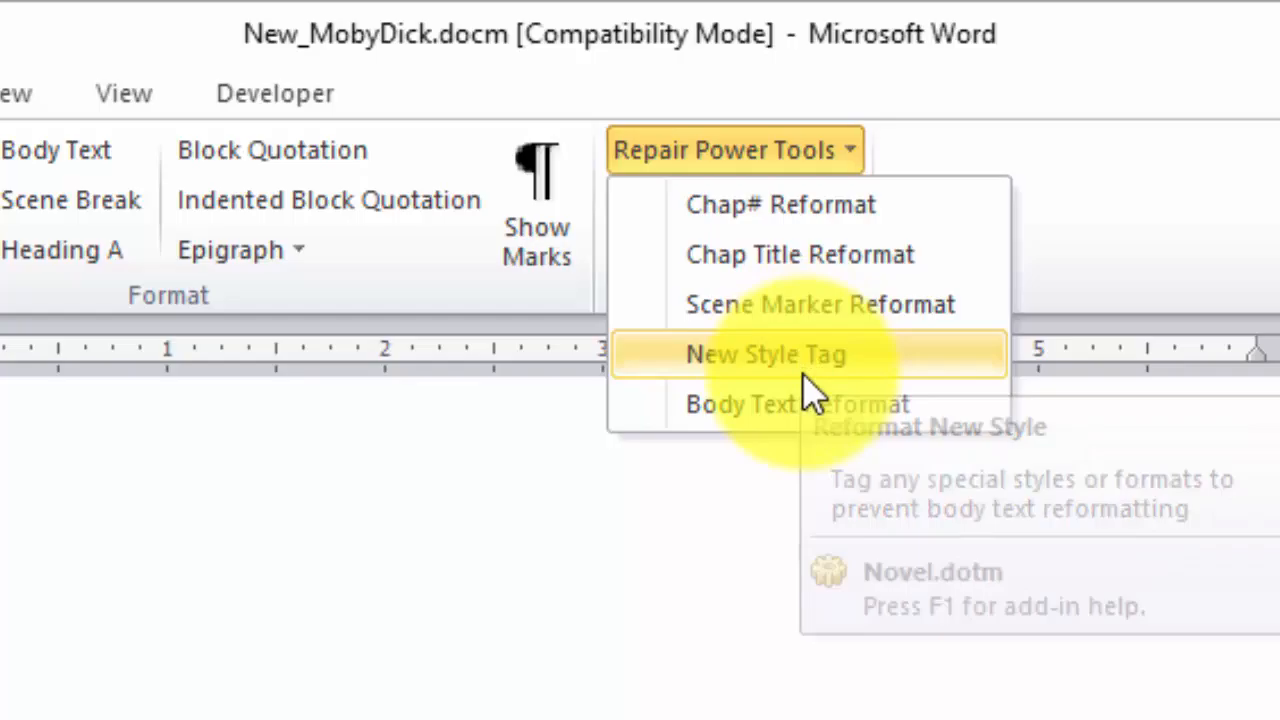
{"action": "mouse_move", "coordinate": [800, 404]}
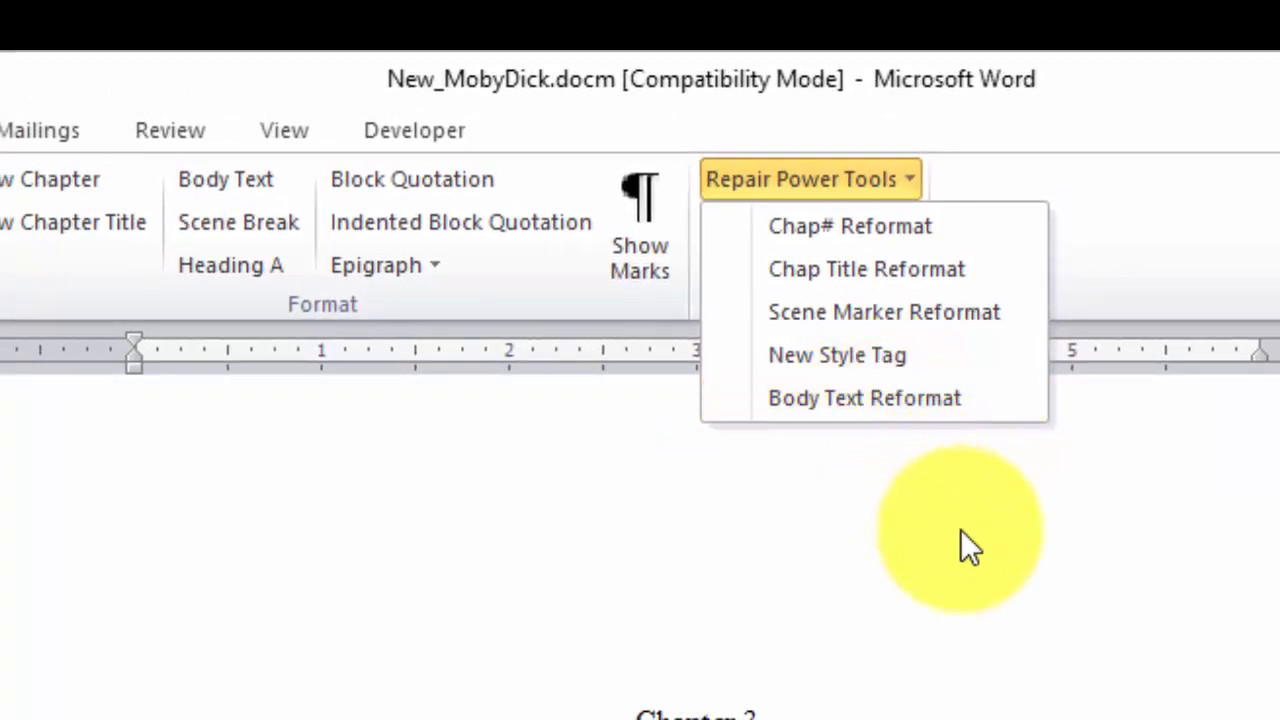
Step: Dismiss the Repair Power Tools list, leaving the Chapter 3 page in view
{"action": "left_click", "coordinate": [964, 530]}
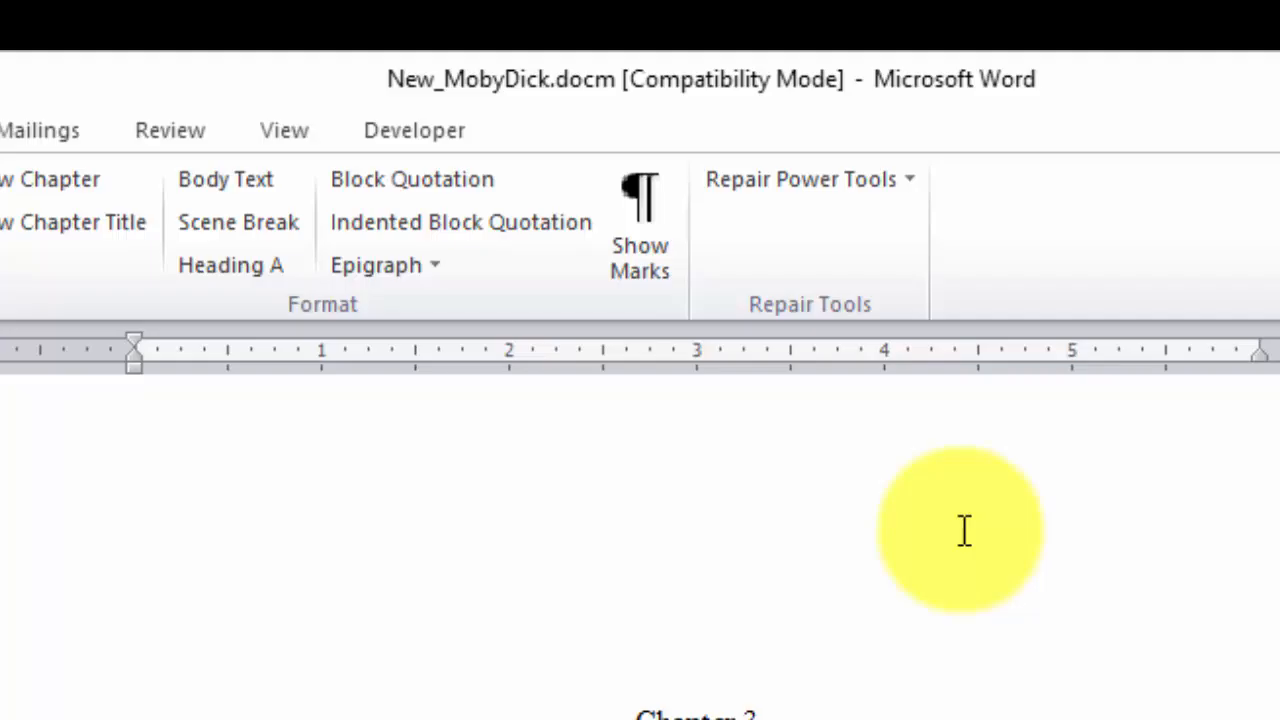
{"action": "mouse_move", "coordinate": [412, 180]}
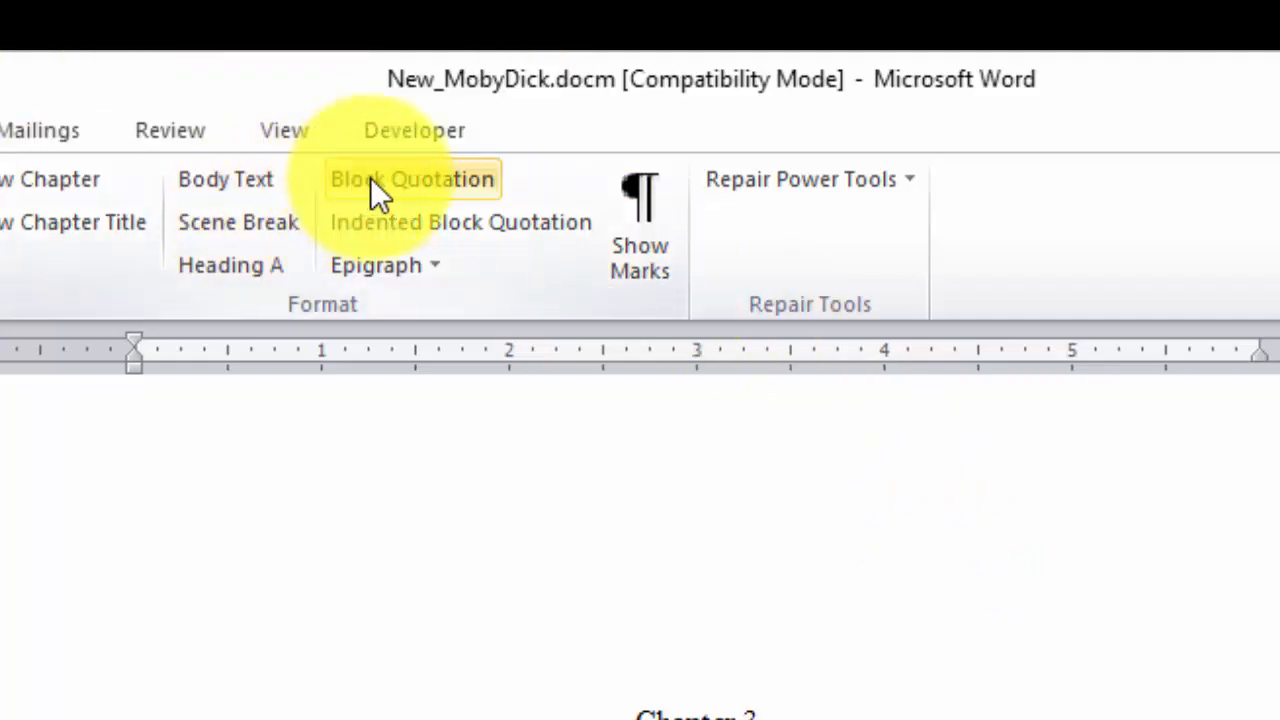
{"action": "mouse_move", "coordinate": [412, 180]}
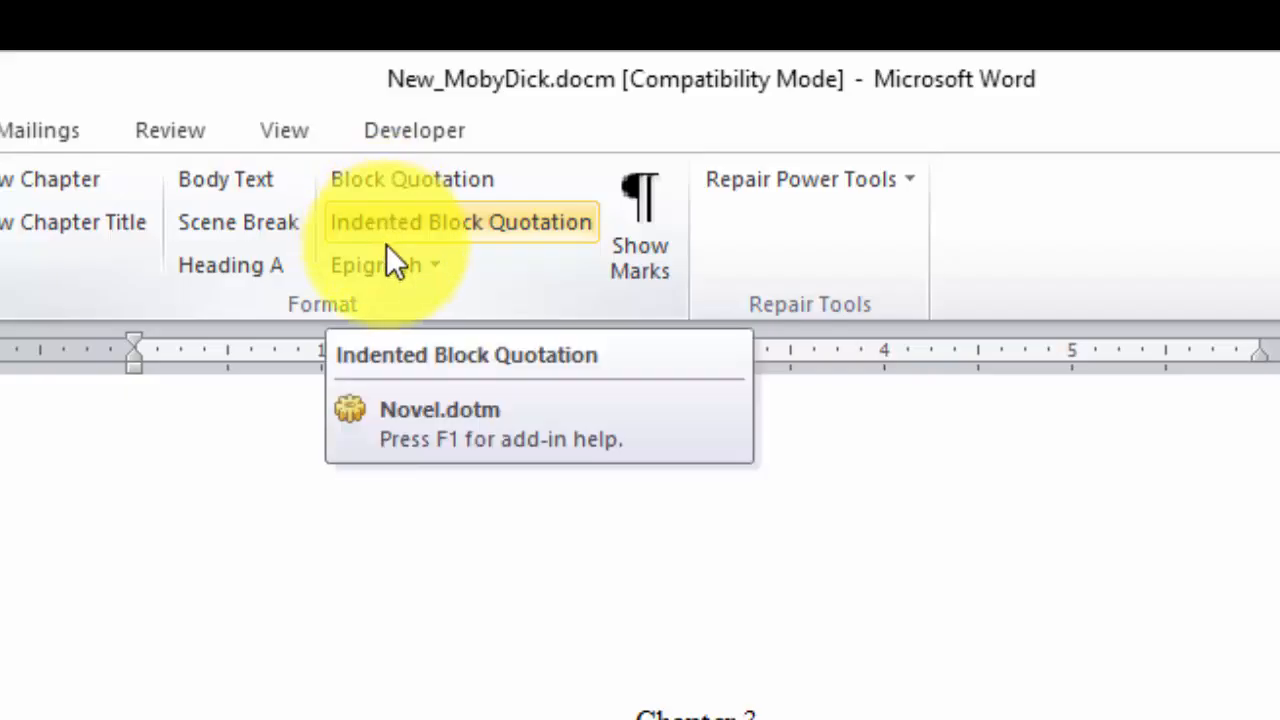
{"action": "mouse_move", "coordinate": [390, 264]}
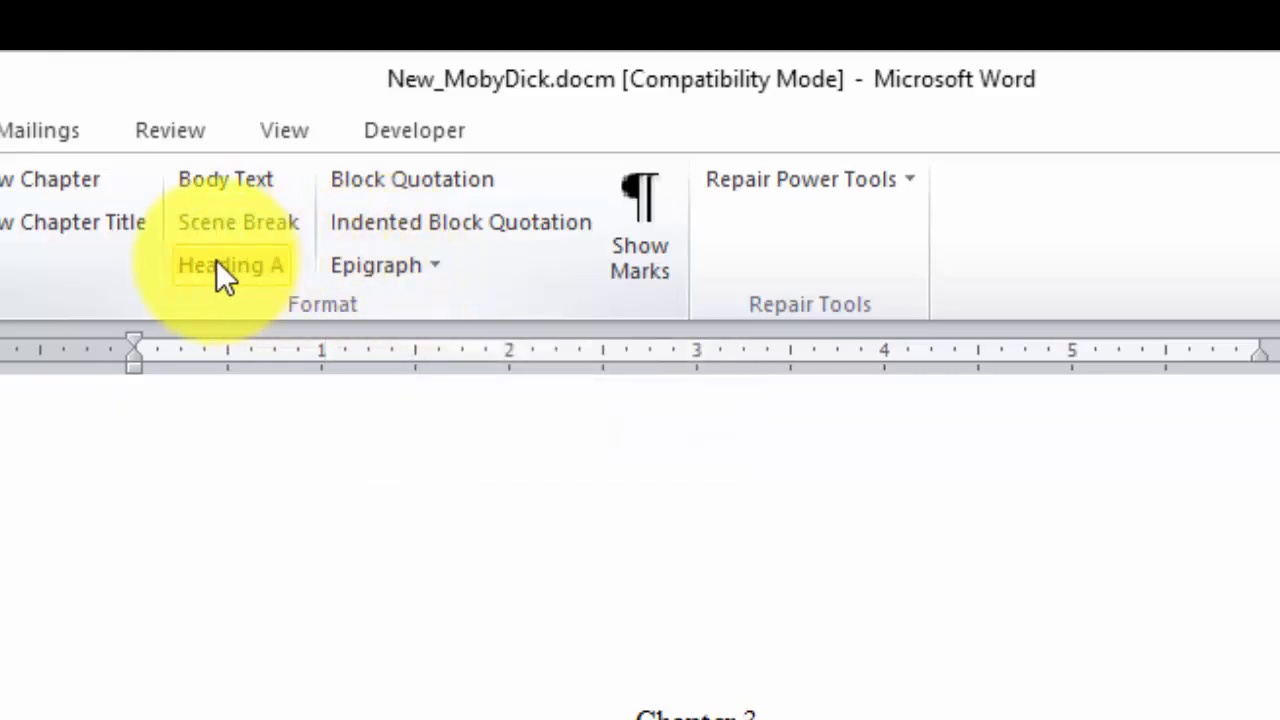
{"action": "mouse_move", "coordinate": [230, 264]}
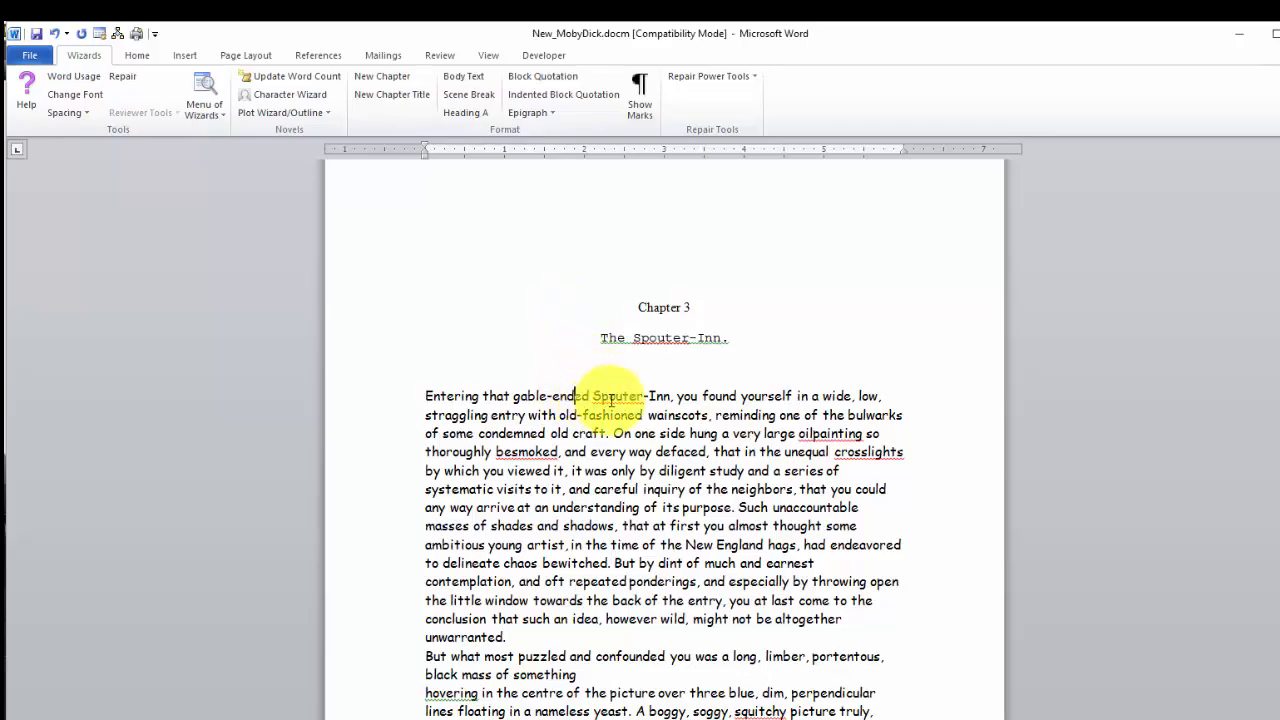
Step: Run Body Text Reformat from the first paragraph and proceed past the warning
{"action": "left_click", "coordinate": [710, 76]}
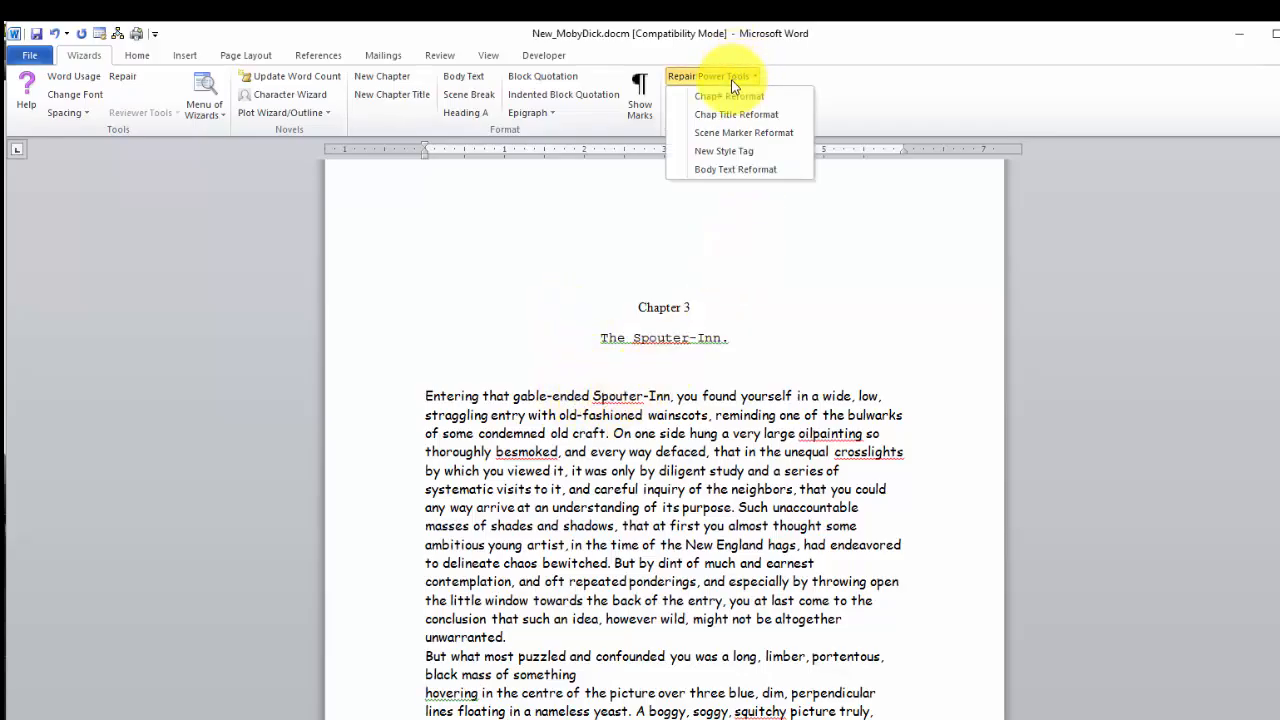
{"action": "mouse_move", "coordinate": [736, 168]}
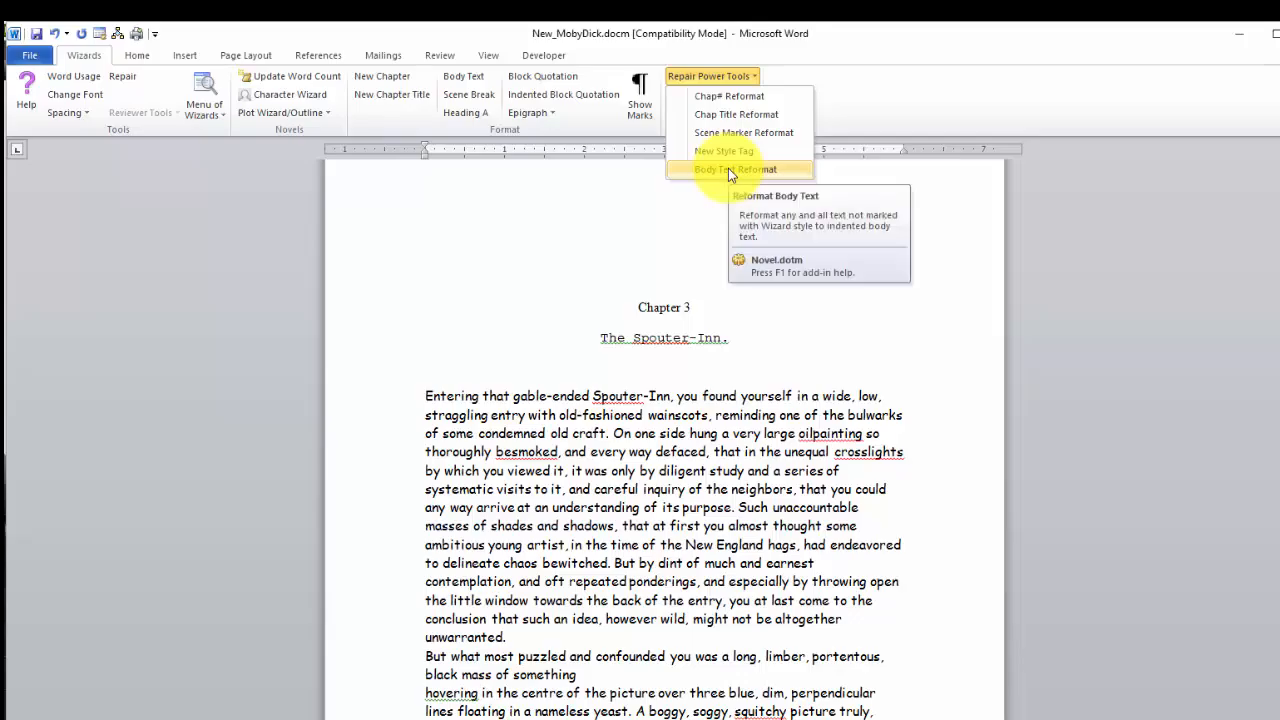
{"action": "left_click", "coordinate": [736, 168]}
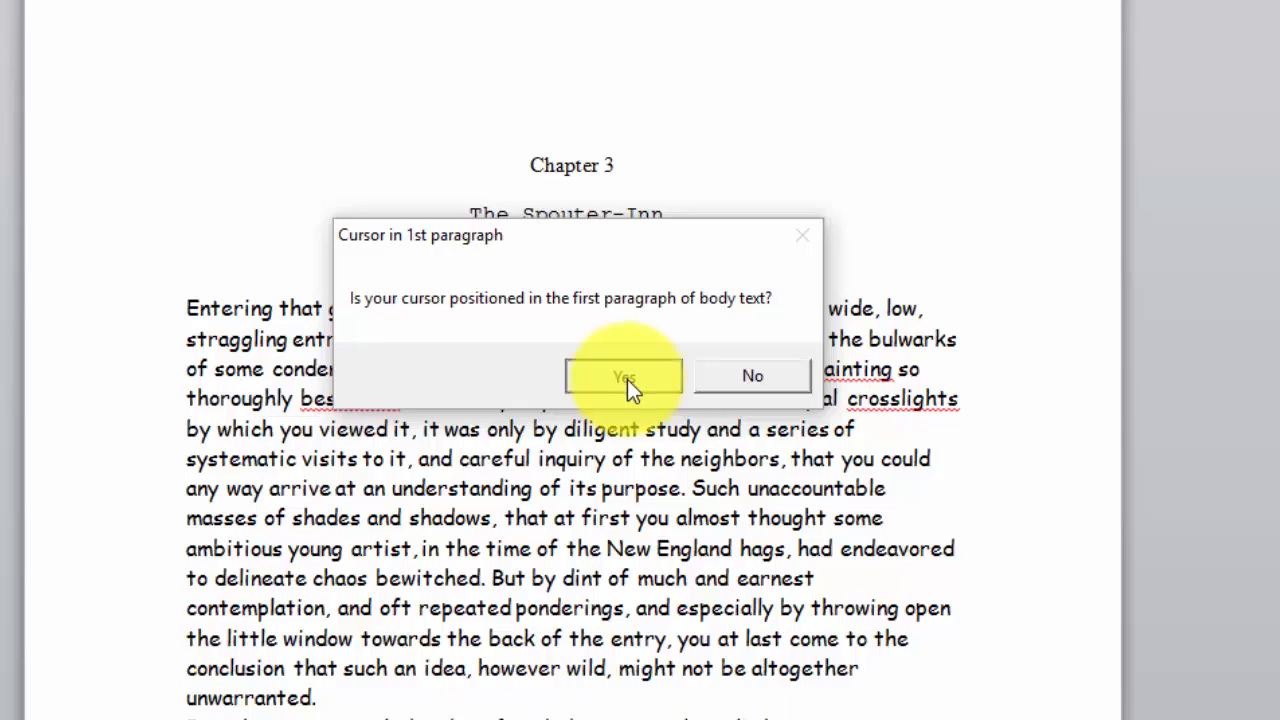
{"action": "left_click", "coordinate": [624, 376]}
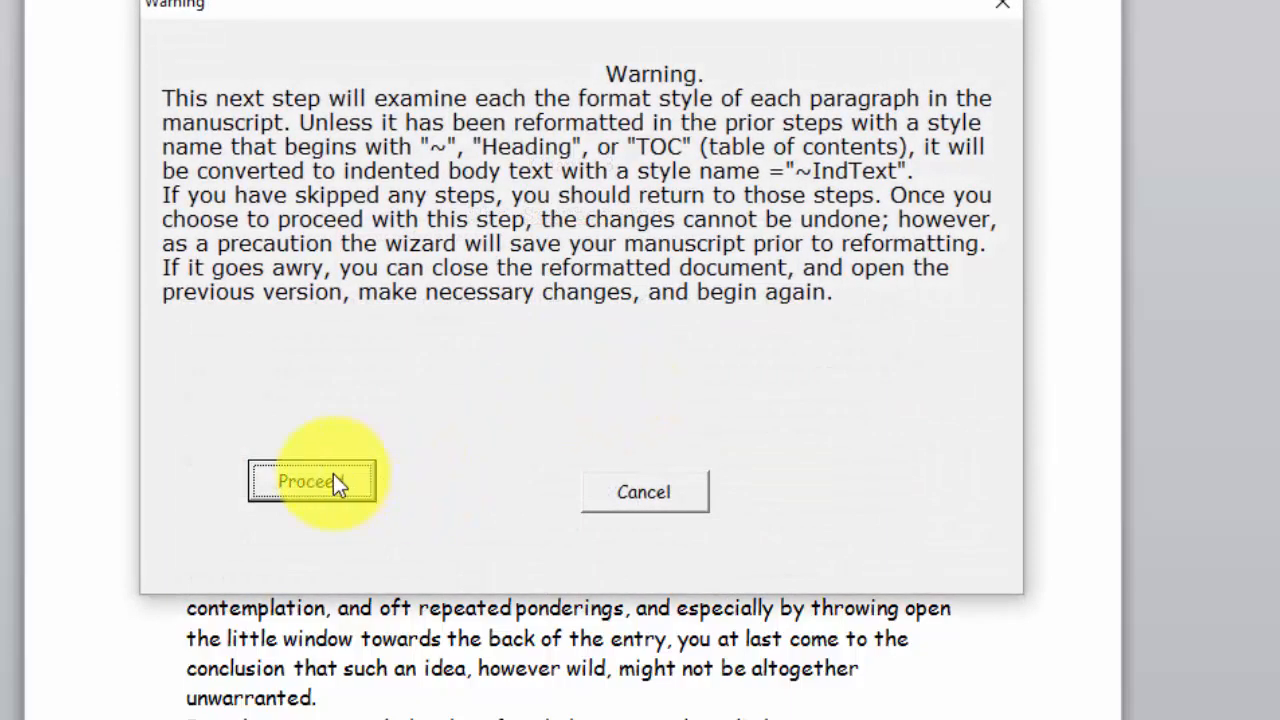
{"action": "left_click", "coordinate": [312, 480]}
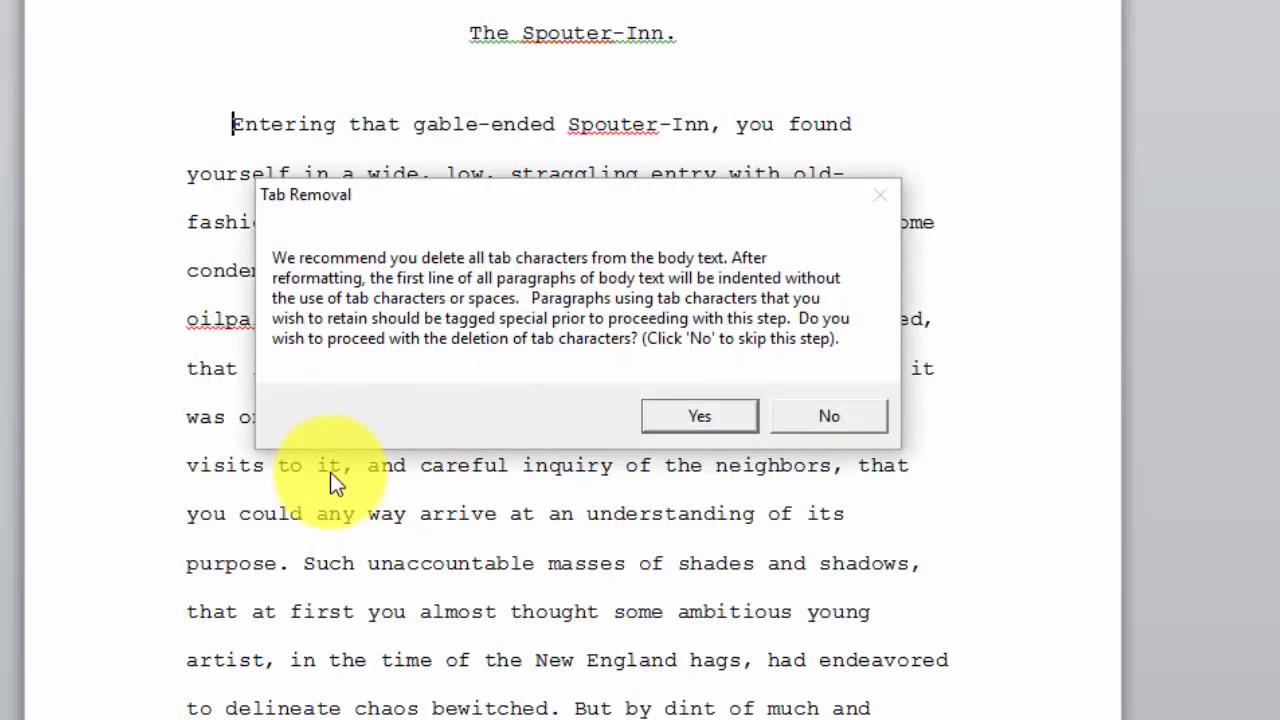
{"action": "mouse_move", "coordinate": [356, 480]}
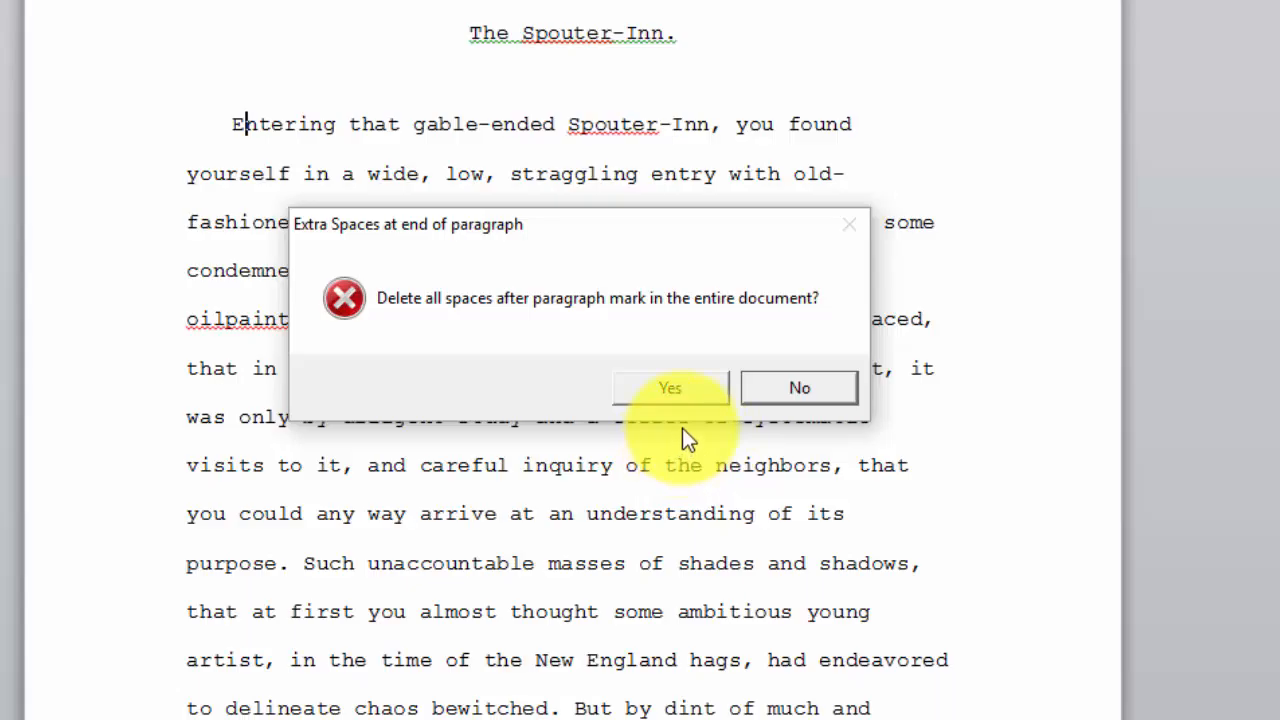
Step: Delete end-of-paragraph spaces and set spacing between sentences and words to one space
{"action": "left_click", "coordinate": [668, 388]}
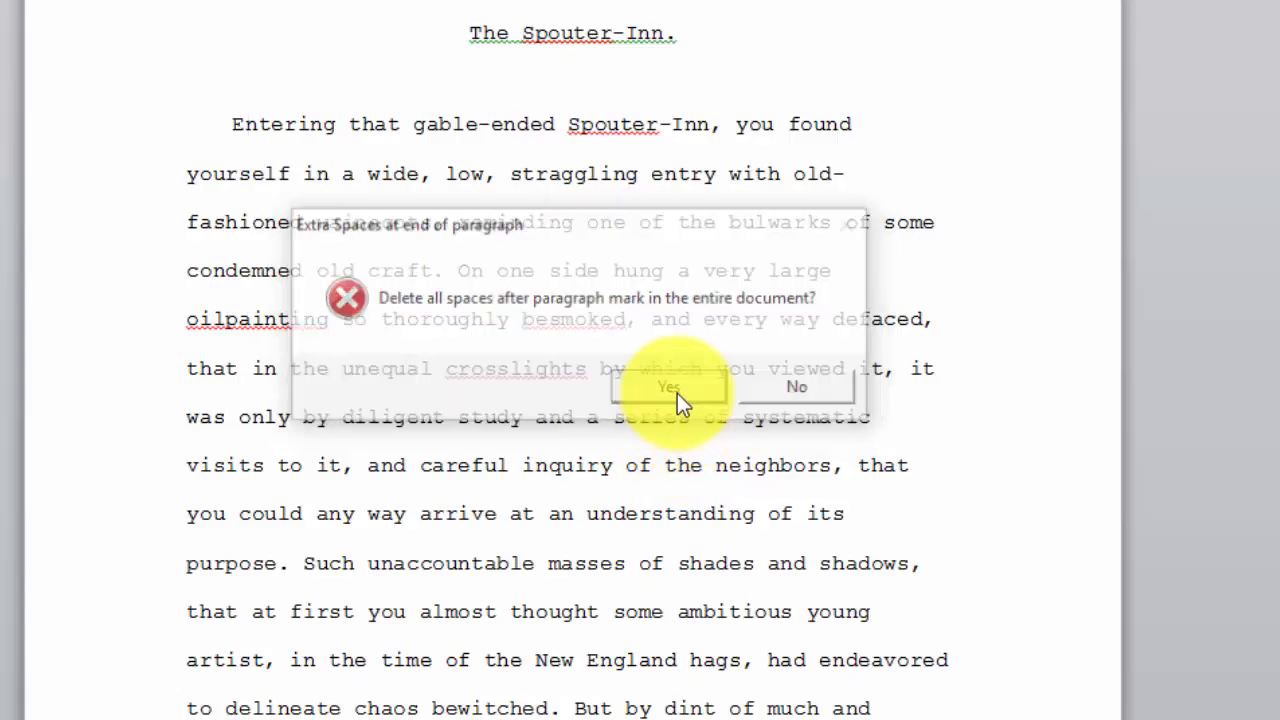
{"action": "left_click", "coordinate": [668, 388]}
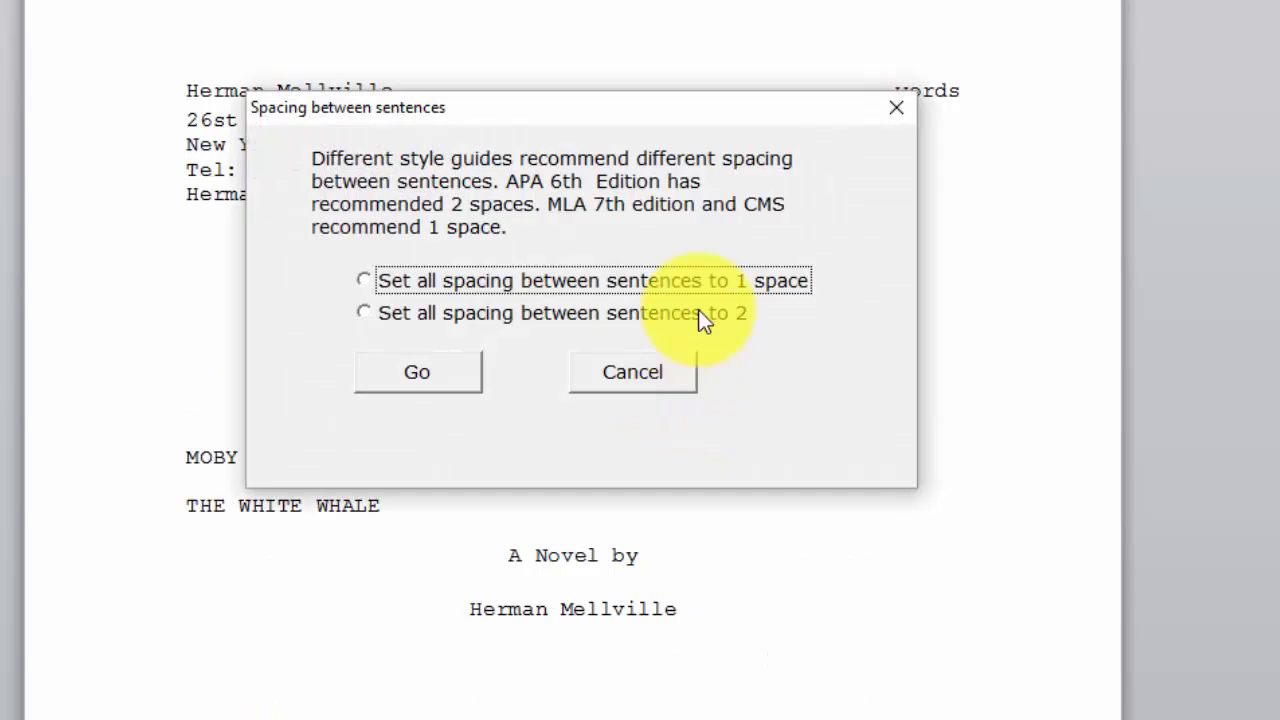
{"action": "mouse_move", "coordinate": [500, 304]}
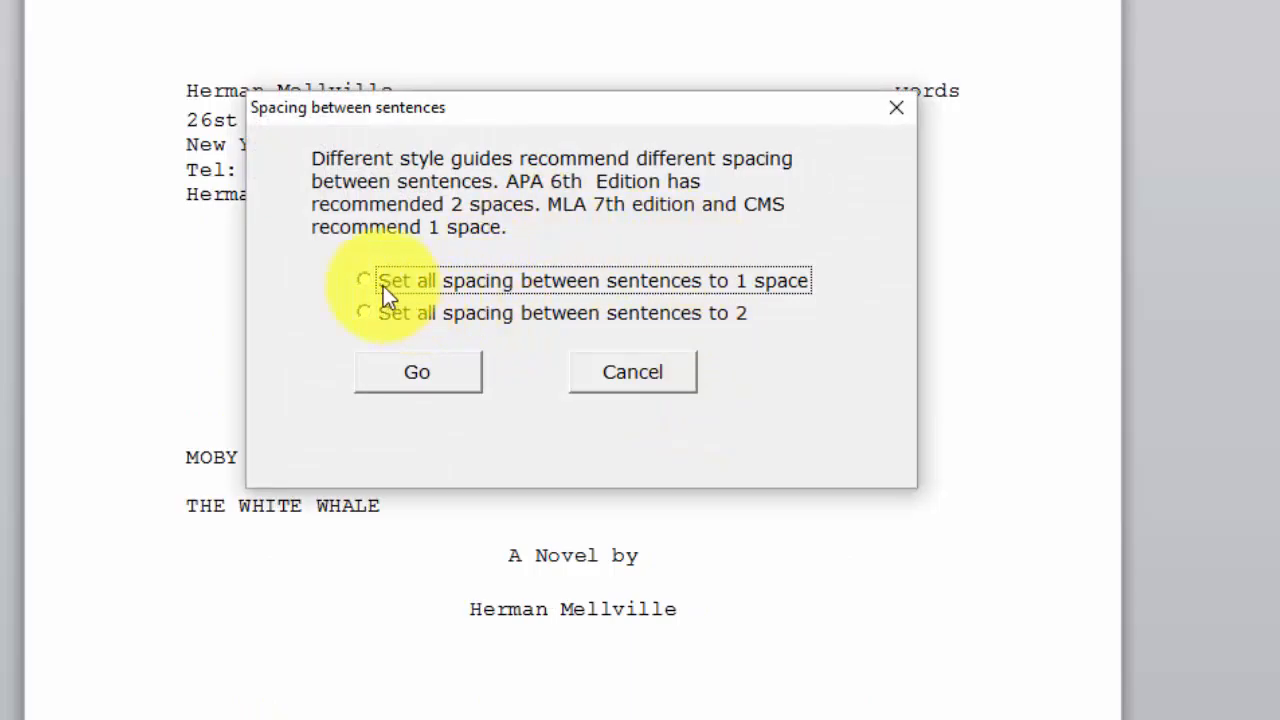
{"action": "left_click", "coordinate": [364, 280]}
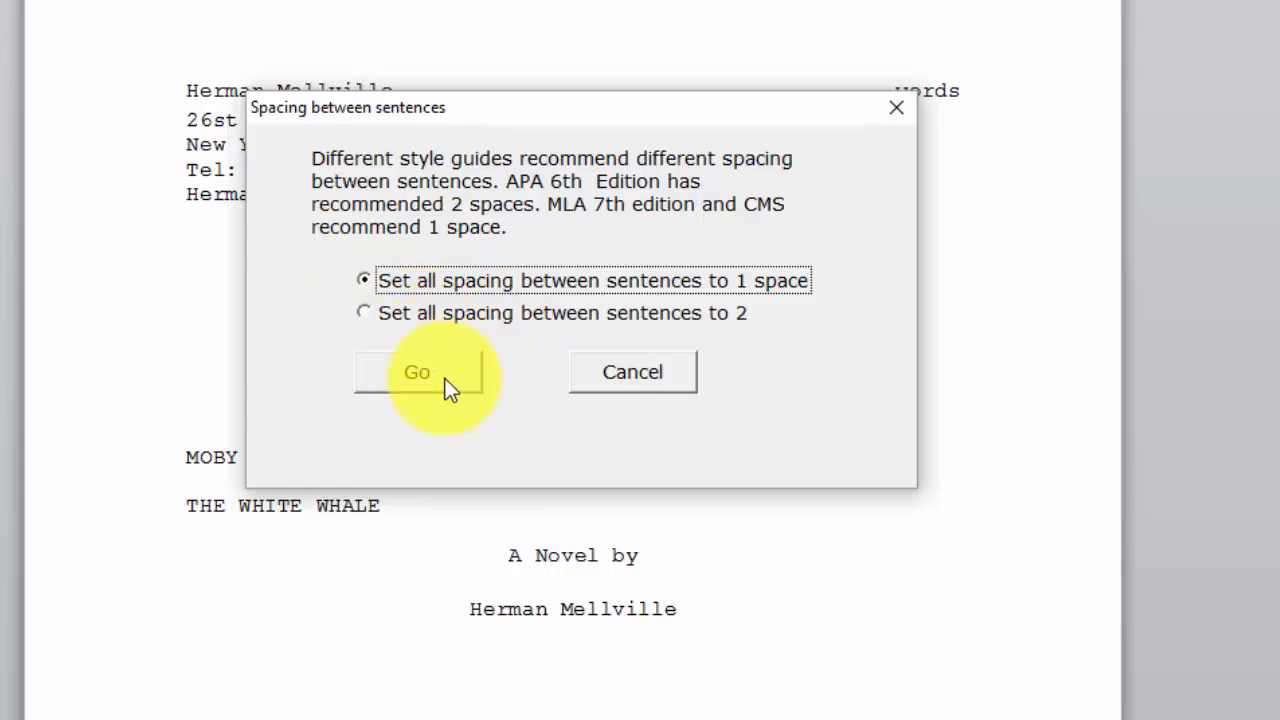
{"action": "left_click", "coordinate": [416, 370]}
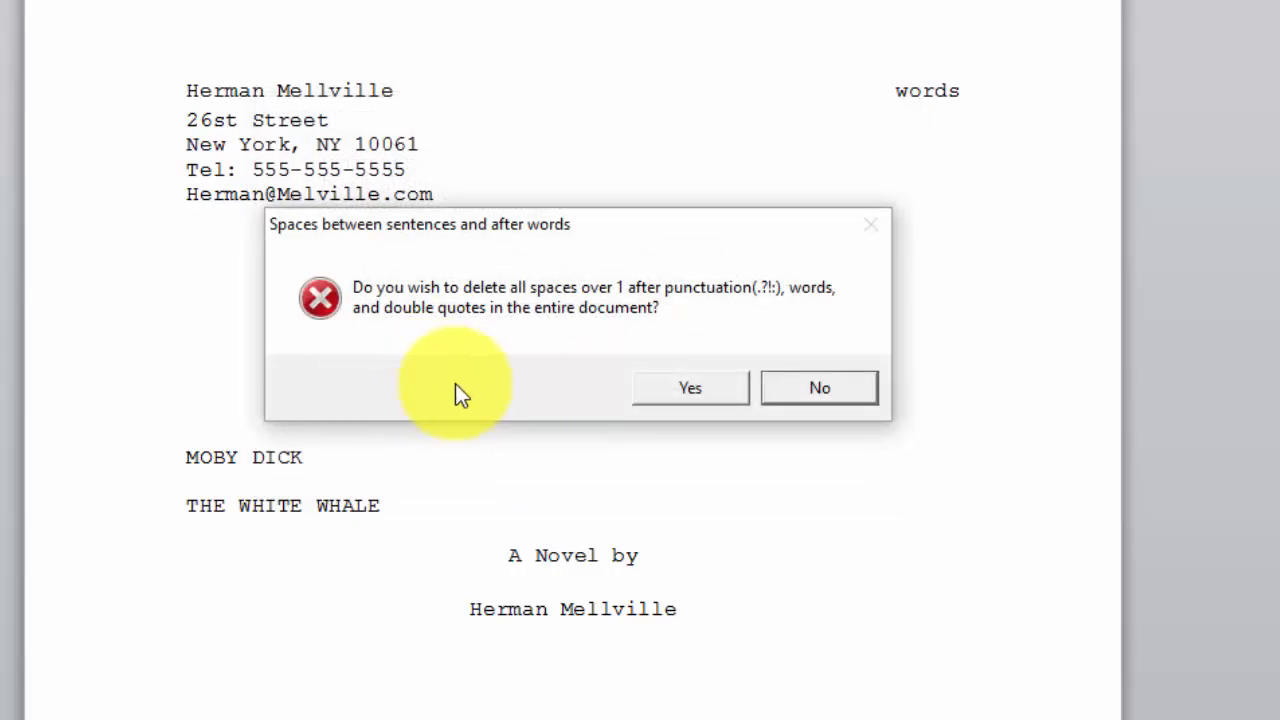
{"action": "mouse_move", "coordinate": [690, 404]}
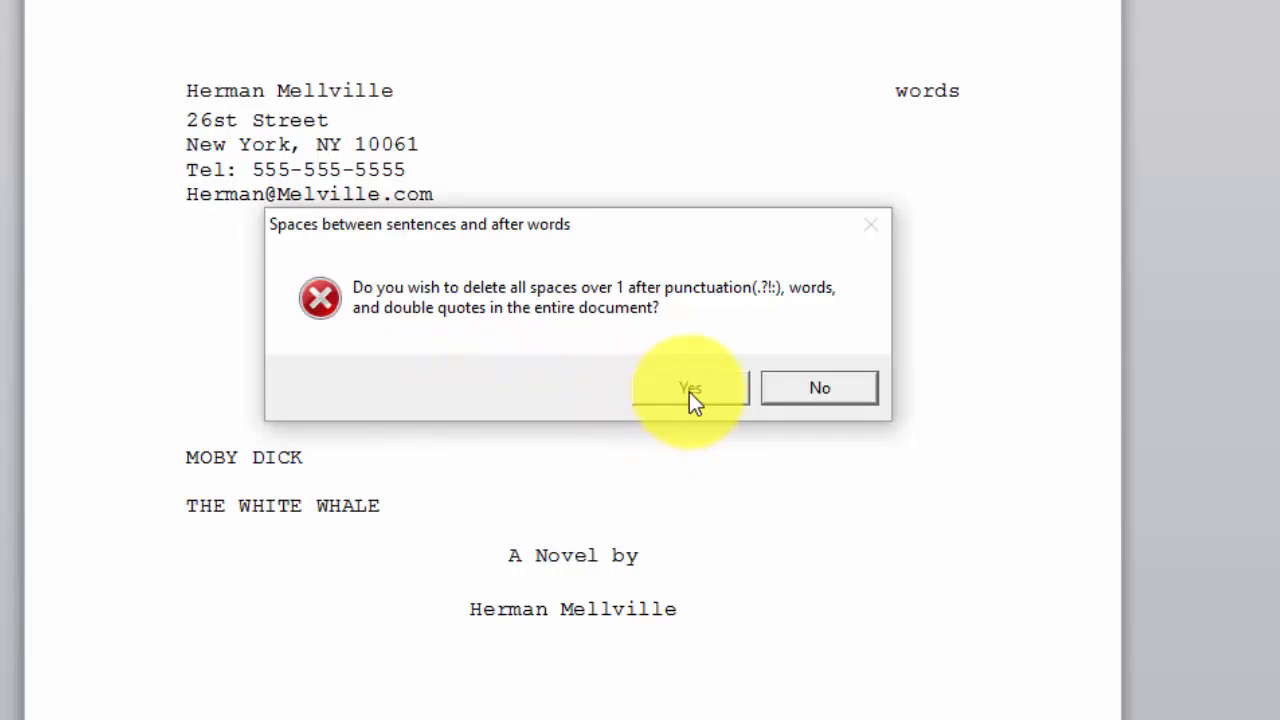
{"action": "left_click", "coordinate": [690, 388]}
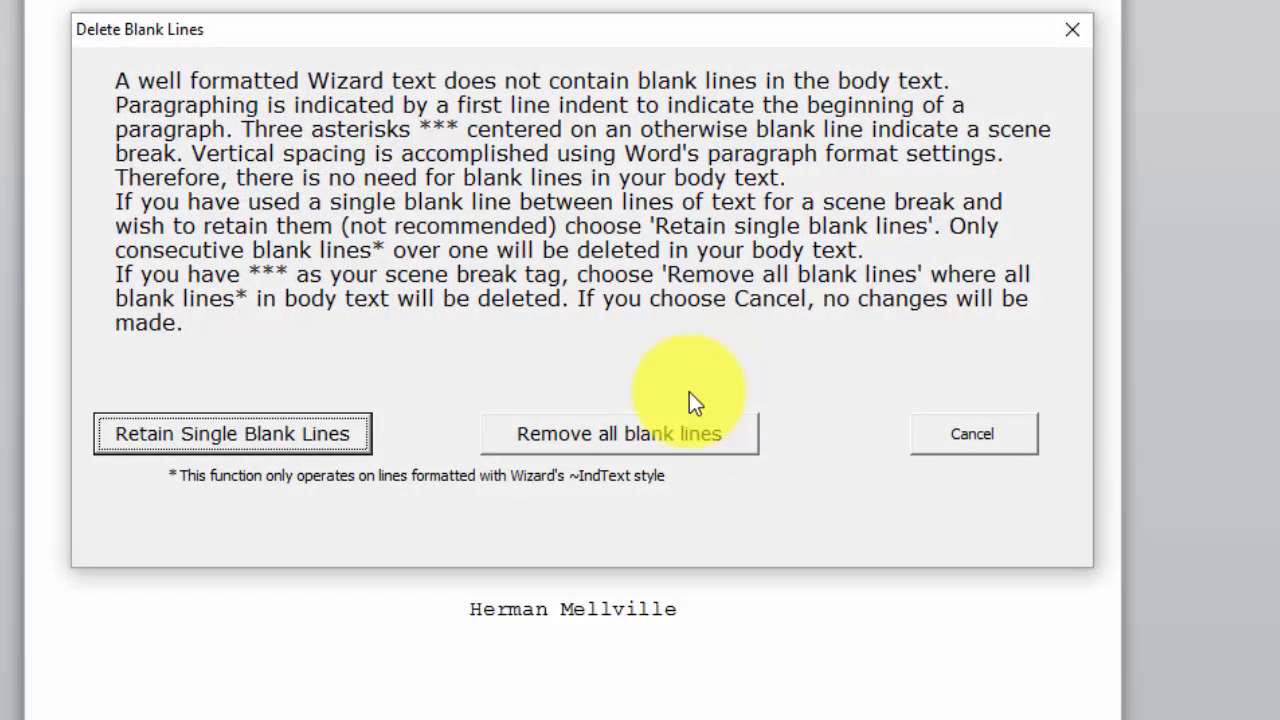
{"action": "mouse_move", "coordinate": [670, 430]}
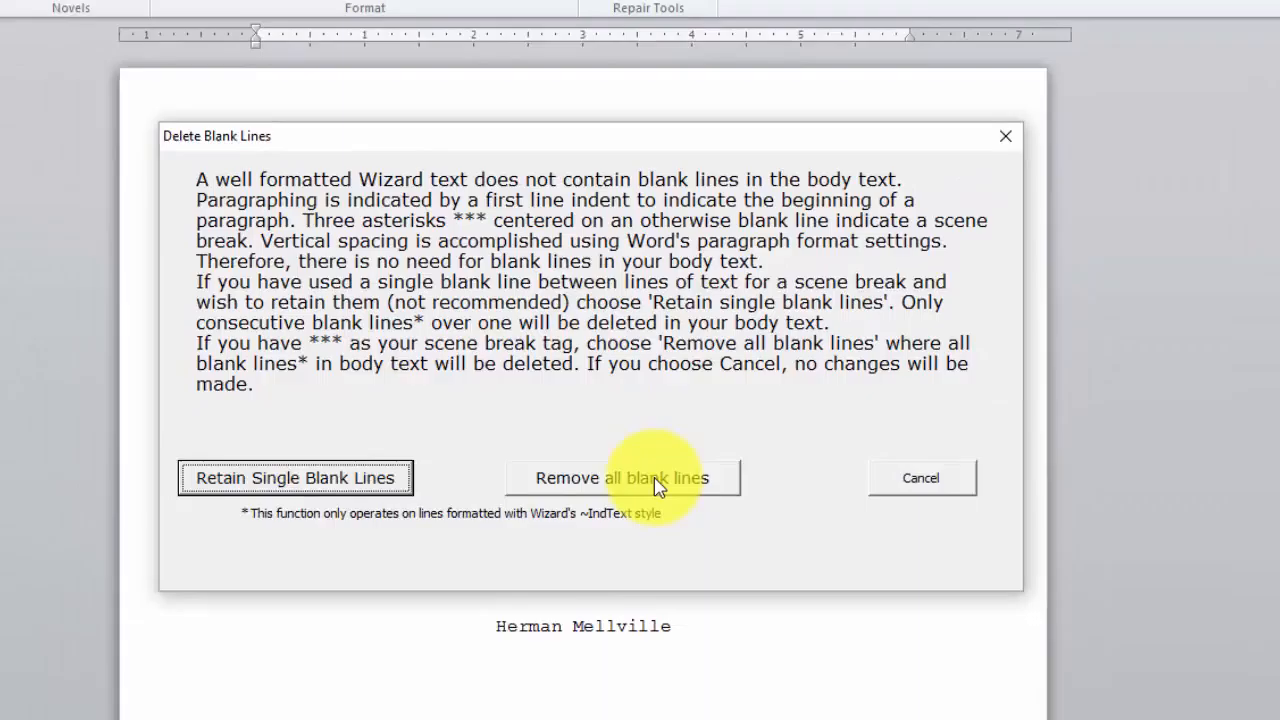
Step: Remove all blank lines from the body text and acknowledge the Repair Wizard Completion message
{"action": "left_click", "coordinate": [620, 476]}
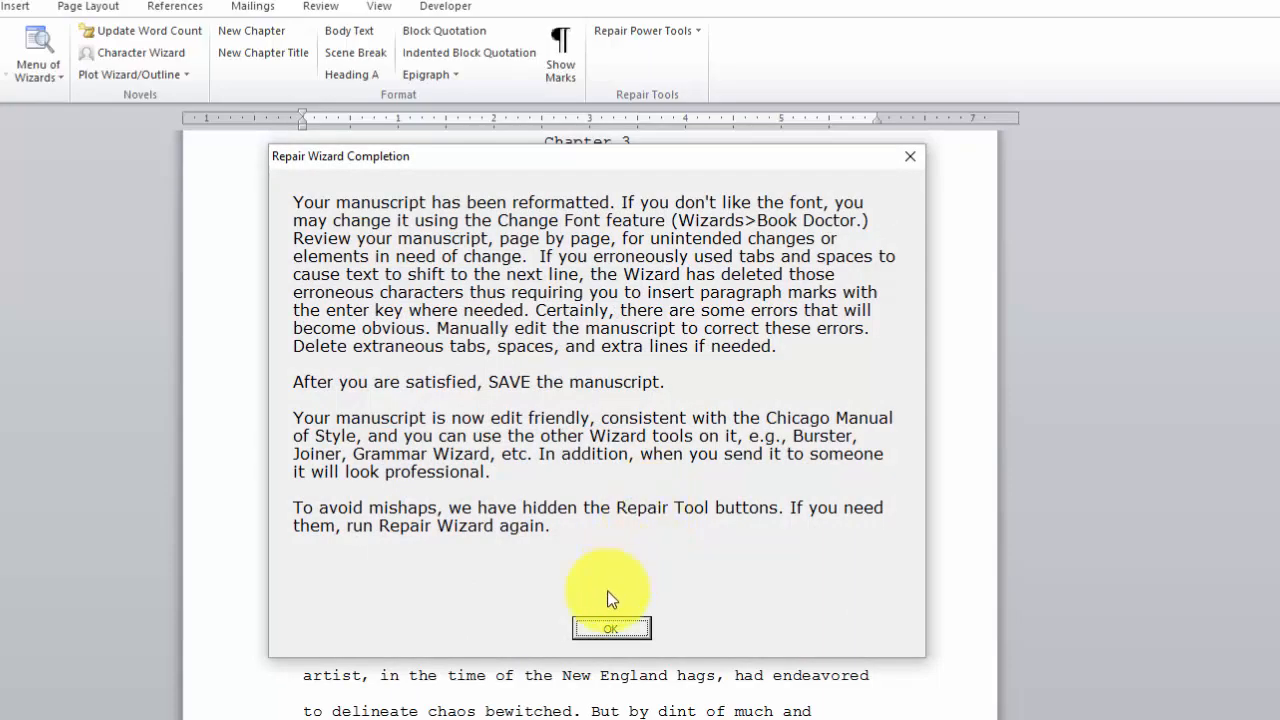
{"action": "left_click", "coordinate": [610, 628]}
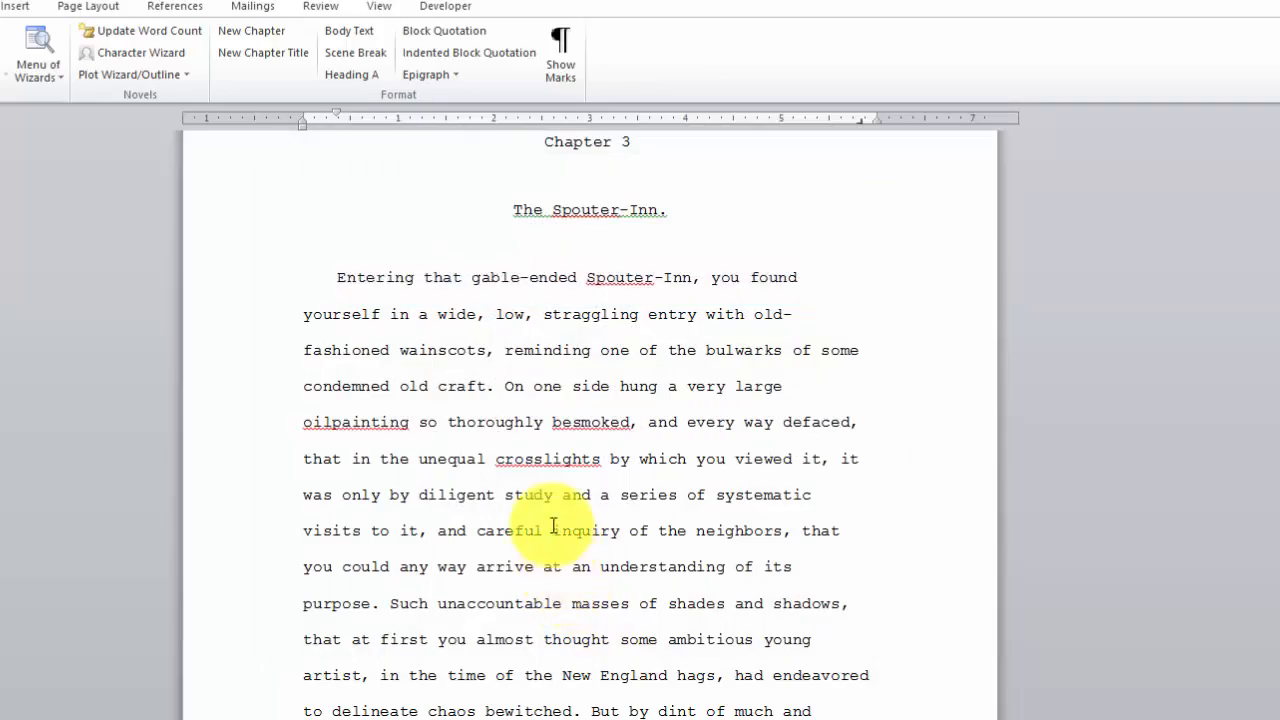
{"action": "mouse_move", "coordinate": [684, 444]}
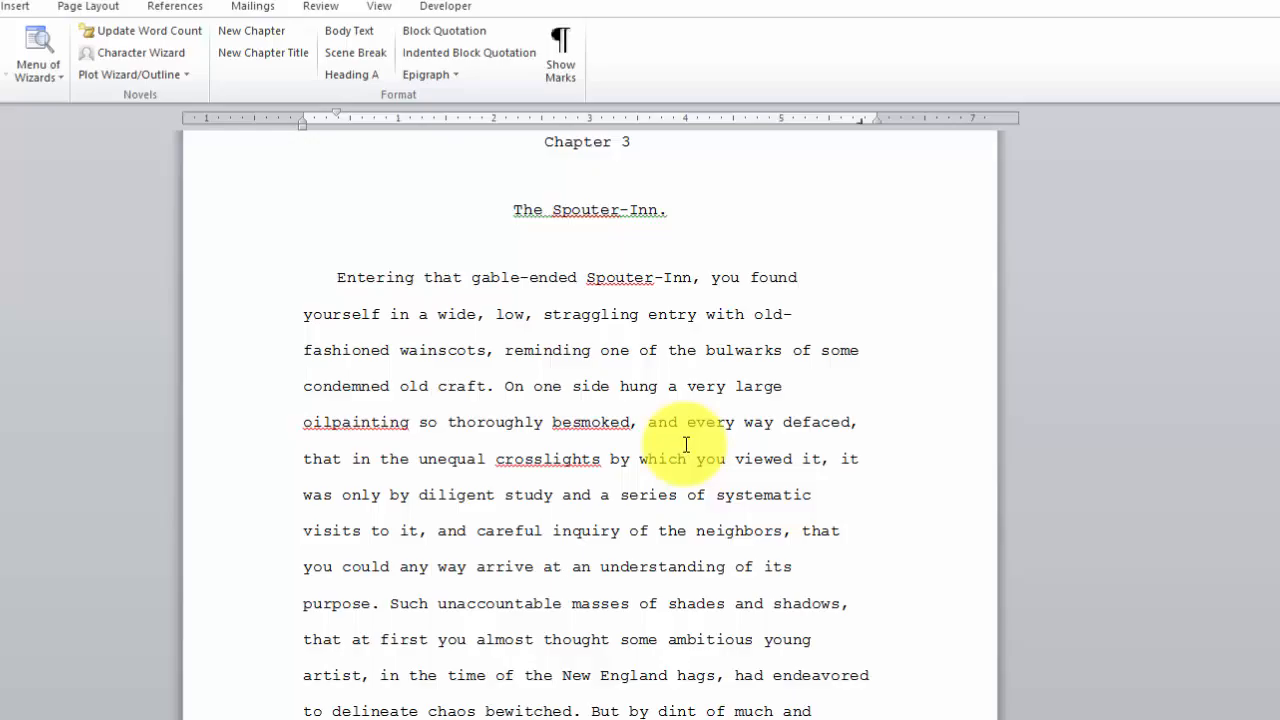
Step: Change the manuscript font to Times New Roman 12 and accept chapter numbering starting at 1
{"action": "left_click", "coordinate": [564, 566]}
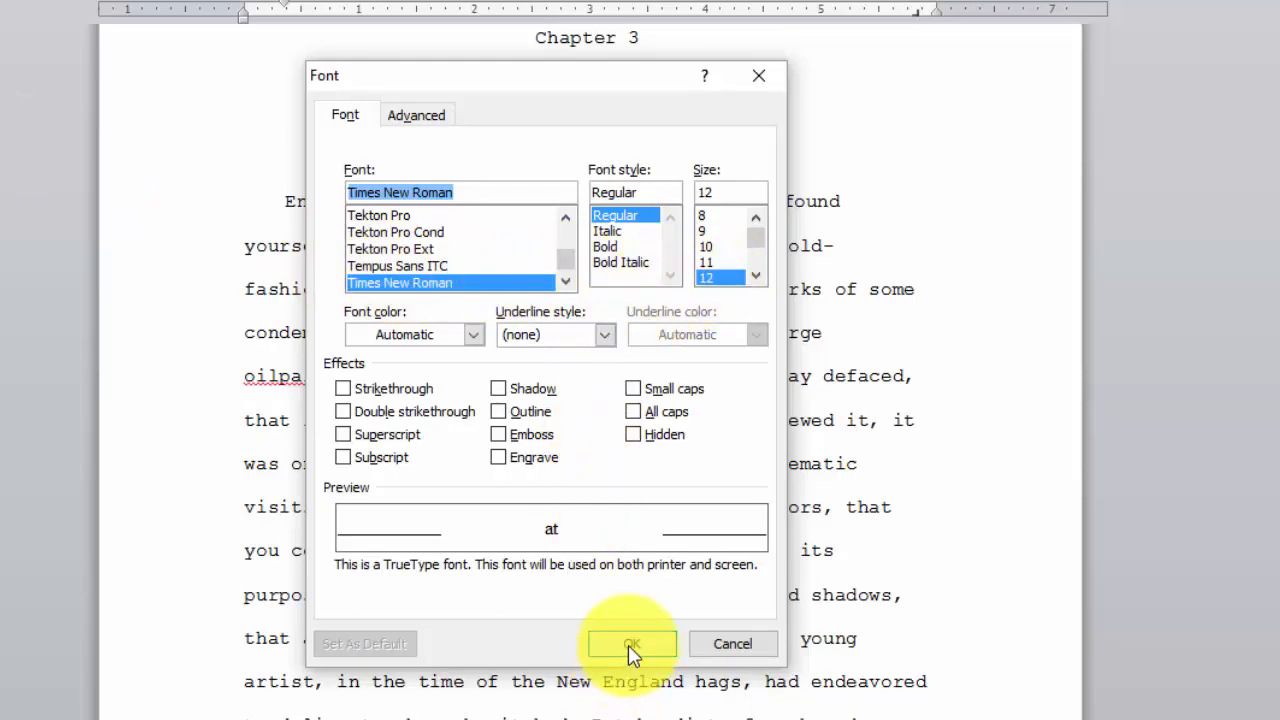
{"action": "left_click", "coordinate": [632, 644]}
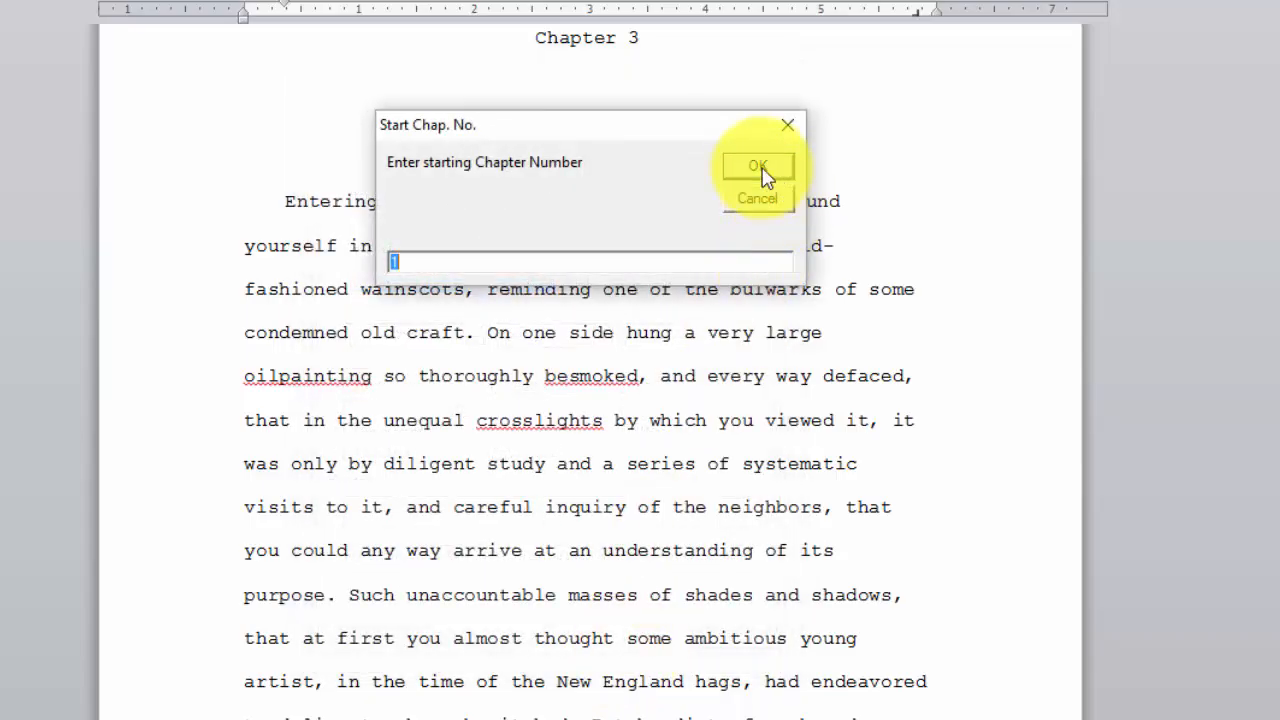
{"action": "left_click", "coordinate": [756, 164]}
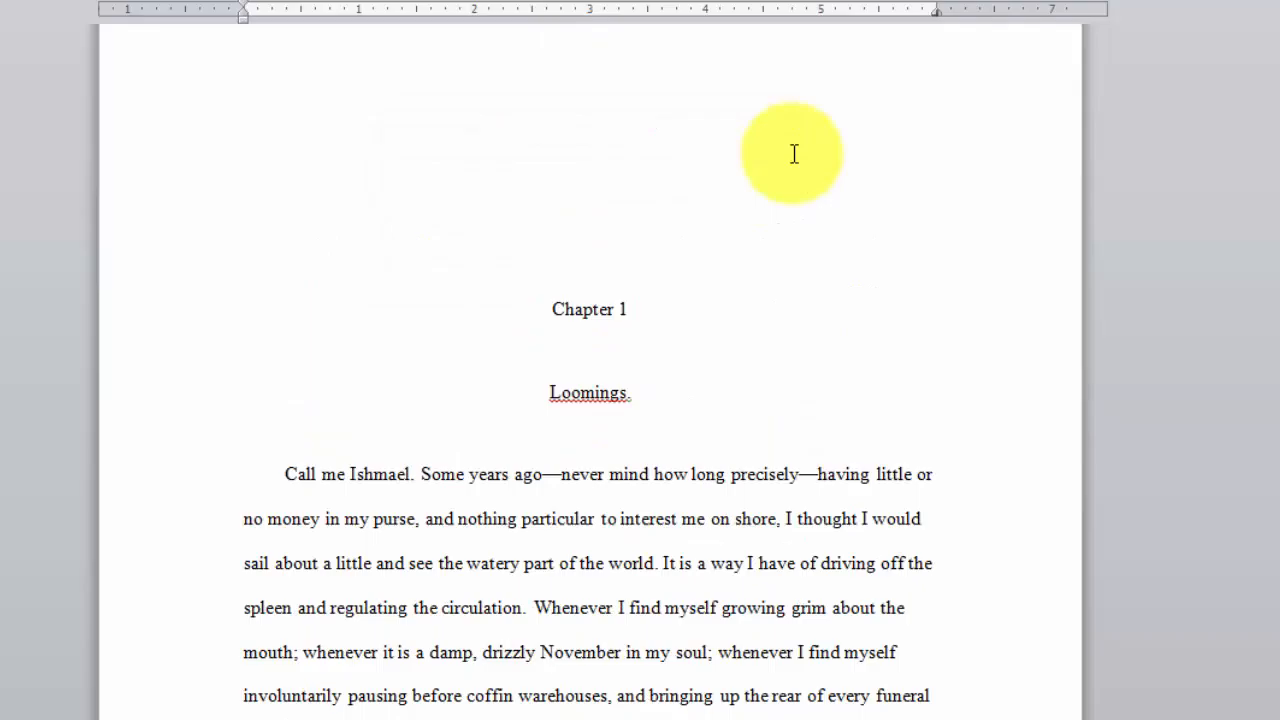